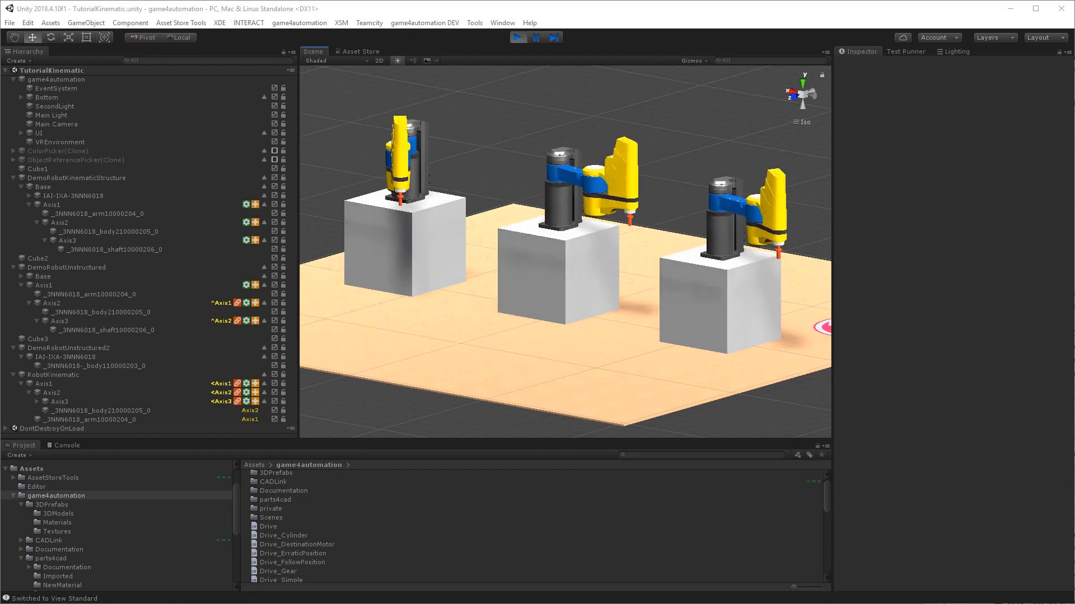
Stop play mode and expand DemoRobotKinematicStructure to reveal Base and Axis1–3
left_click(518, 37)
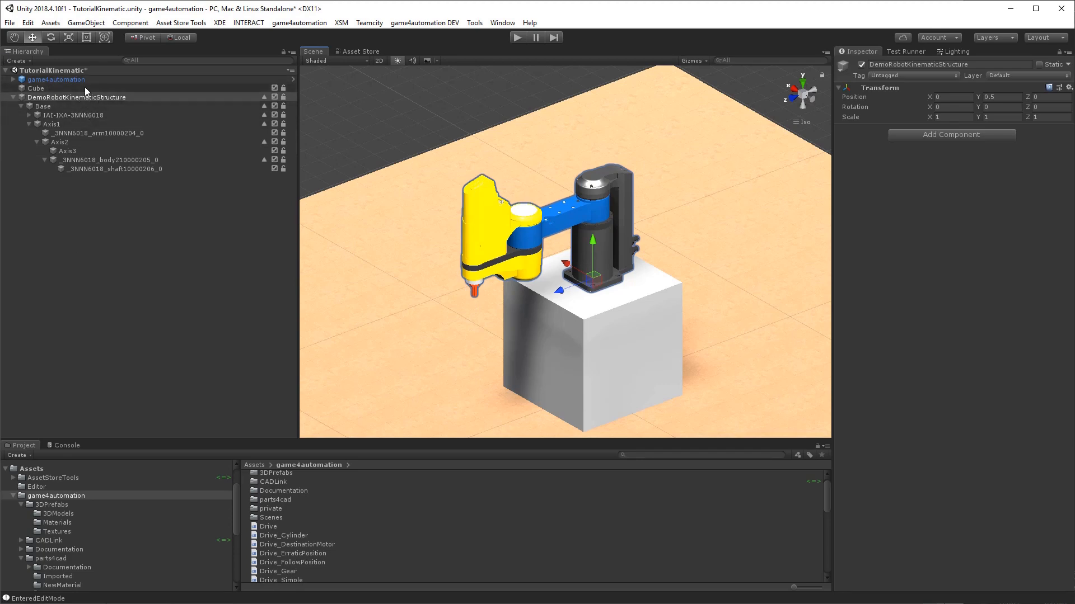
left_click(75, 97)
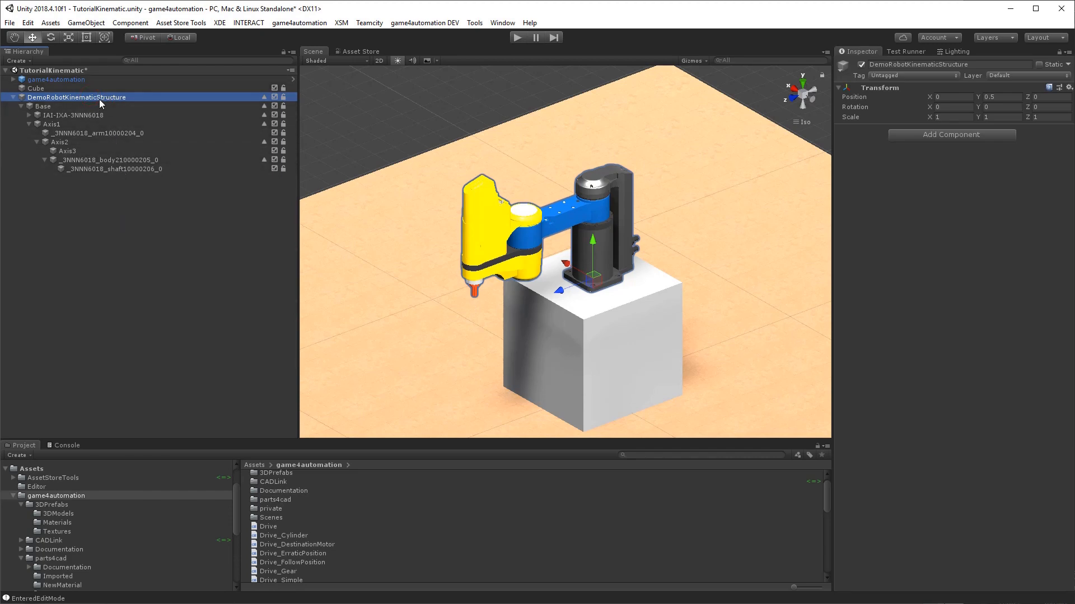
left_click(73, 115)
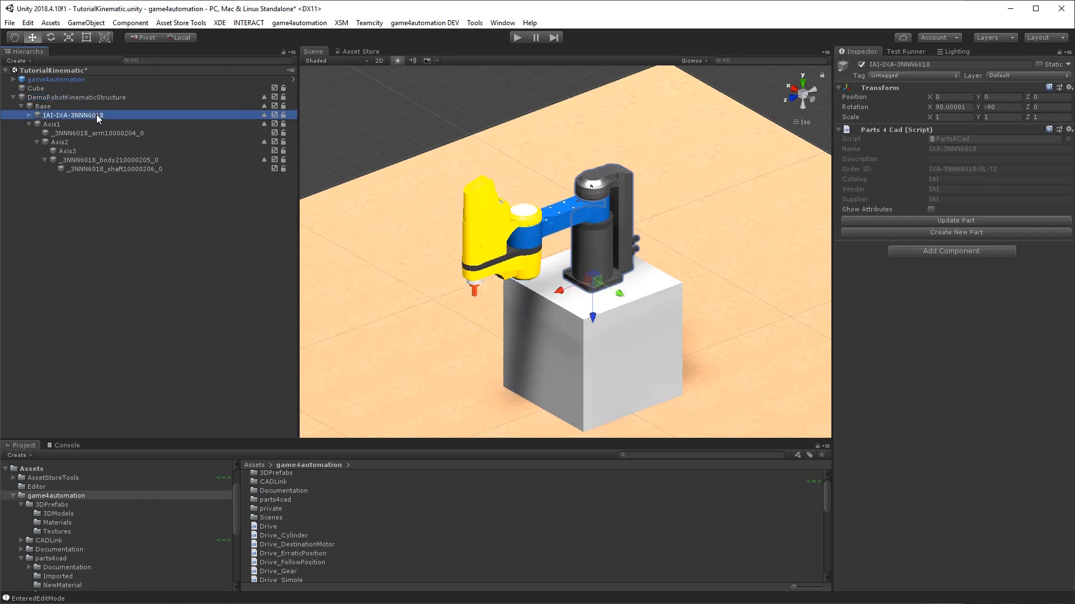
left_click(51, 124)
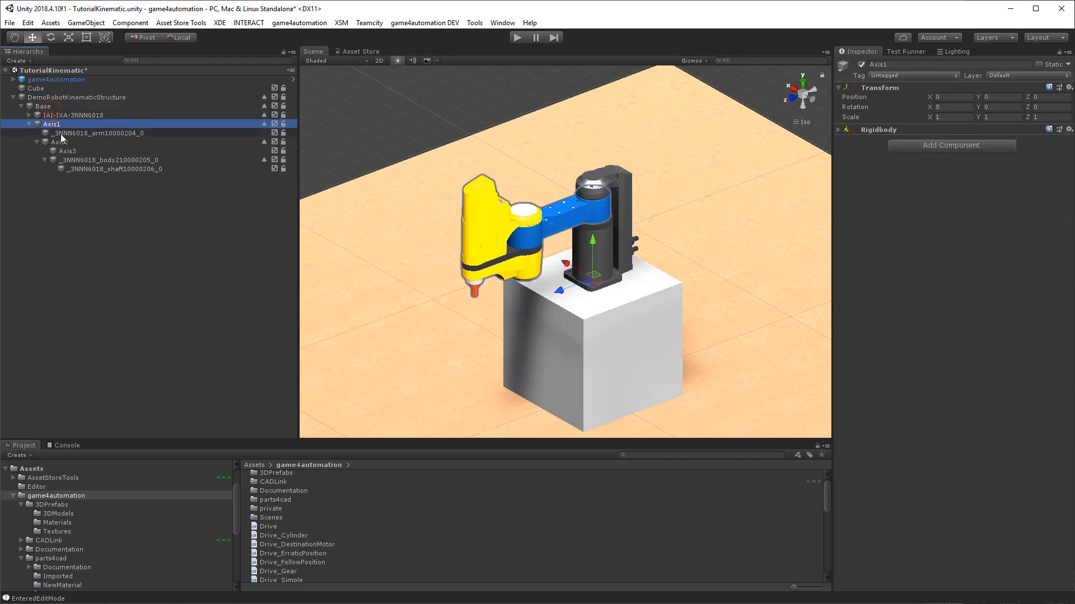
left_click(60, 142)
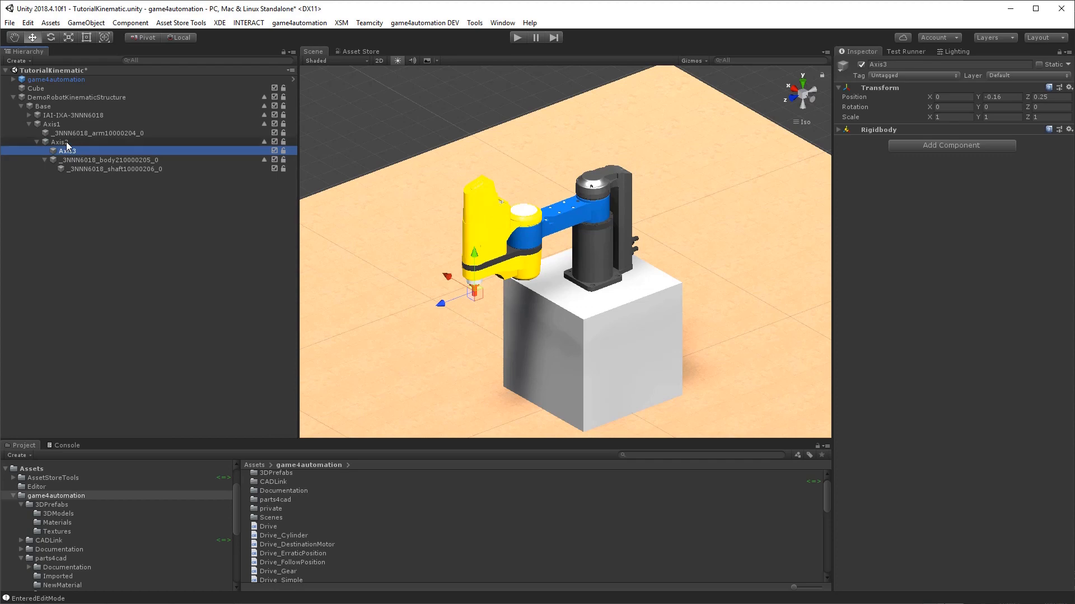
left_click(52, 124)
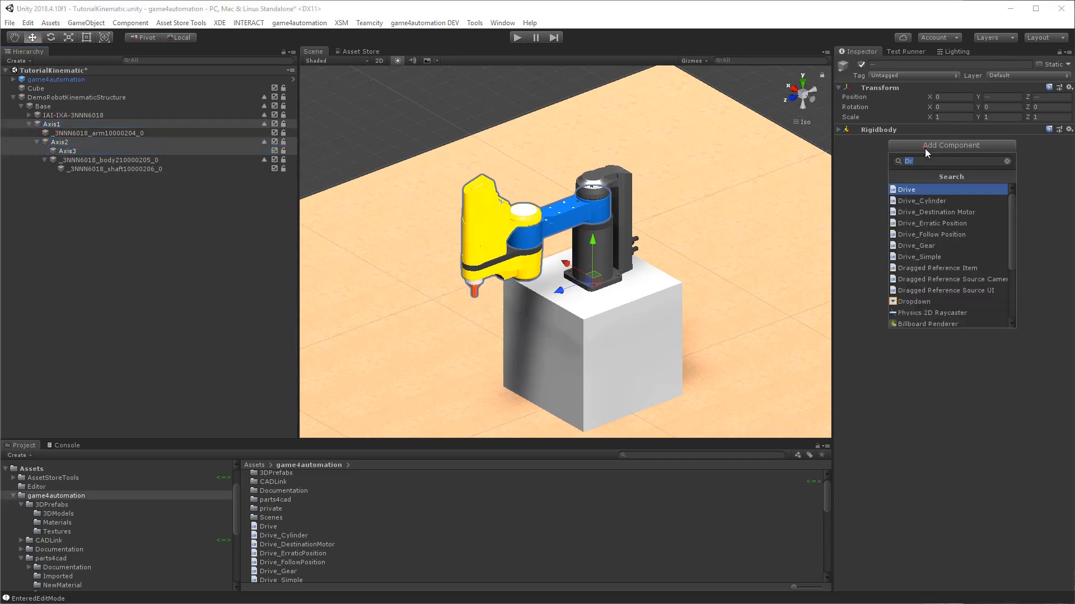
mouse_move(920, 178)
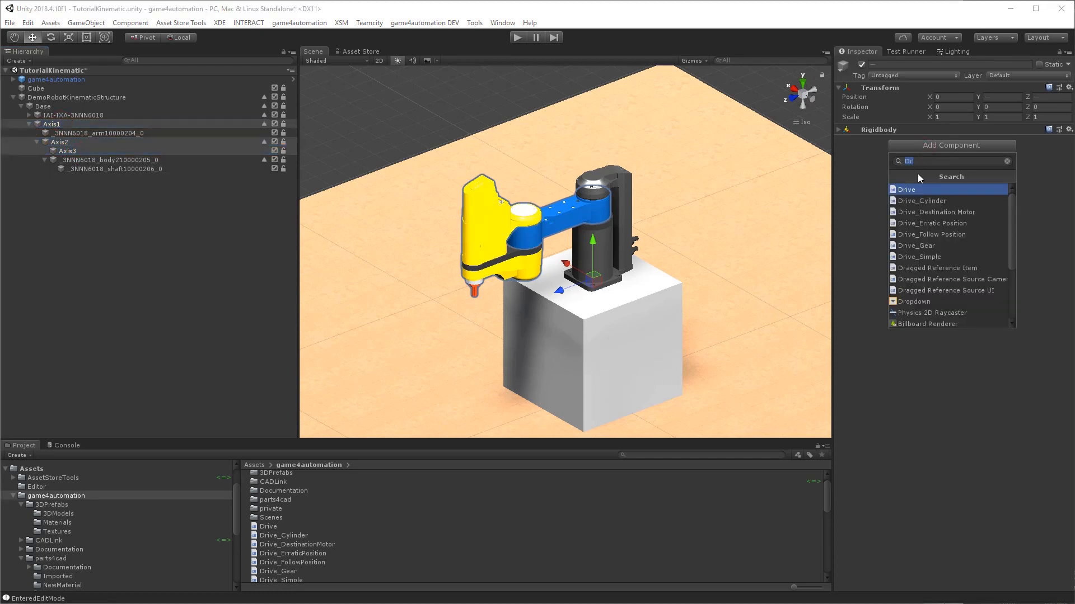
Add Drives to Axis1–3: Rotation Y on Axis1 and Axis2, reversed Linear Y on Axis3
left_click(906, 189)
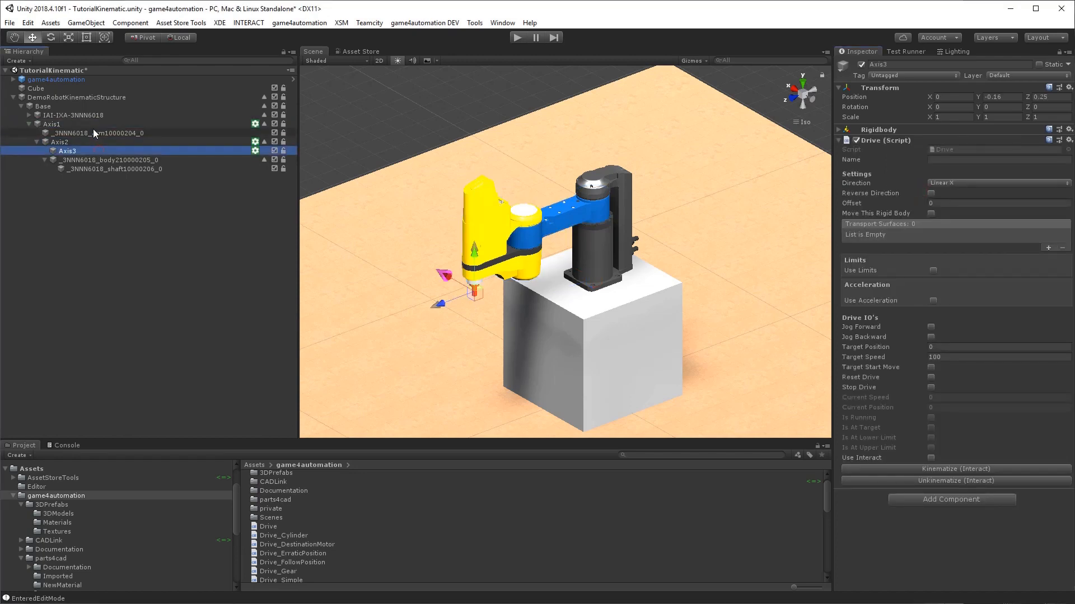
left_click(997, 183)
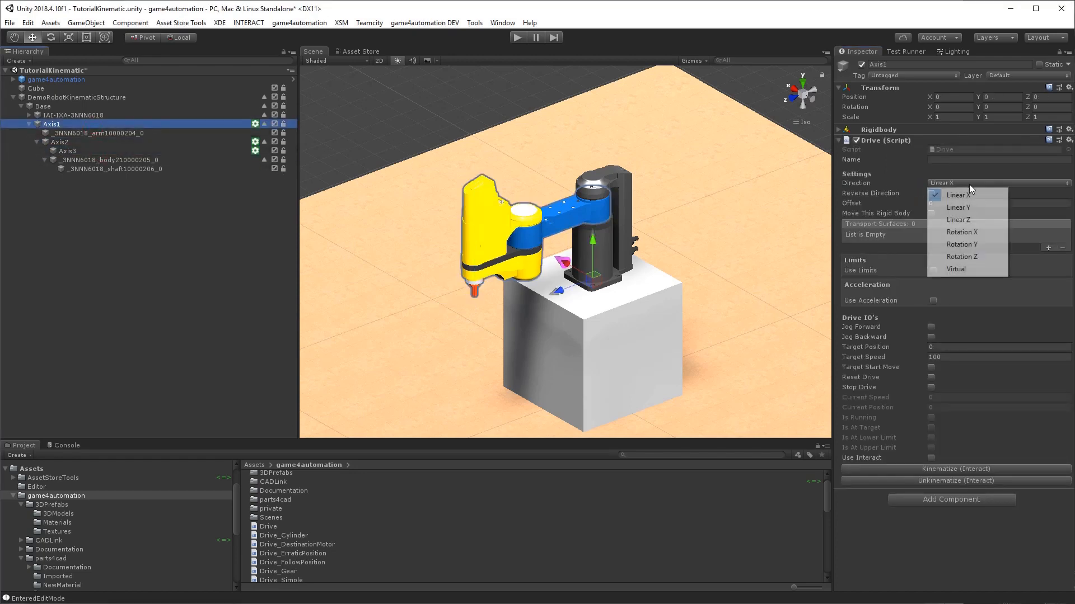
left_click(962, 244)
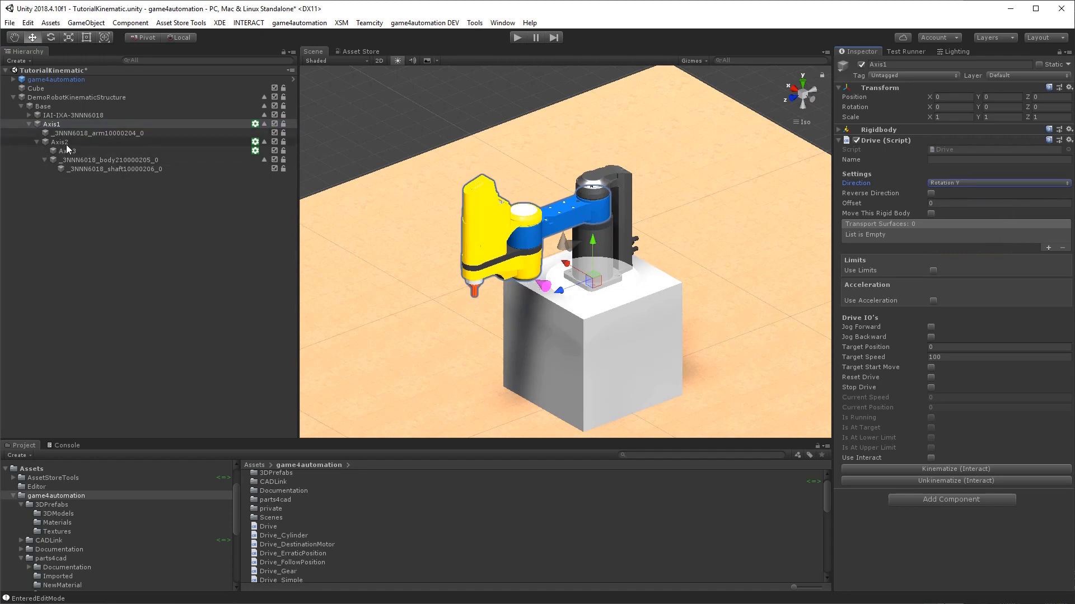
left_click(994, 183)
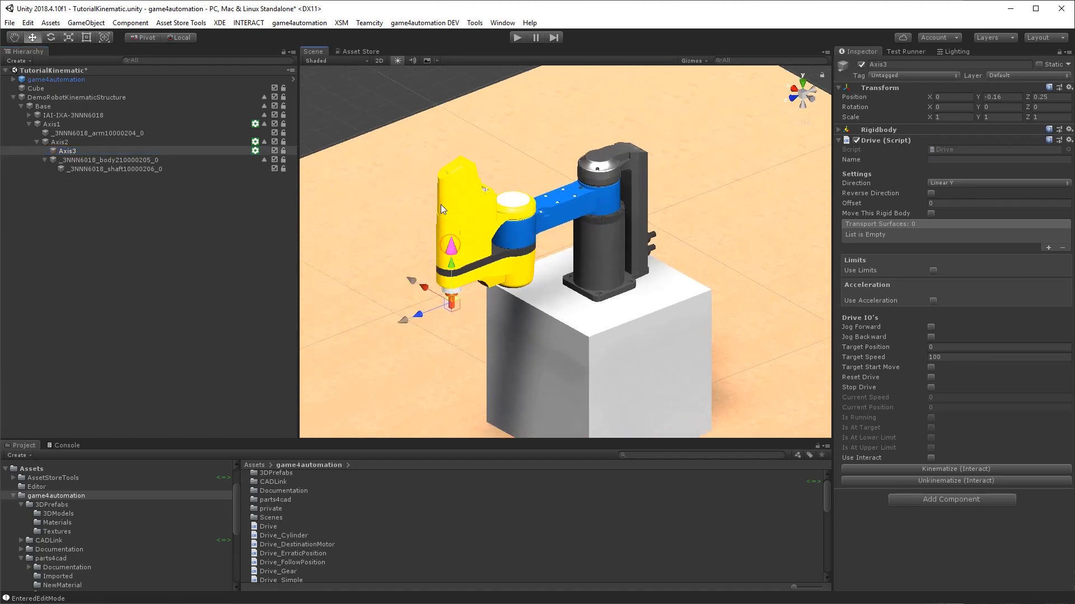
left_click(930, 193)
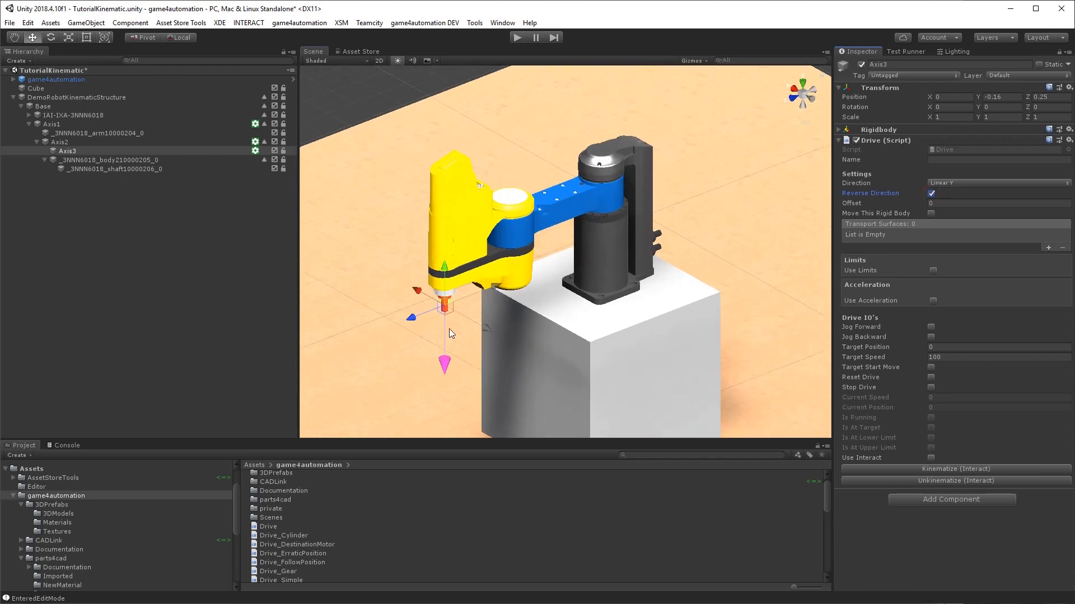
left_click(59, 141)
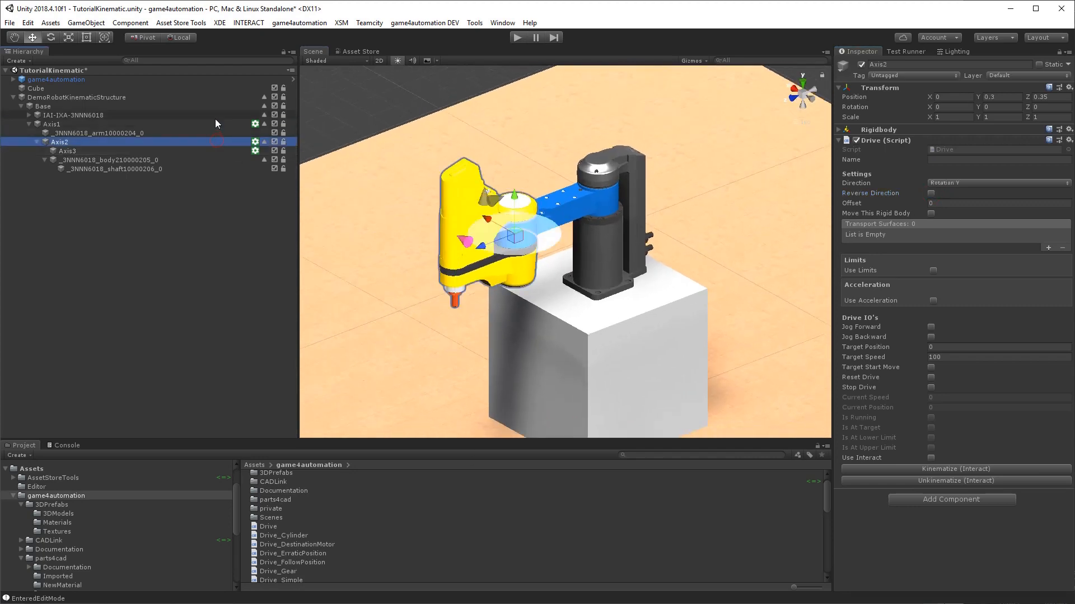
left_click(52, 124)
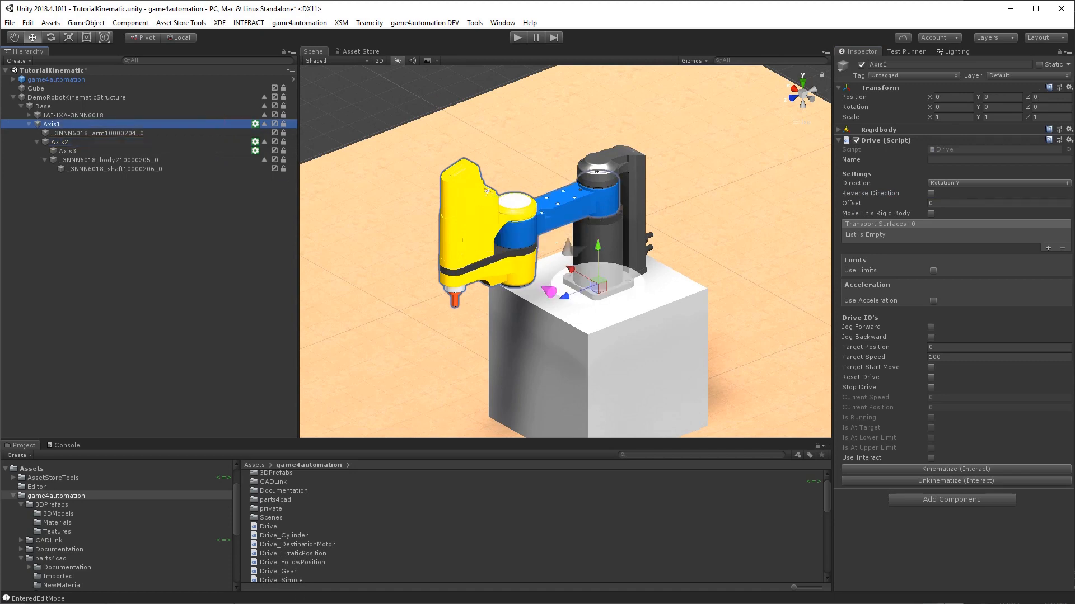
Enter play mode and turn the Axis1 arm about 61 degrees
left_click(519, 37)
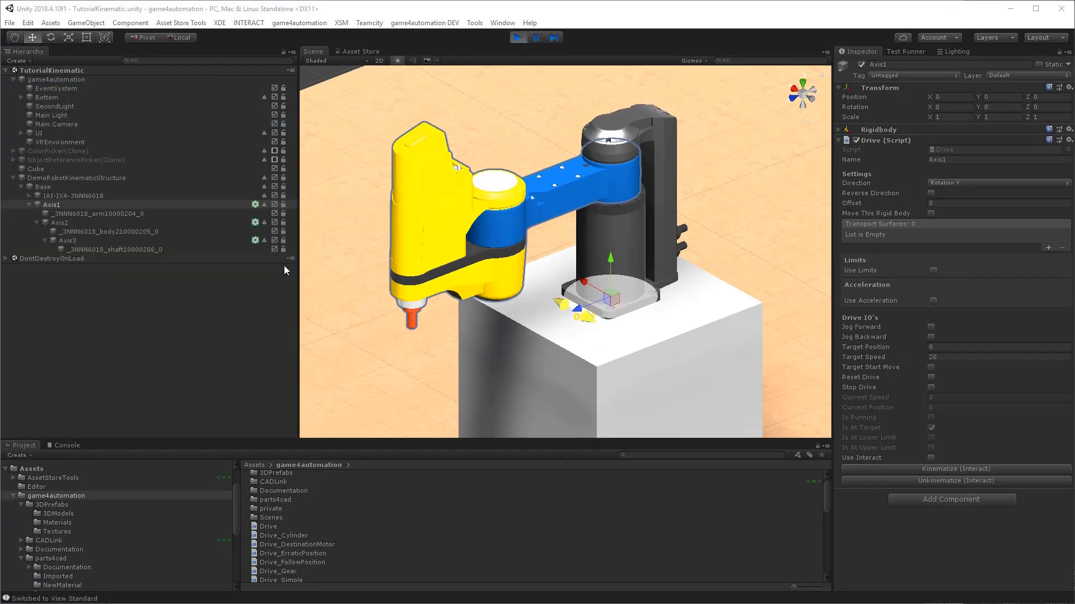
left_click(51, 204)
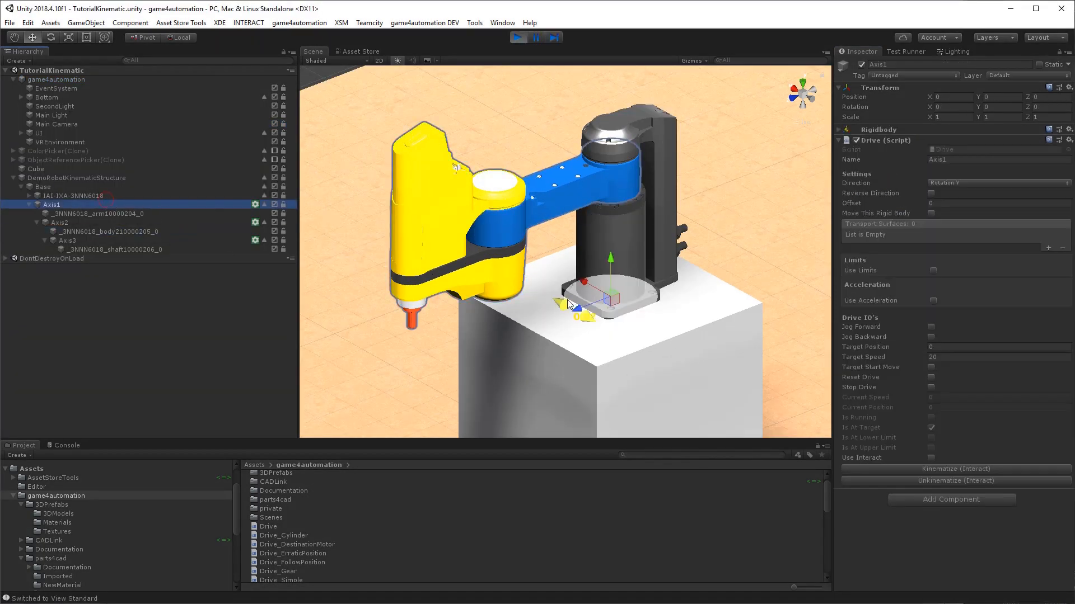
left_click(931, 327)
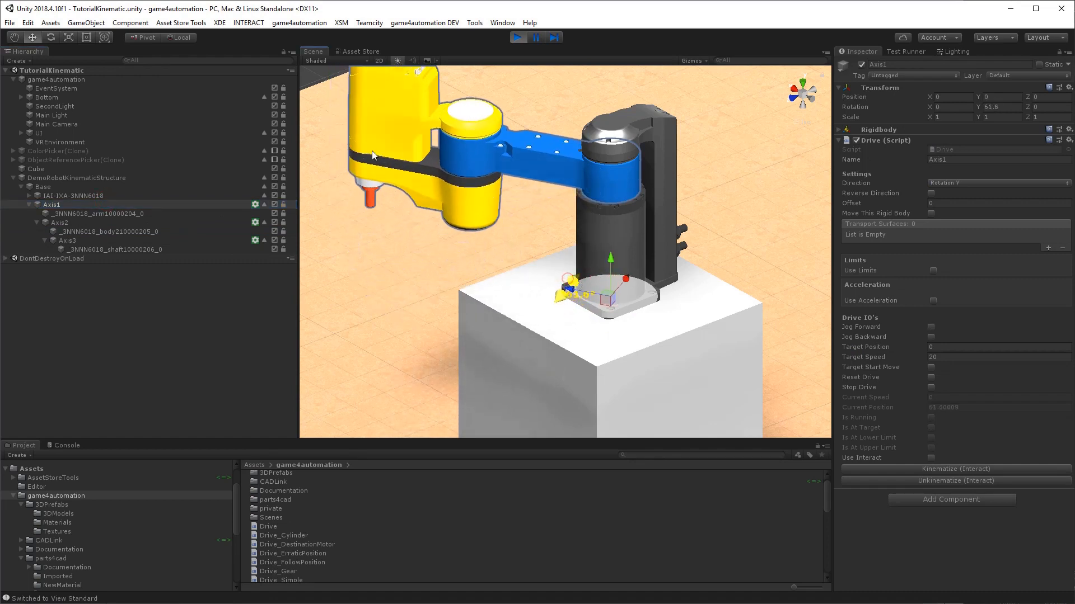
left_click(60, 223)
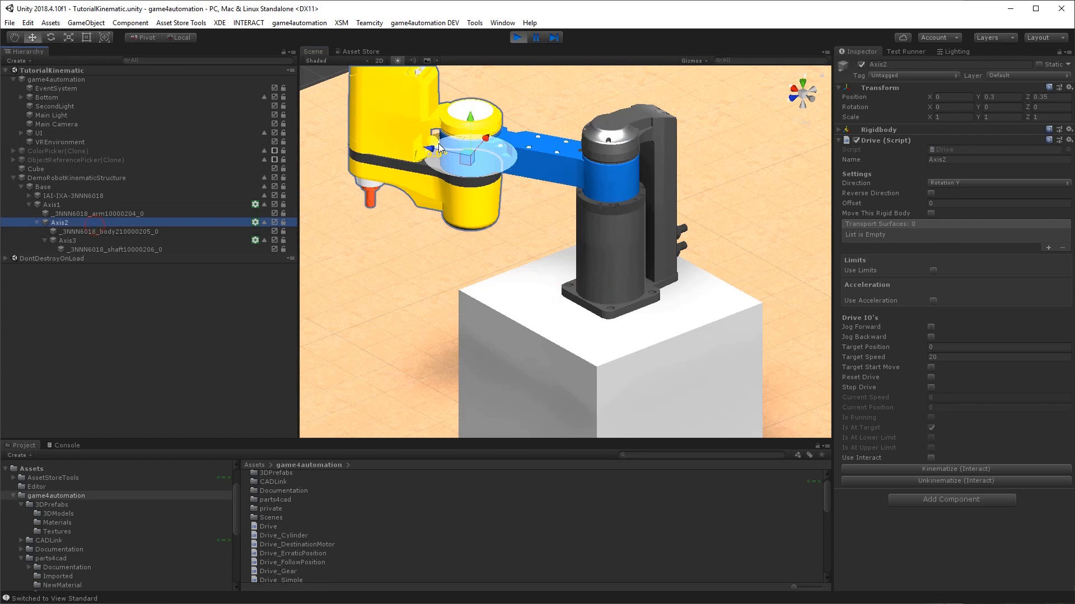
Jog the Axis3 shaft forward, then backward, using its Drive
left_click(931, 337)
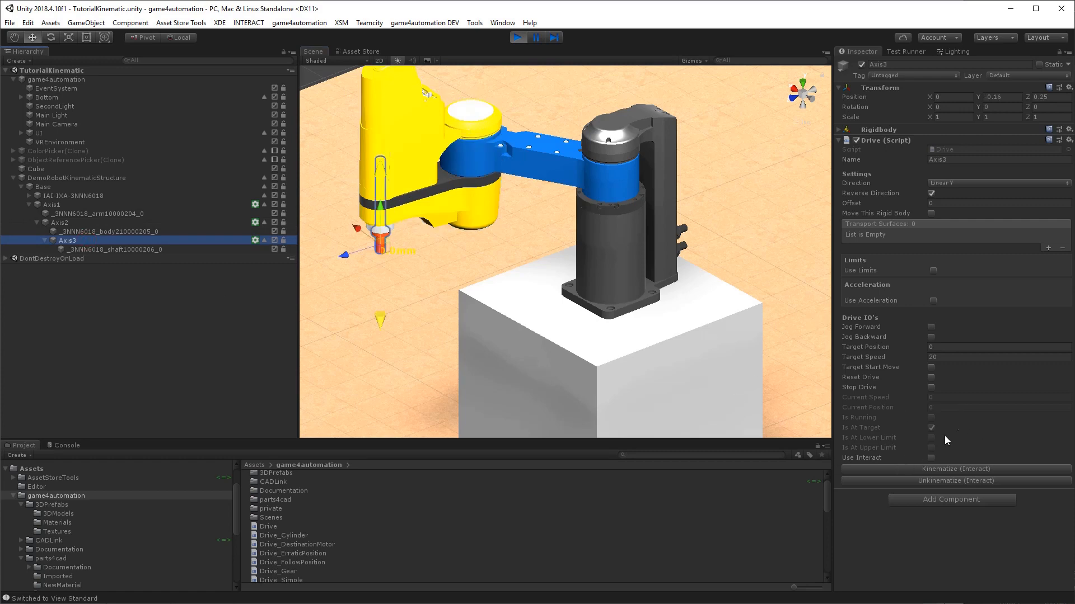
left_click(931, 327)
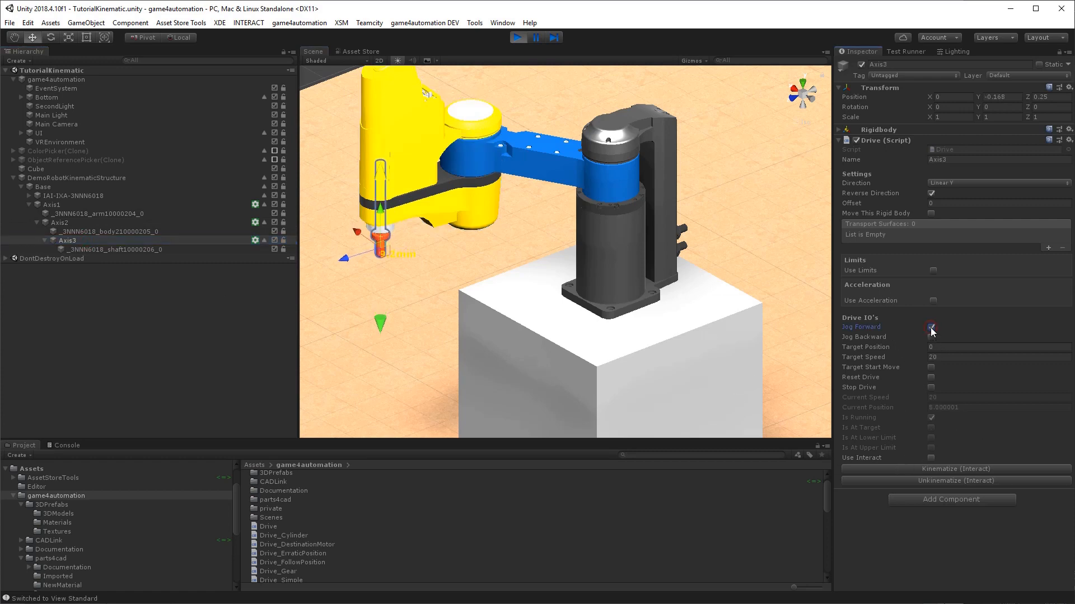
left_click(931, 327)
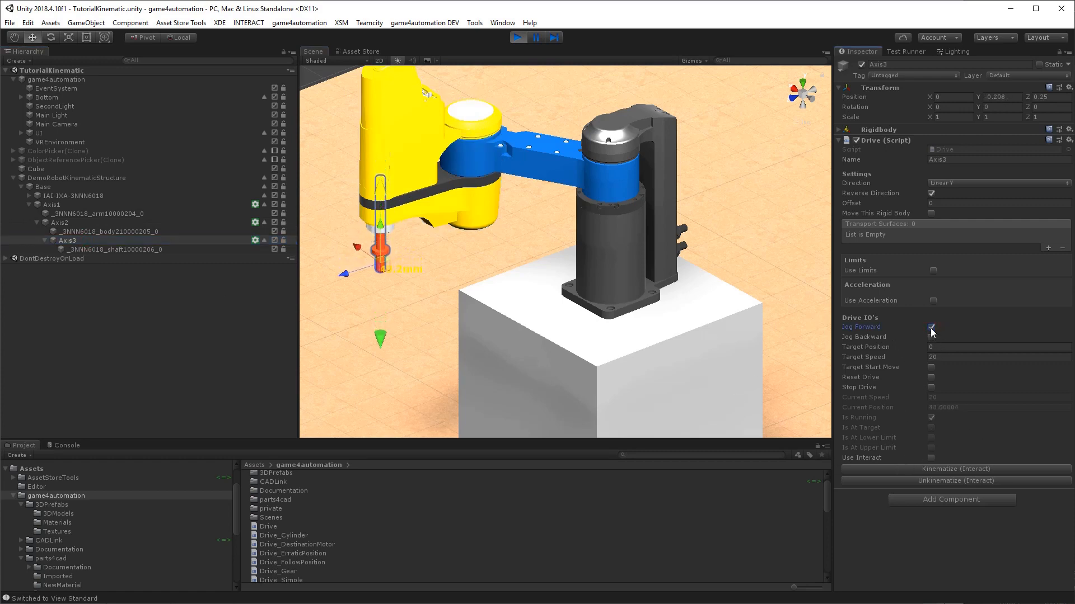
left_click(931, 327)
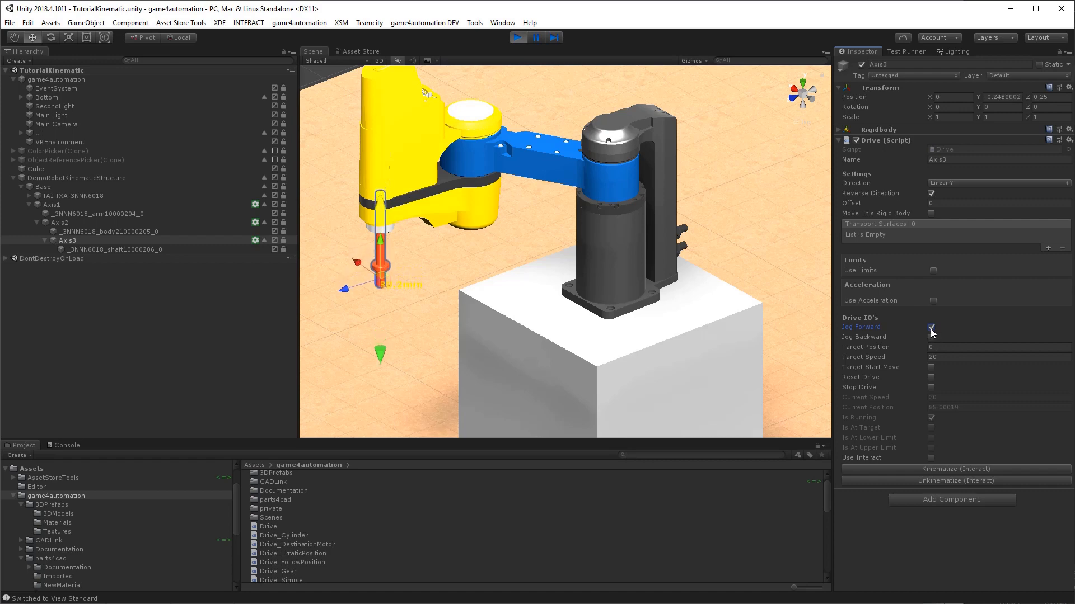
left_click(931, 337)
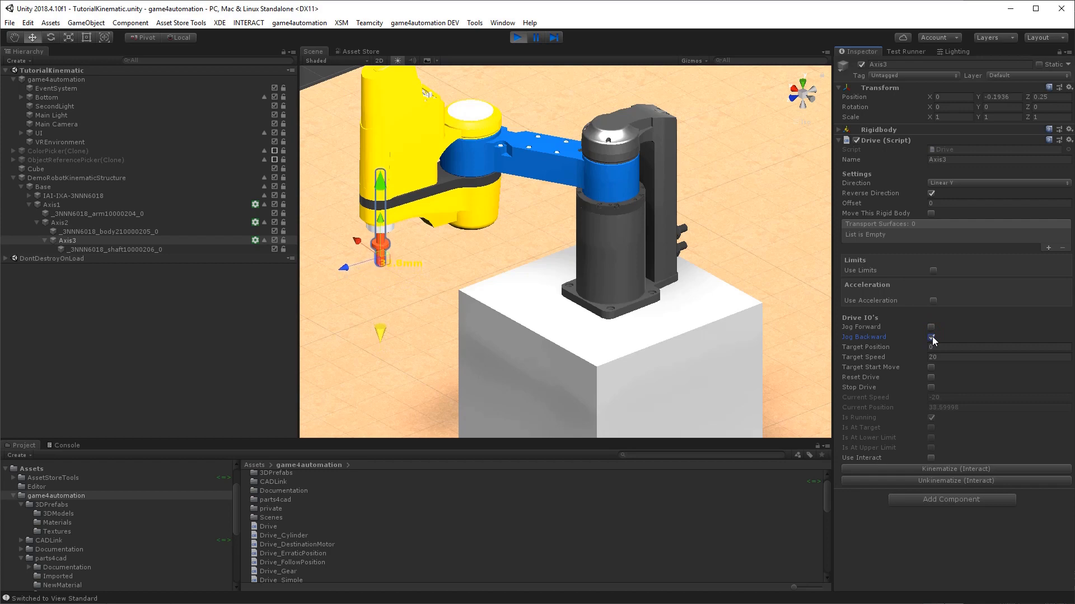
left_click(931, 337)
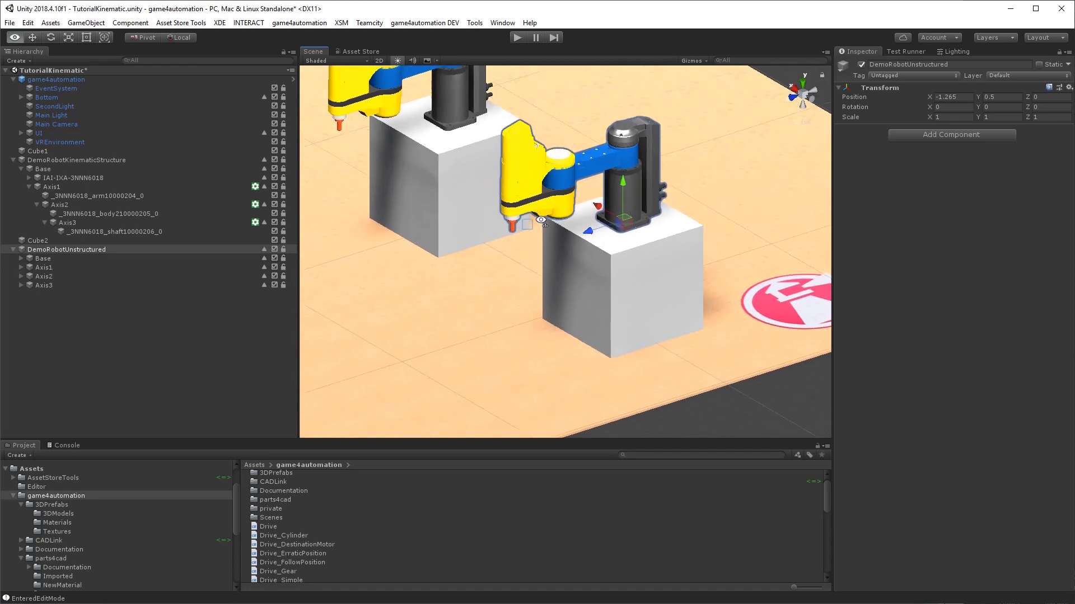
Inspect DemoRobotUnstructured's Base and Axis1, whose Inspector shows Transform and Rigidbody
left_click(43, 259)
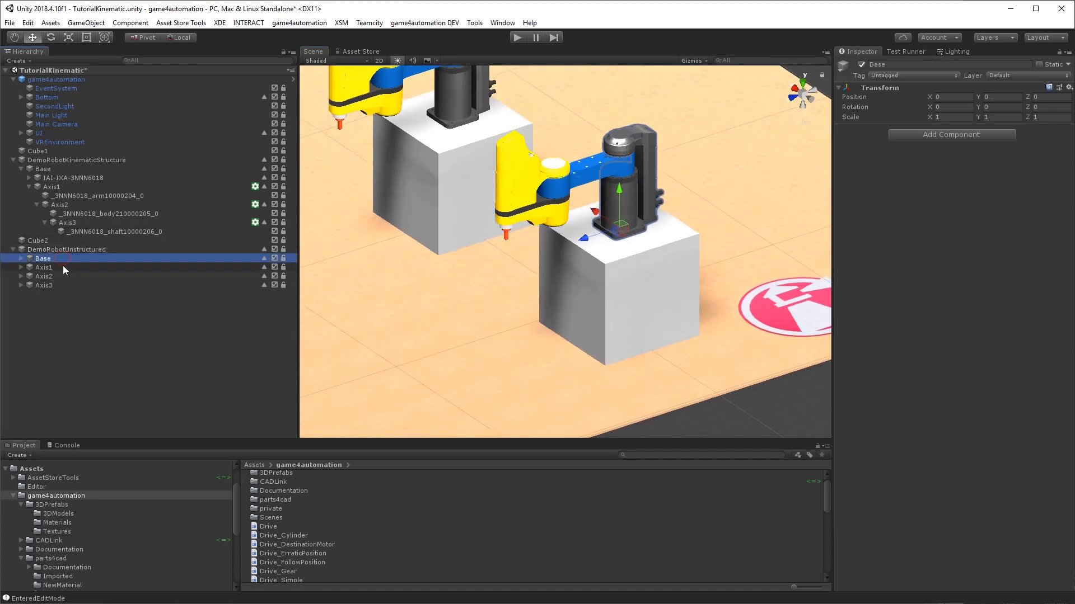
left_click(43, 285)
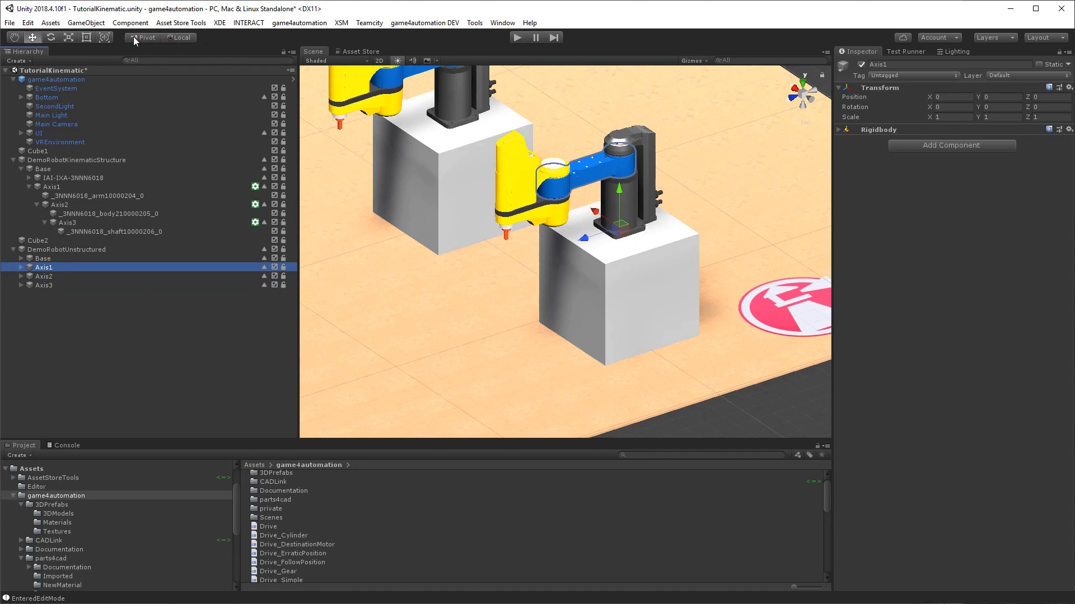
left_click(44, 285)
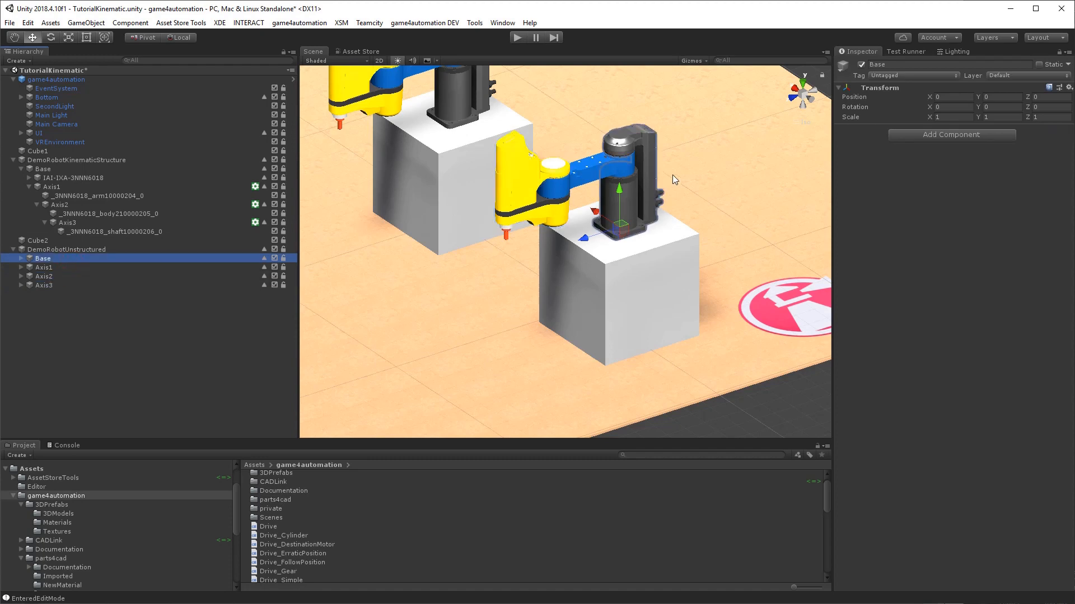
mouse_move(364, 244)
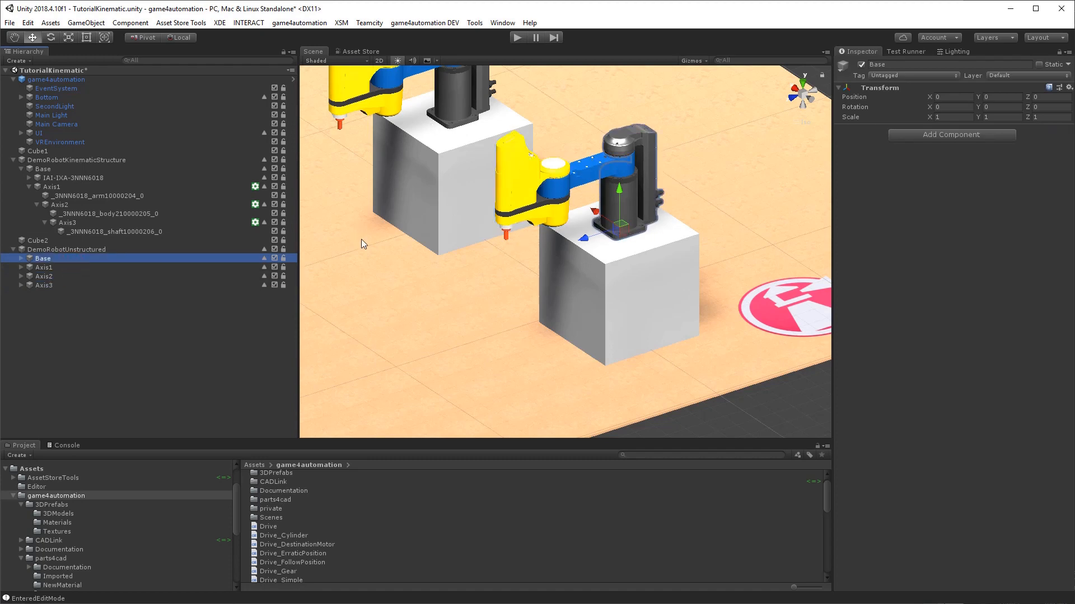
left_click(67, 248)
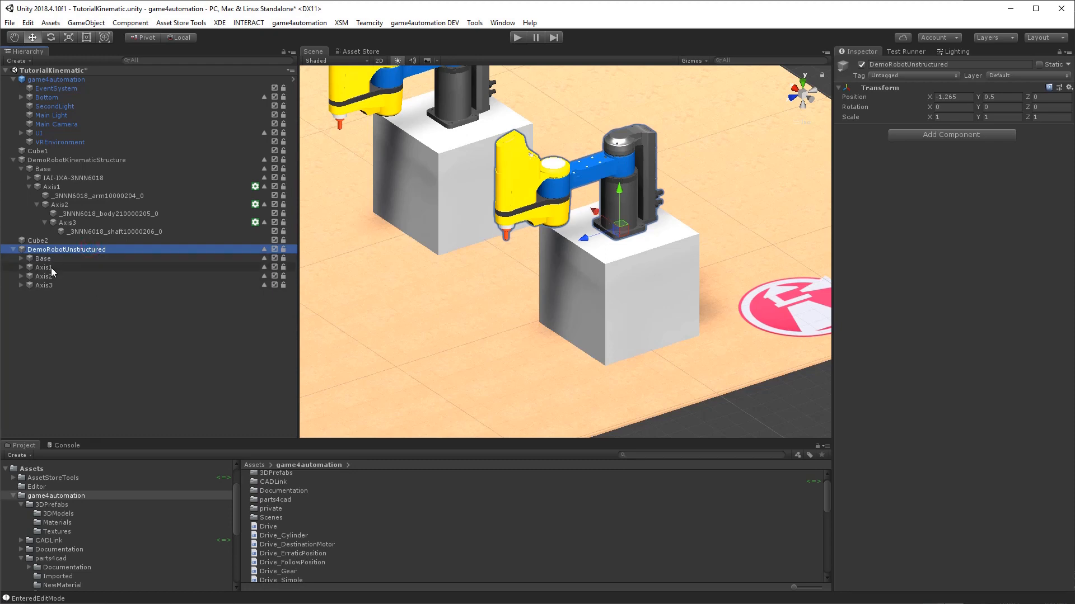
left_click(45, 266)
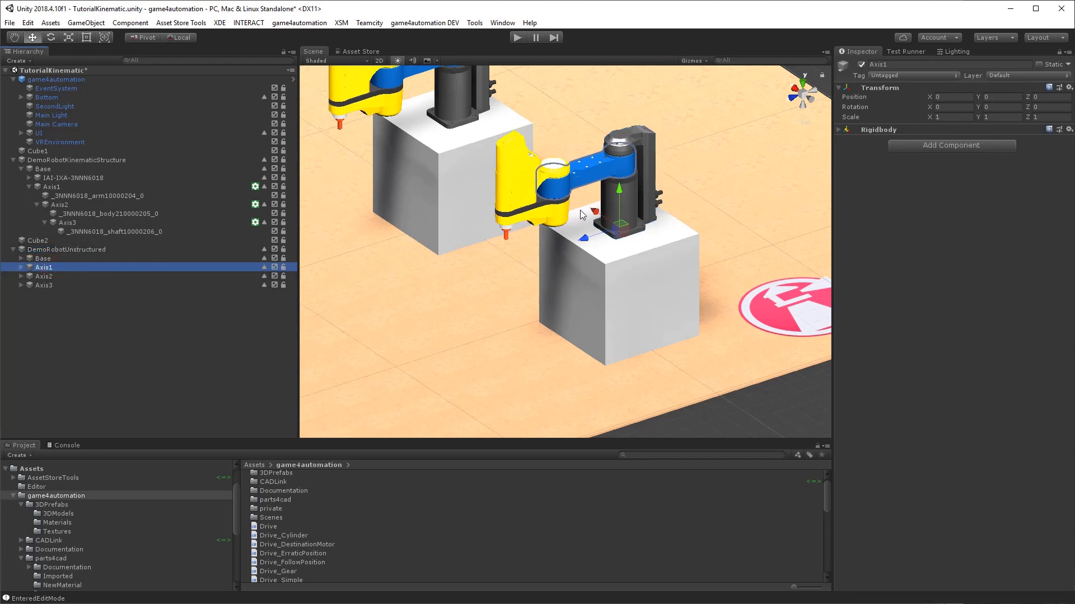
Test a Rotation Y drive on the unstructured Axis2 in play mode, then stop
left_click(43, 276)
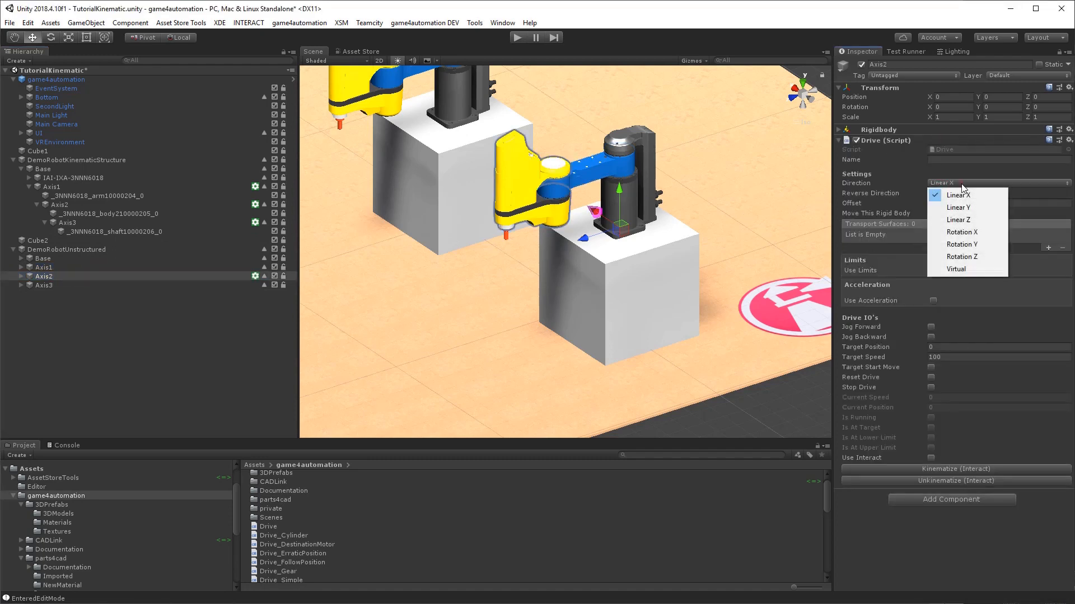
left_click(962, 244)
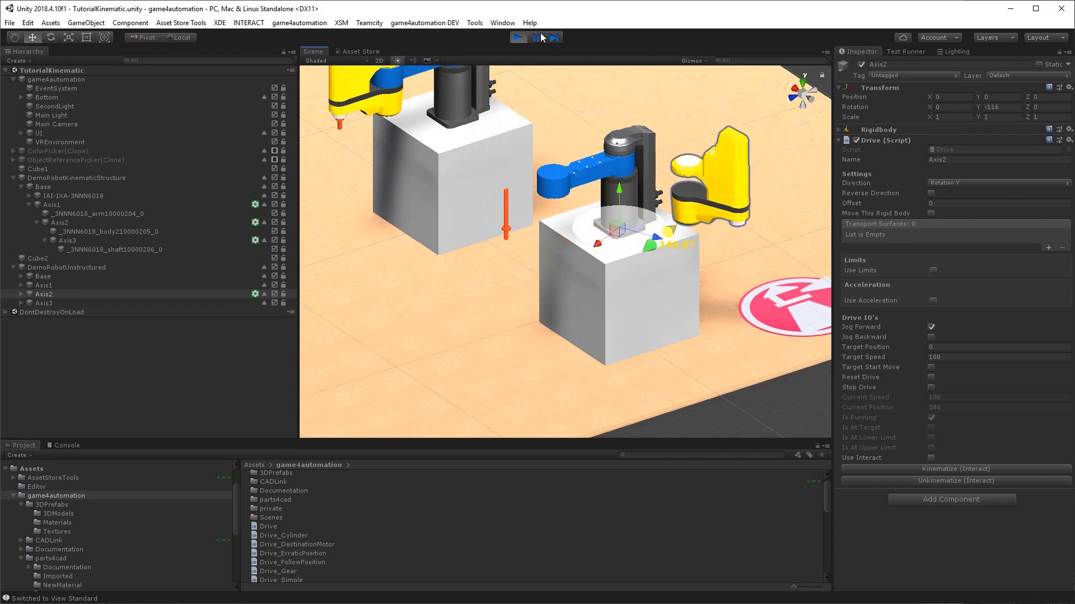
left_click(519, 37)
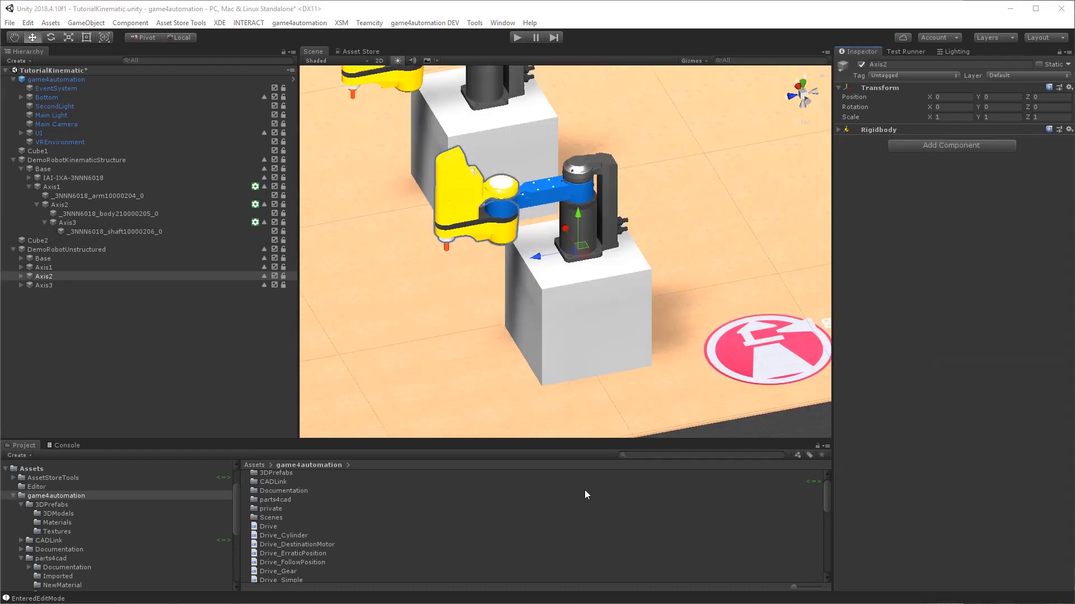
Add a Kinematic component to Axis2 with New Kinematic Parent enabled and Axis1 as parent
type("KINE")
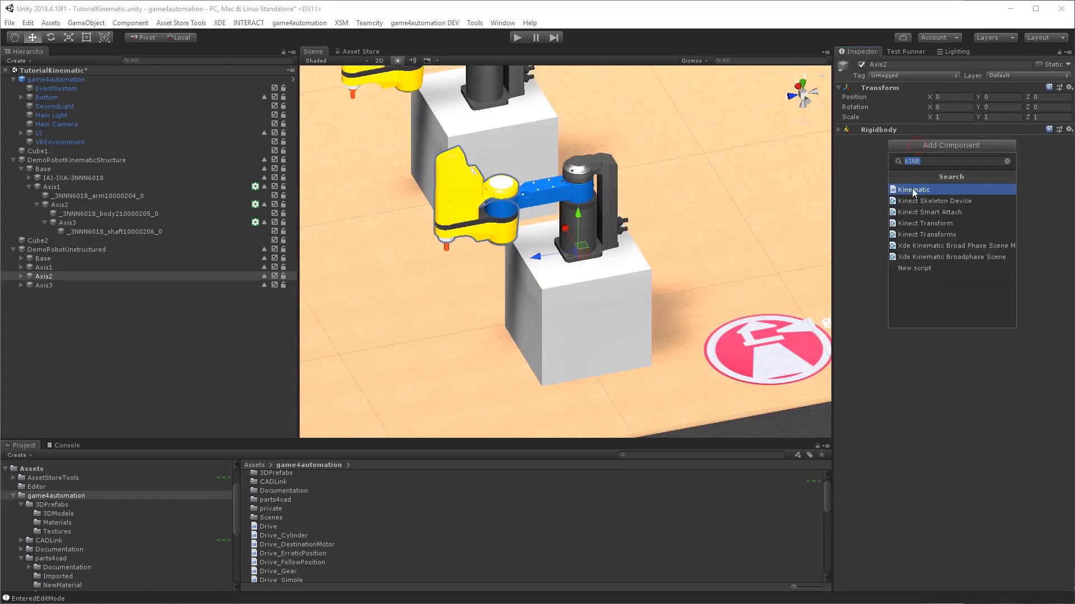
left_click(912, 190)
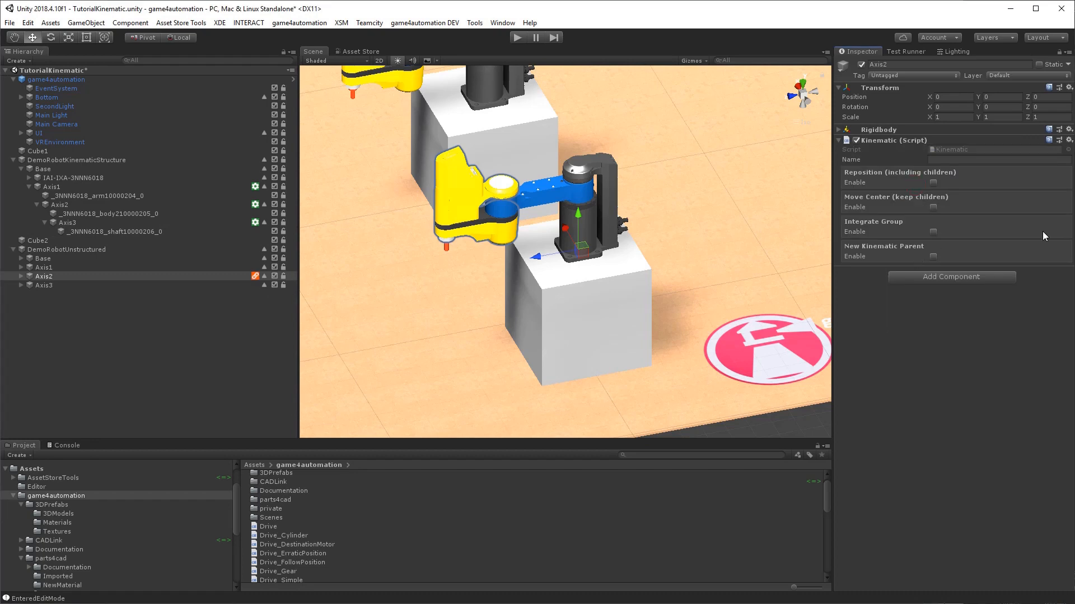
mouse_move(873, 260)
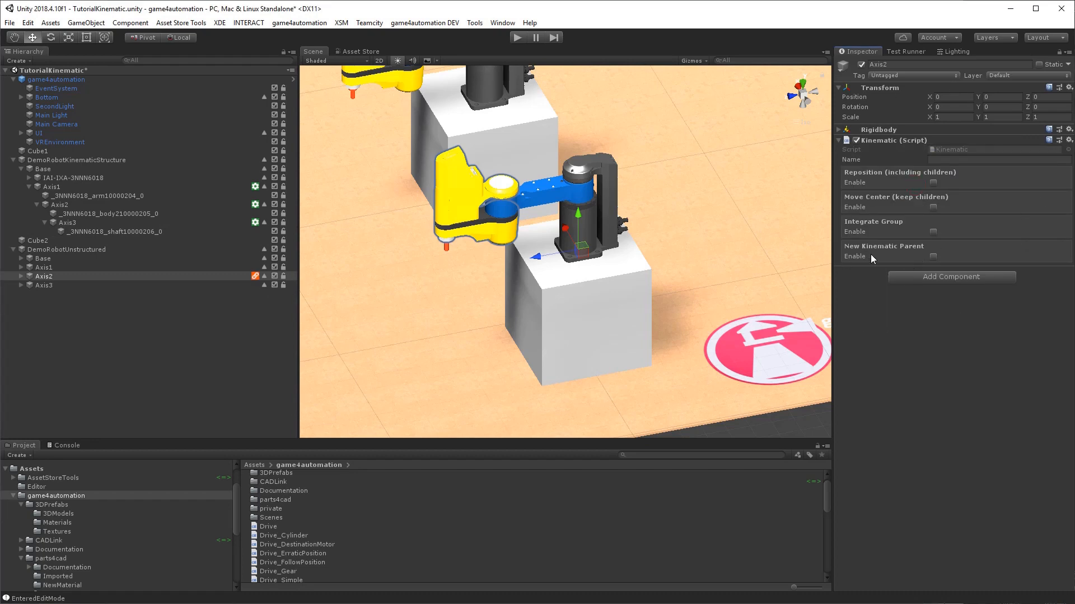
left_click(43, 276)
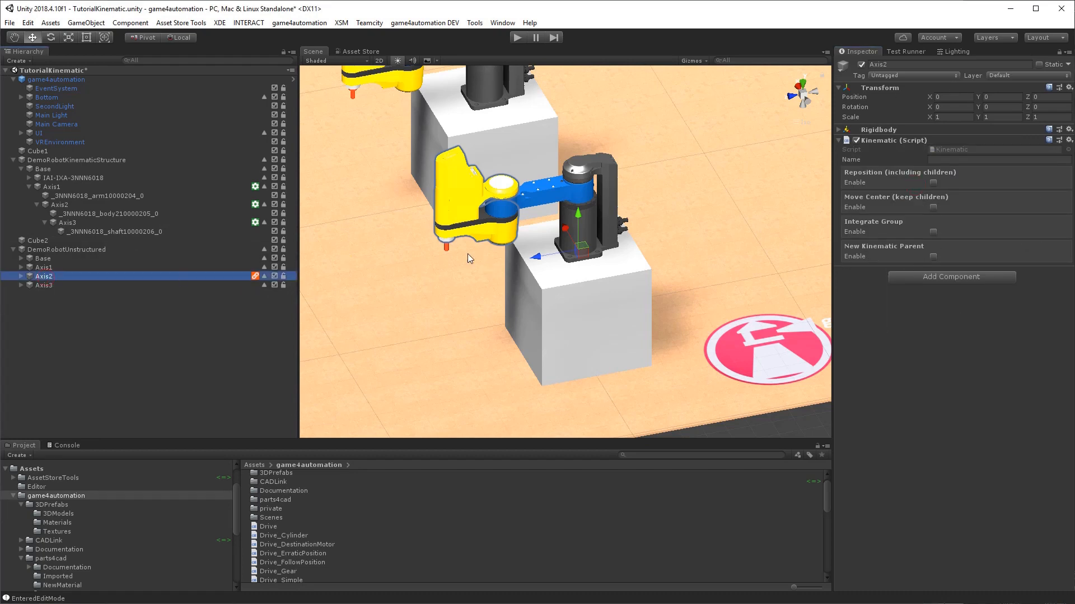
left_click(932, 256)
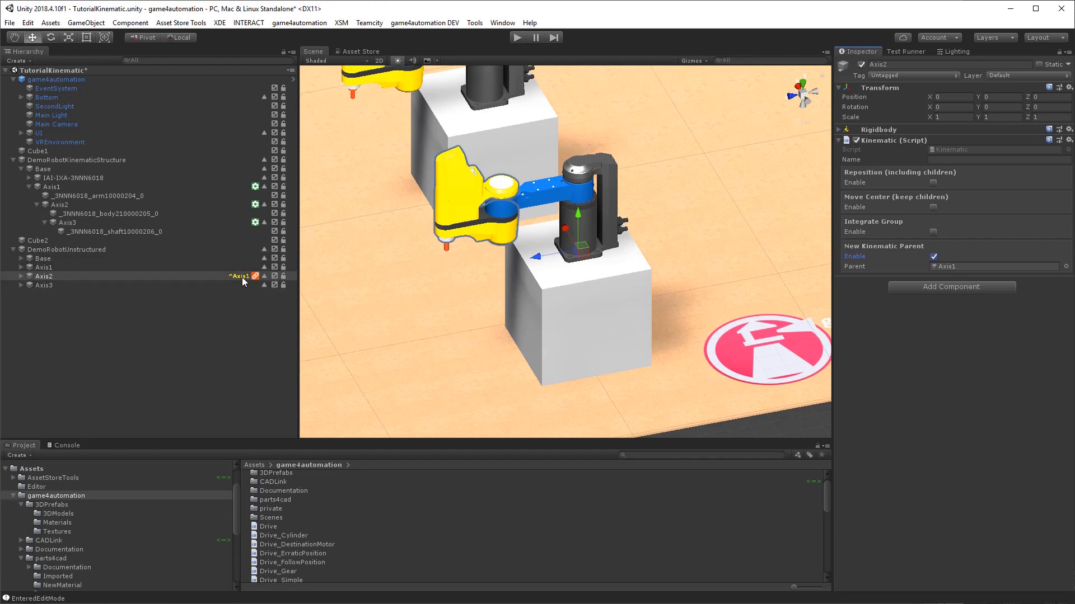
mouse_move(275, 285)
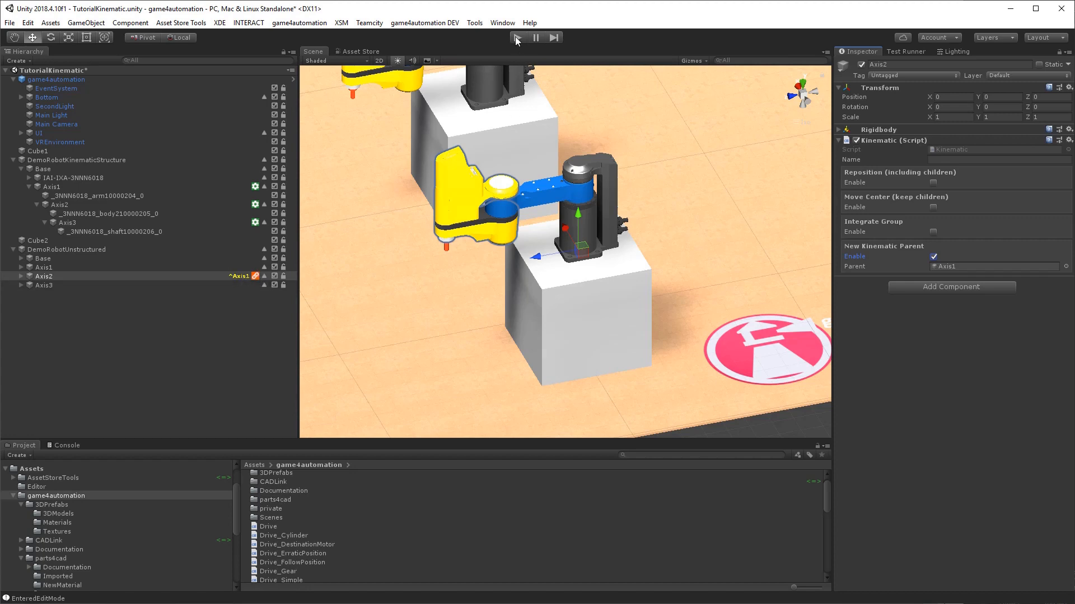
left_click(516, 37)
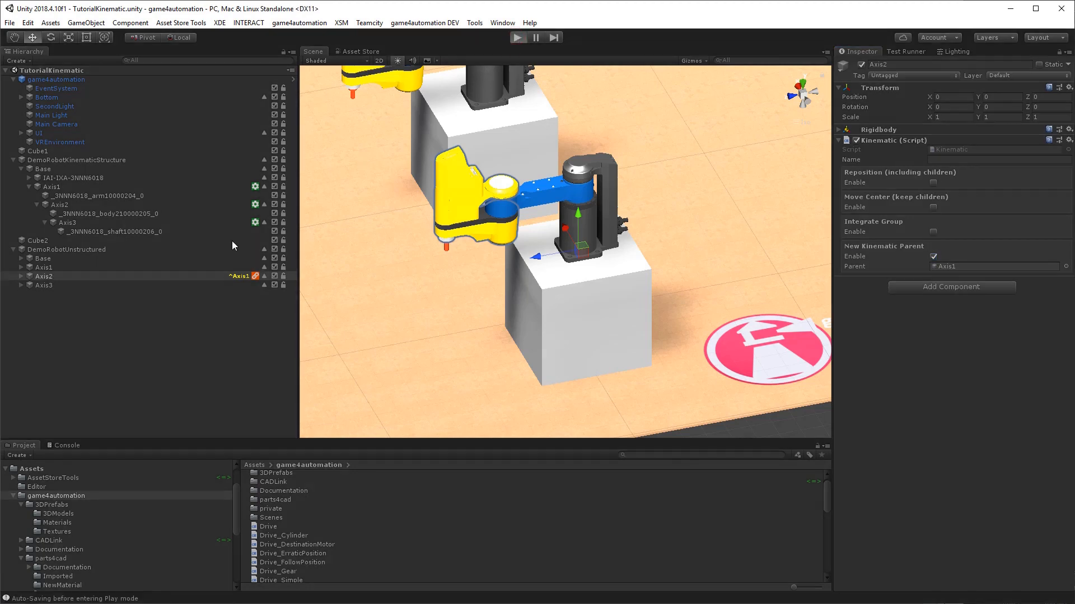
left_click(517, 37)
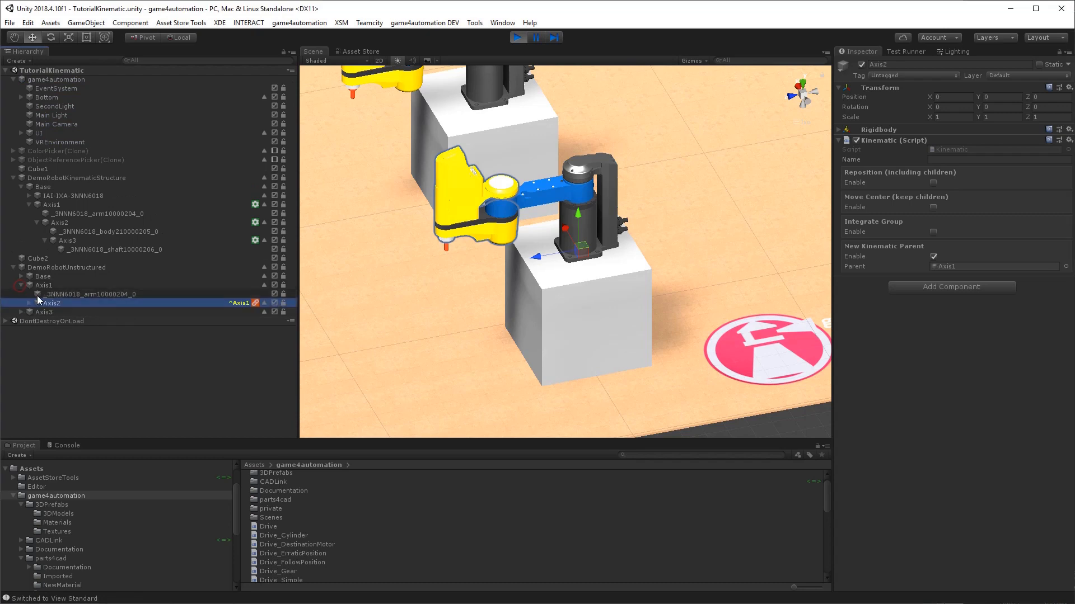
left_click(90, 294)
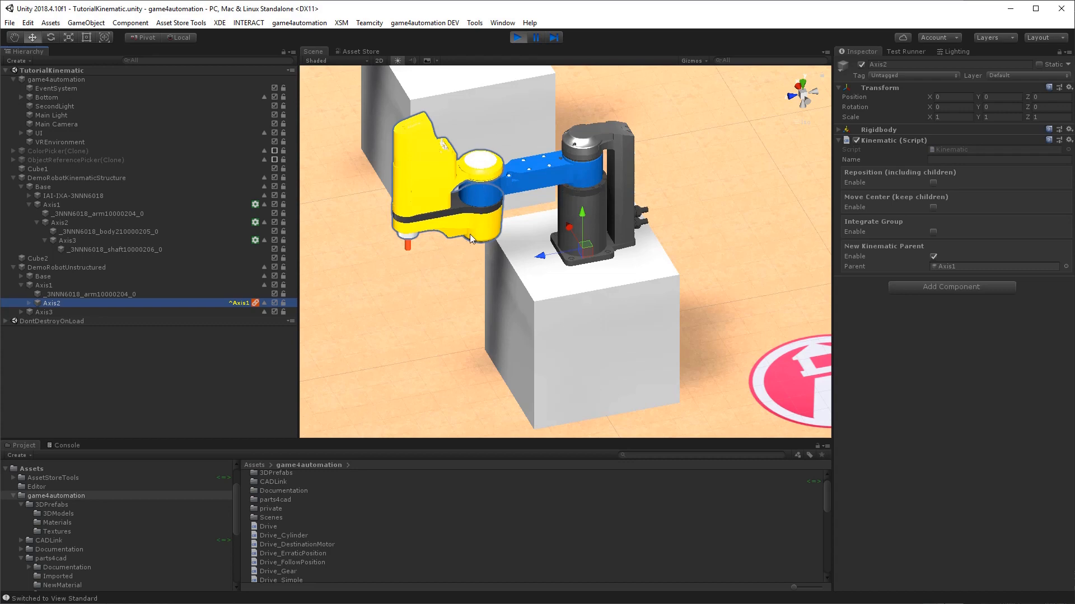
left_click(518, 36)
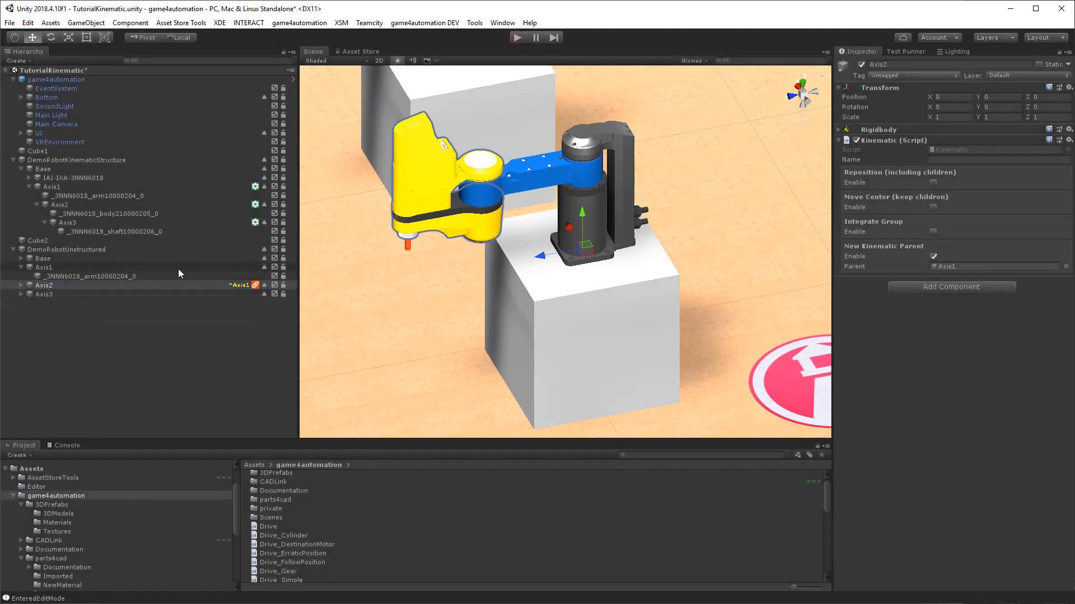
Enable Move Center on Axis2's Kinematic and set Delta Pos Origin Z to 350
left_click(43, 285)
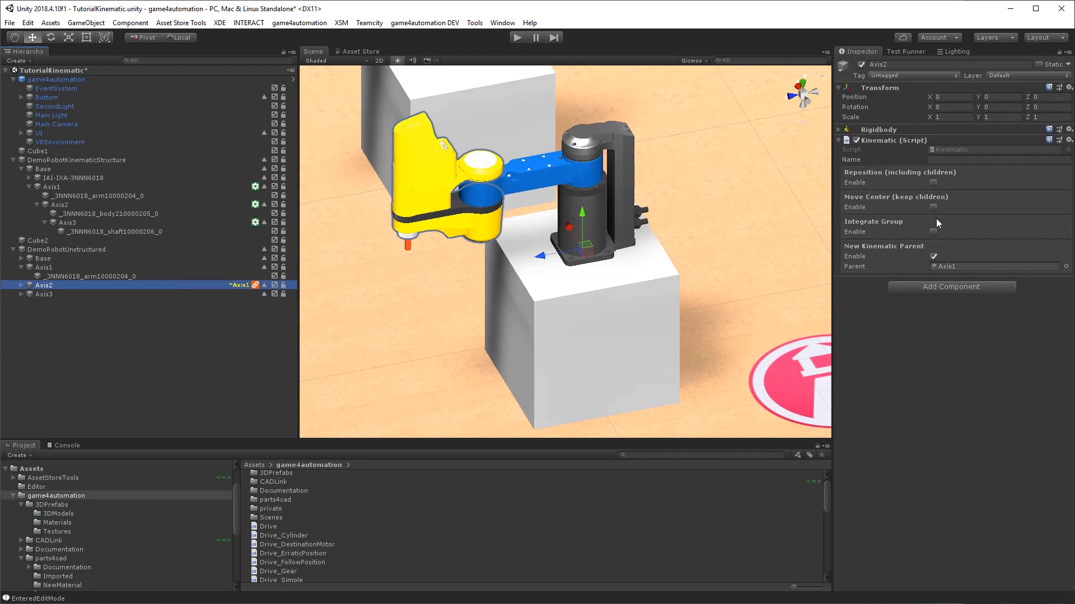
mouse_move(934, 222)
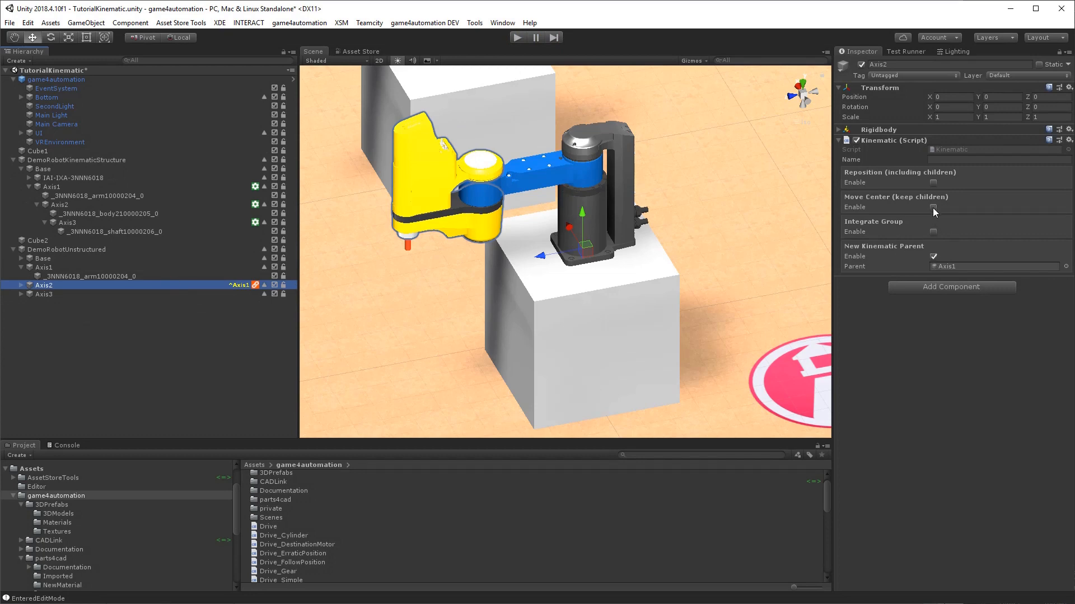
left_click(933, 207)
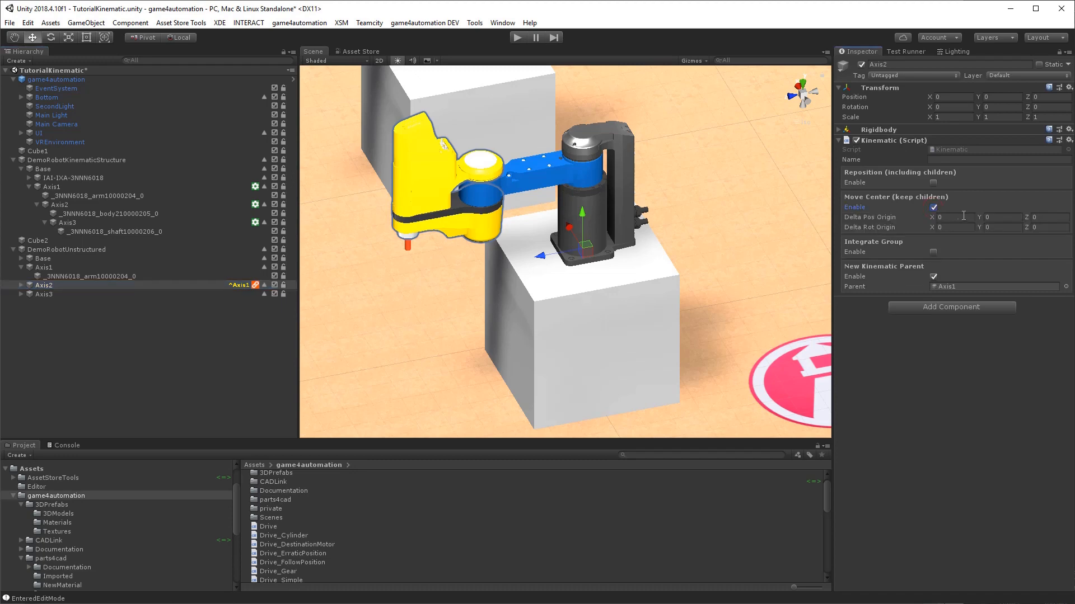
left_click(1001, 217)
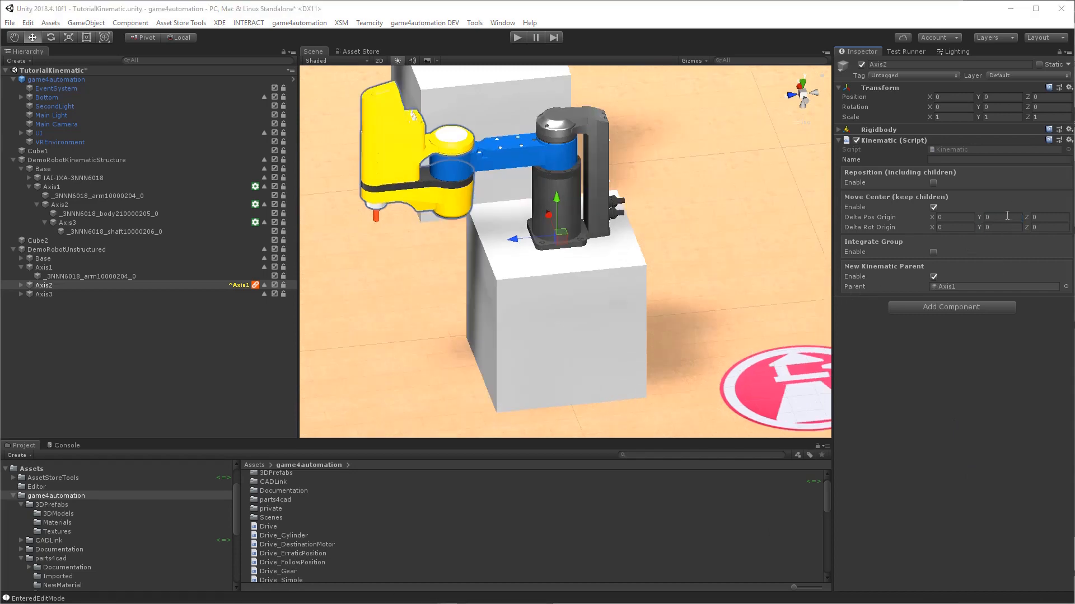
mouse_move(1068, 215)
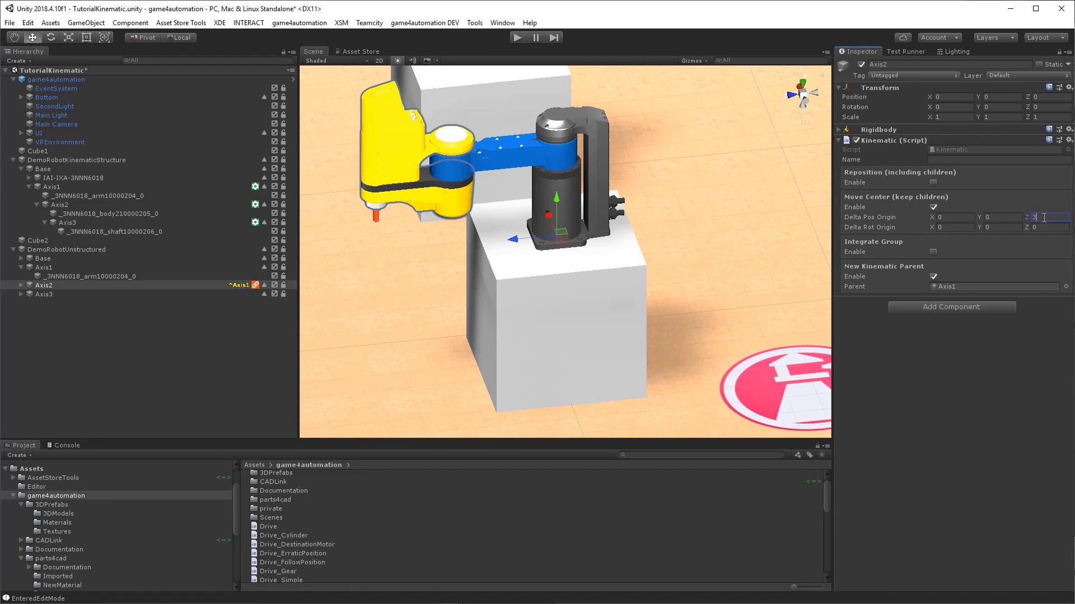
type("350")
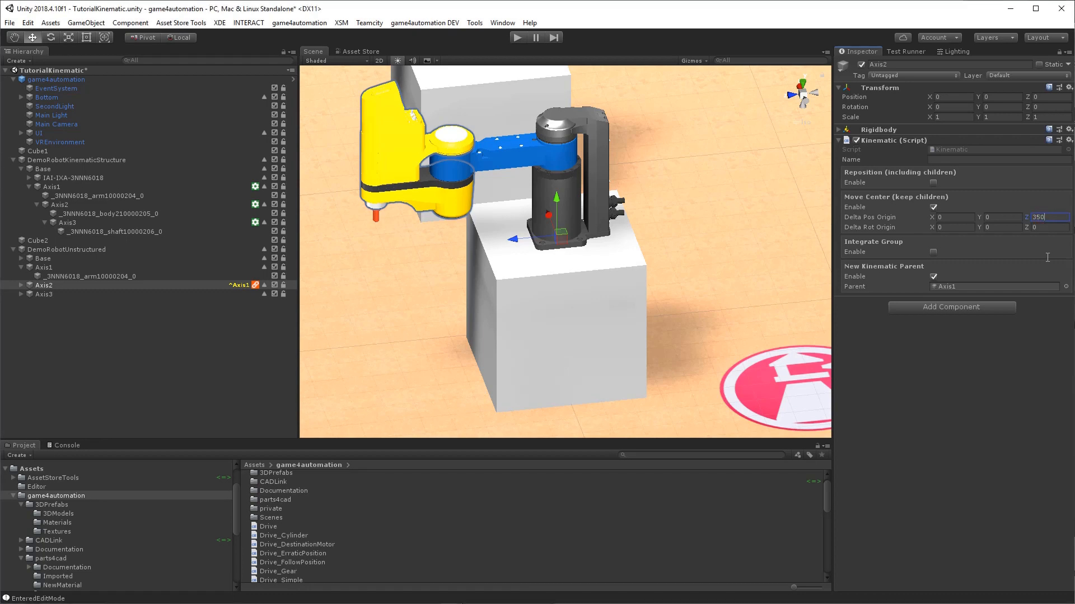
mouse_move(985, 247)
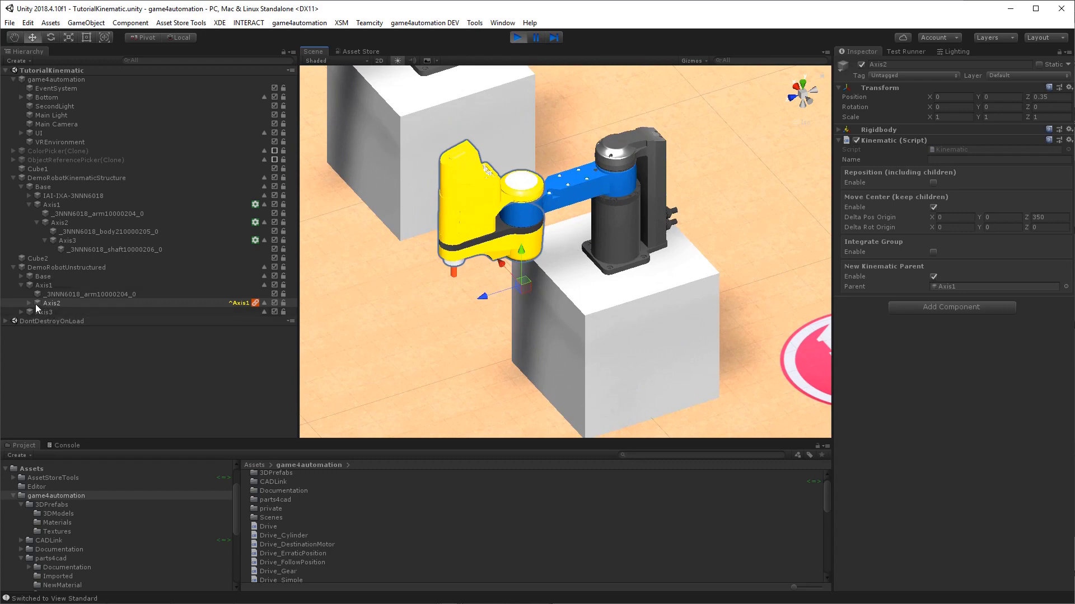
Give Axis3 a Kinematic component parented to Axis2, with Move Center enabled, Z offset 600
left_click(32, 303)
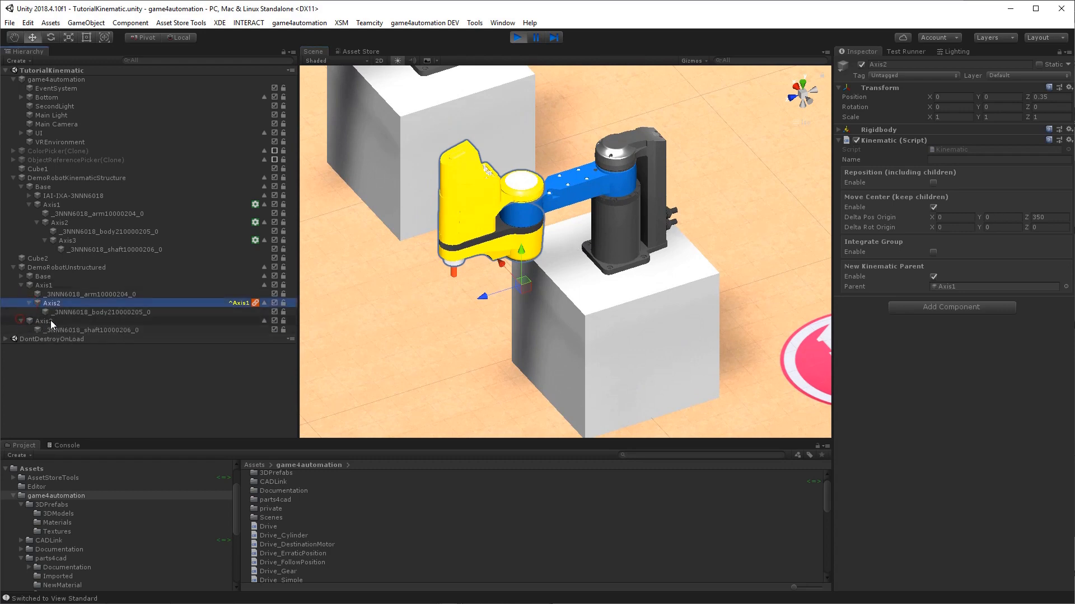
left_click(43, 321)
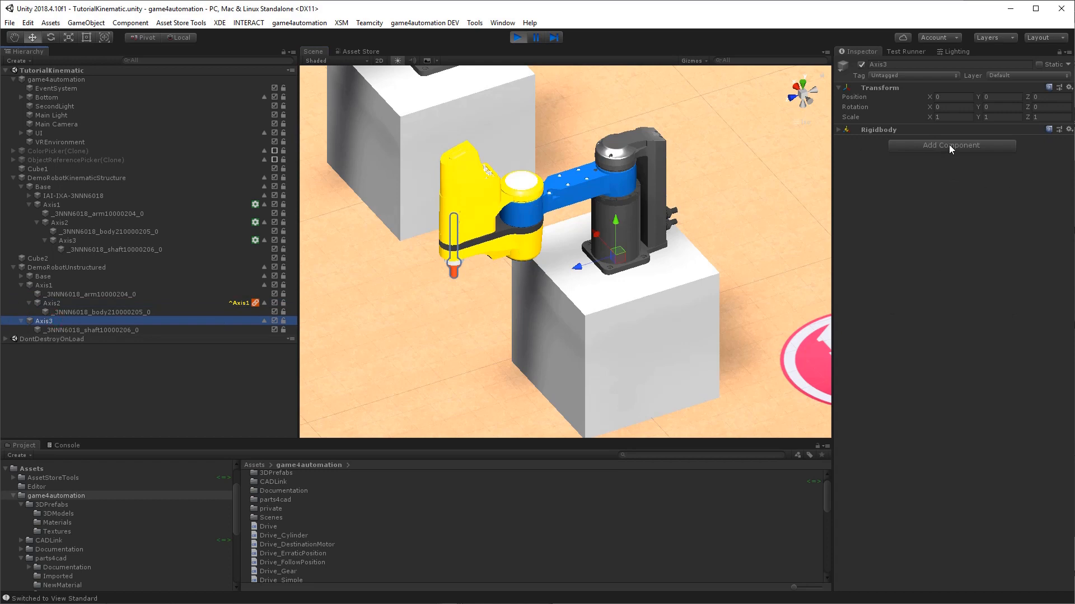
left_click(951, 144)
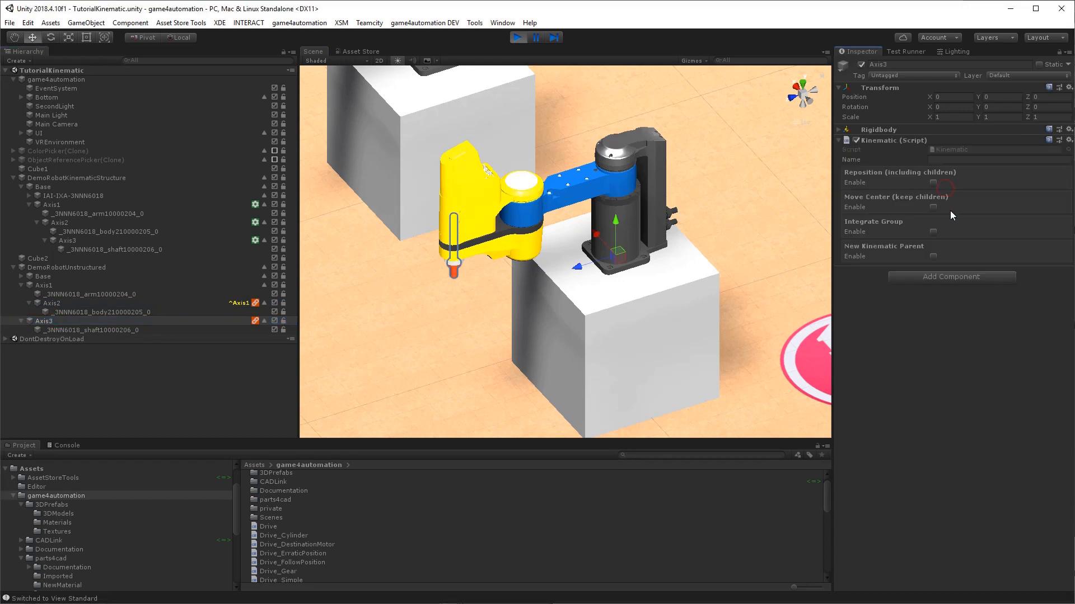
left_click(931, 256)
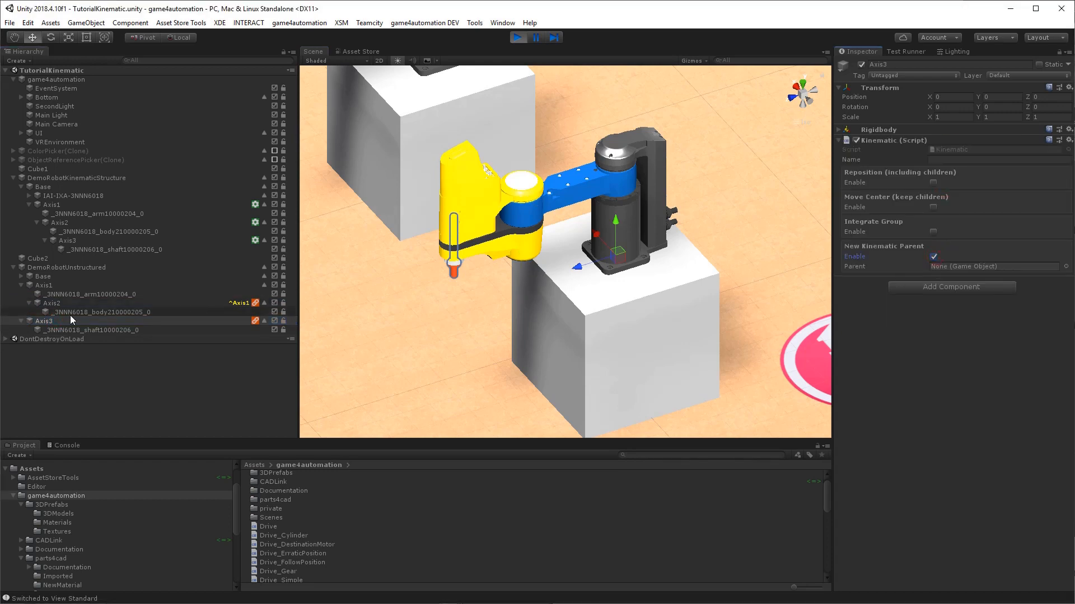
left_click(516, 37)
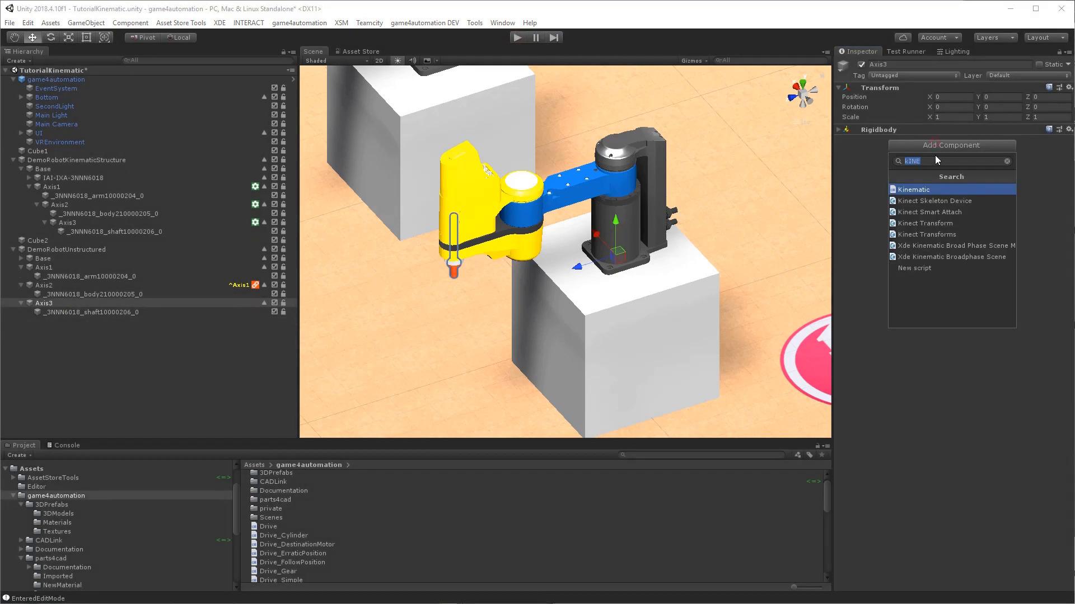
left_click(913, 189)
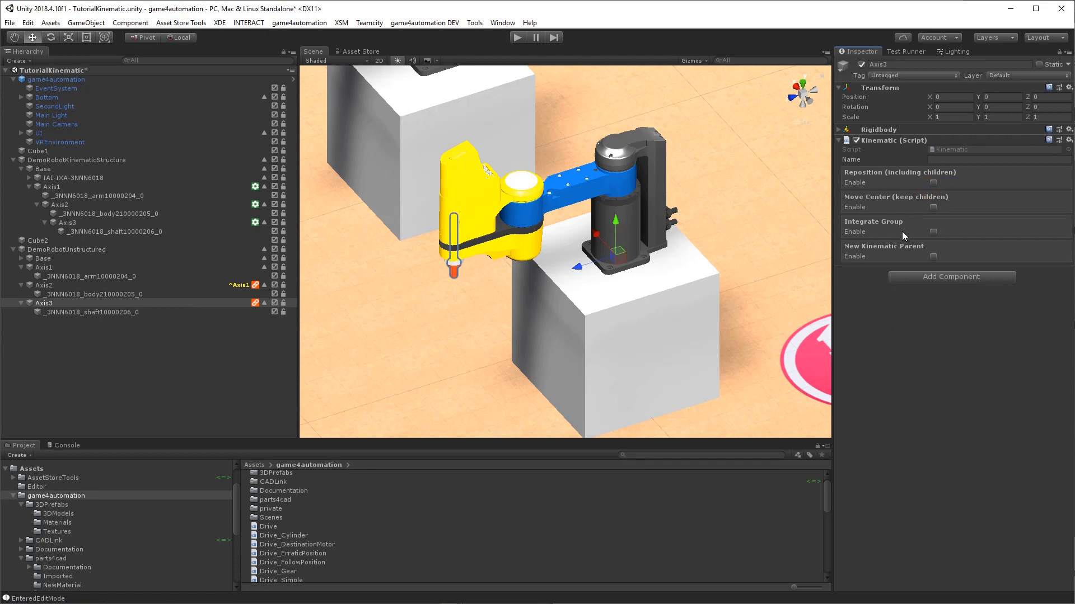
left_click(933, 257)
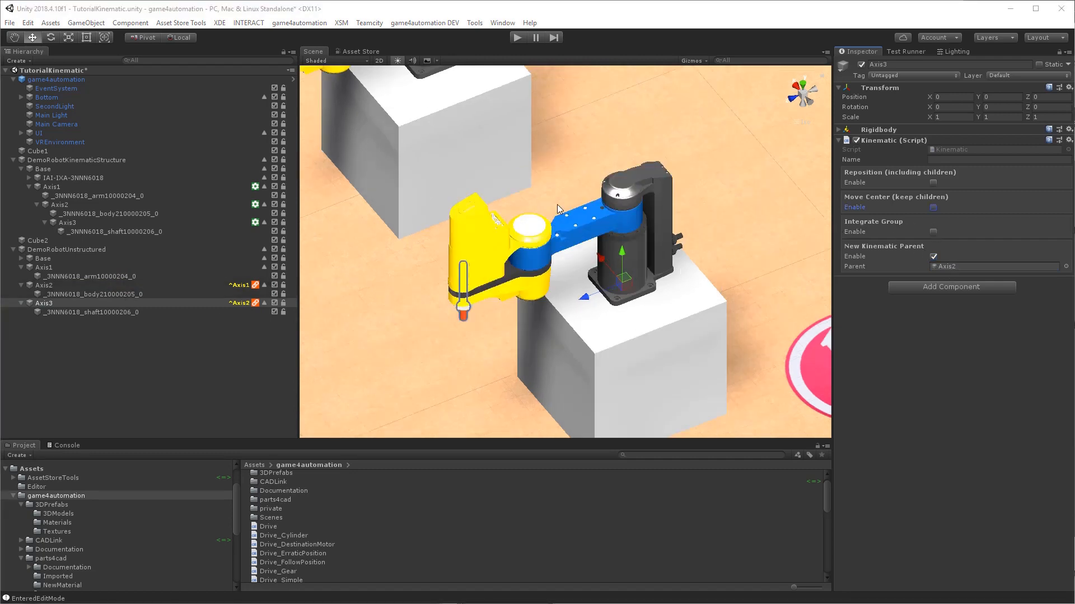
mouse_move(467, 329)
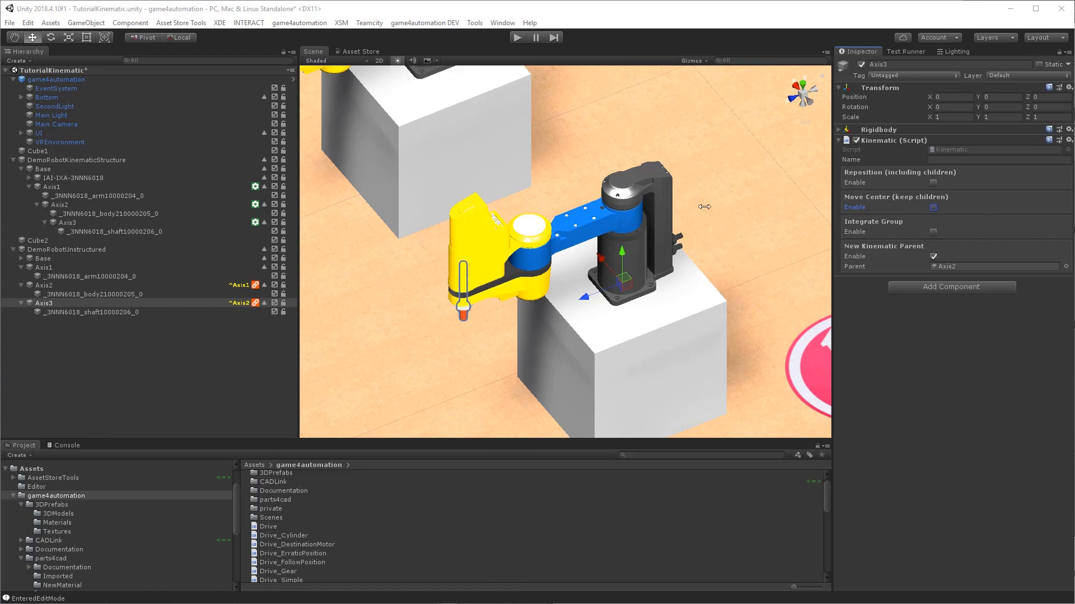
mouse_move(501, 367)
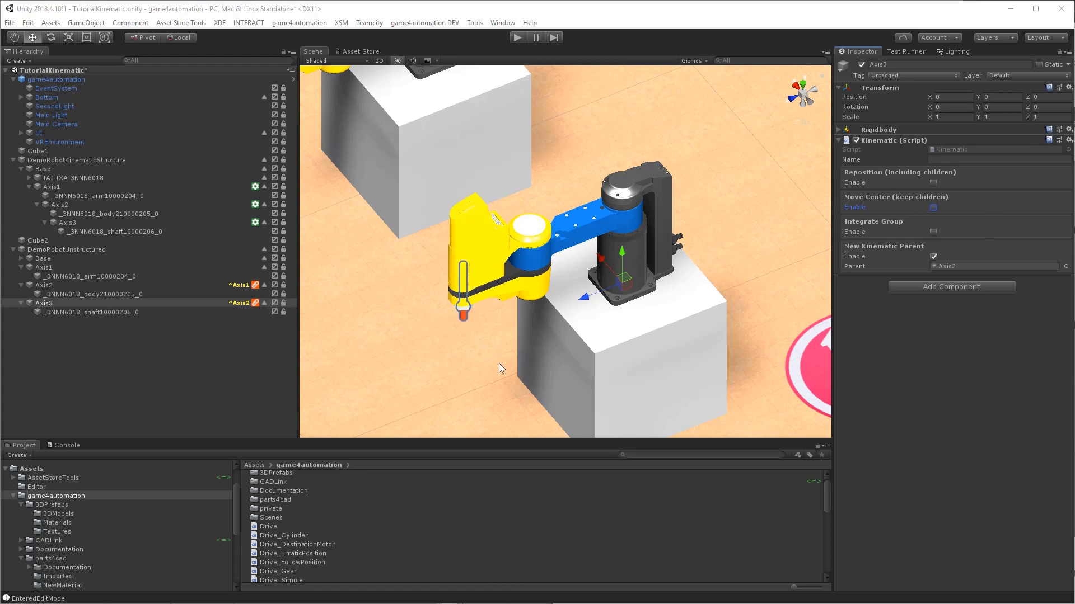
mouse_move(579, 296)
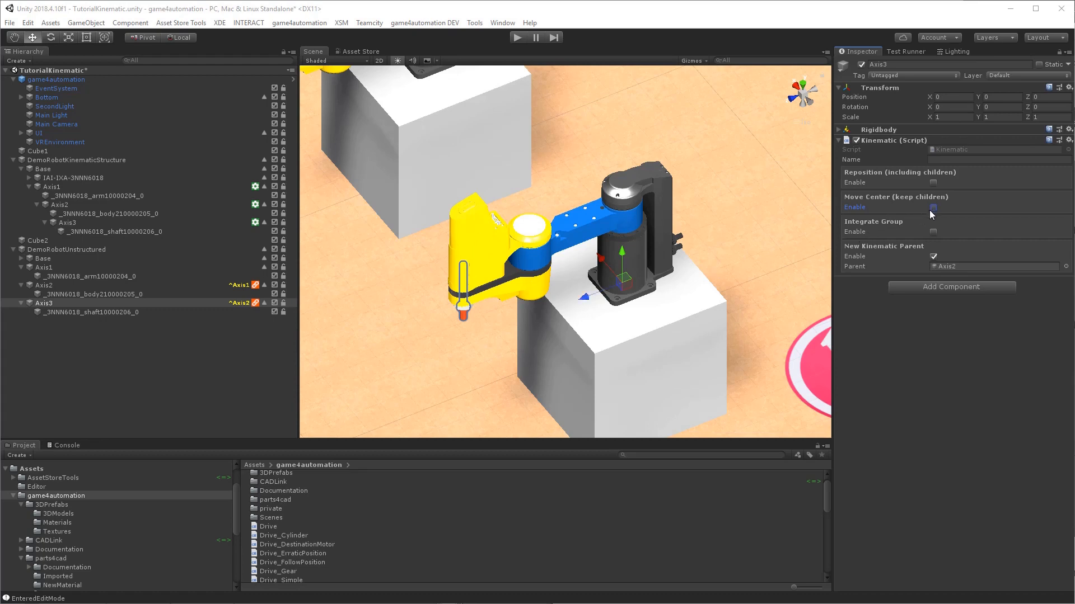
left_click(932, 207)
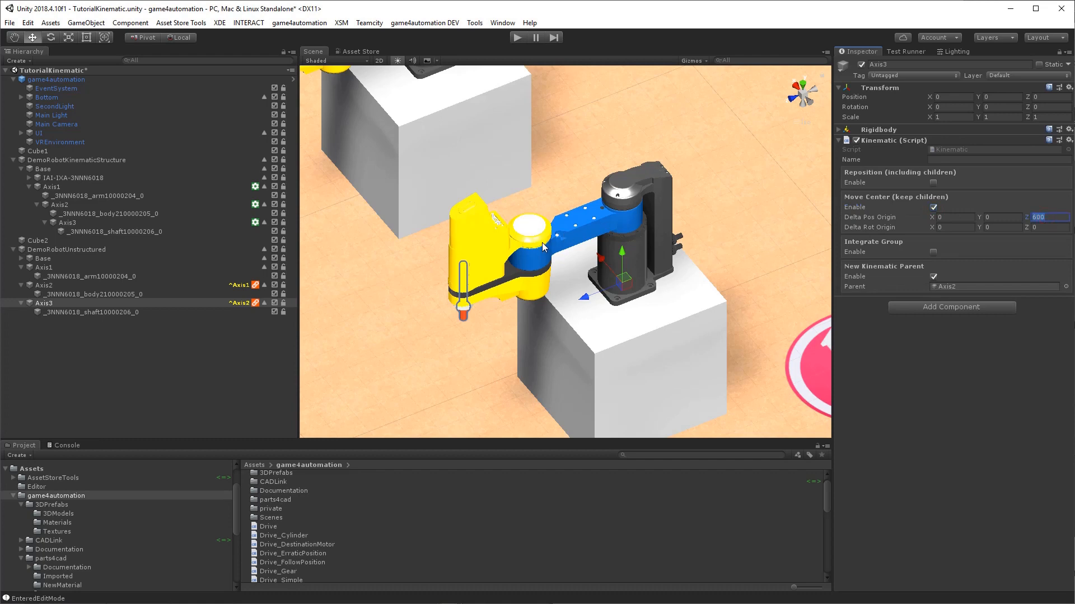
mouse_move(458, 281)
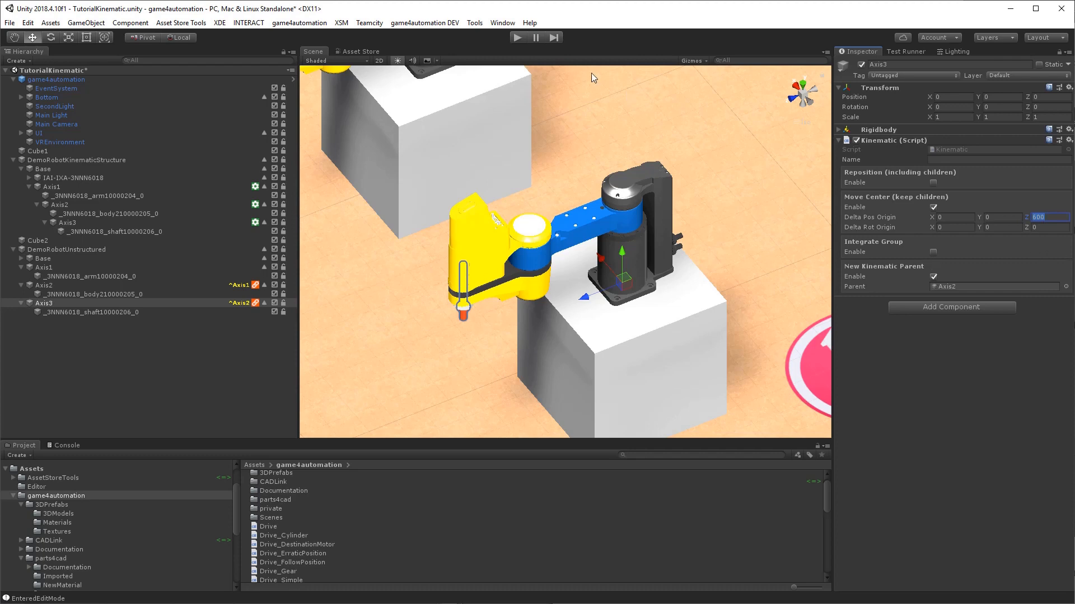
left_click(518, 37)
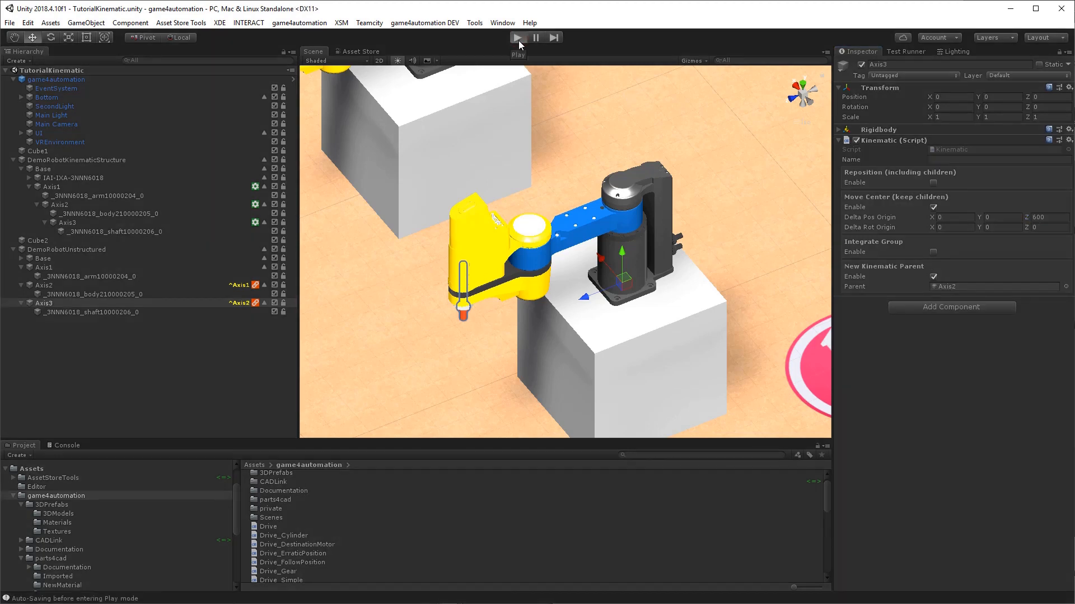
left_click(517, 38)
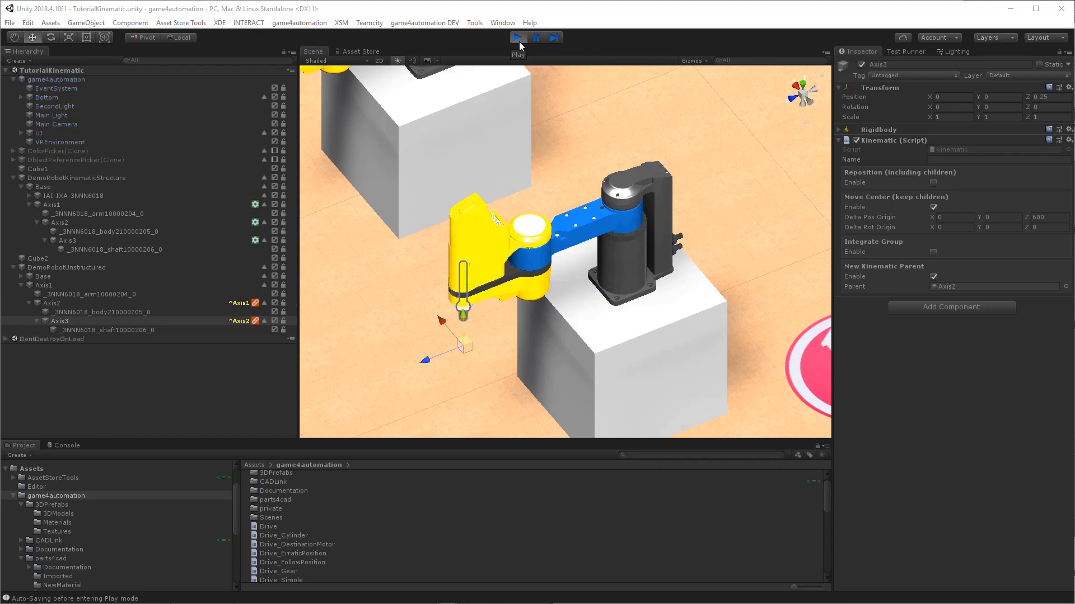
left_click(51, 303)
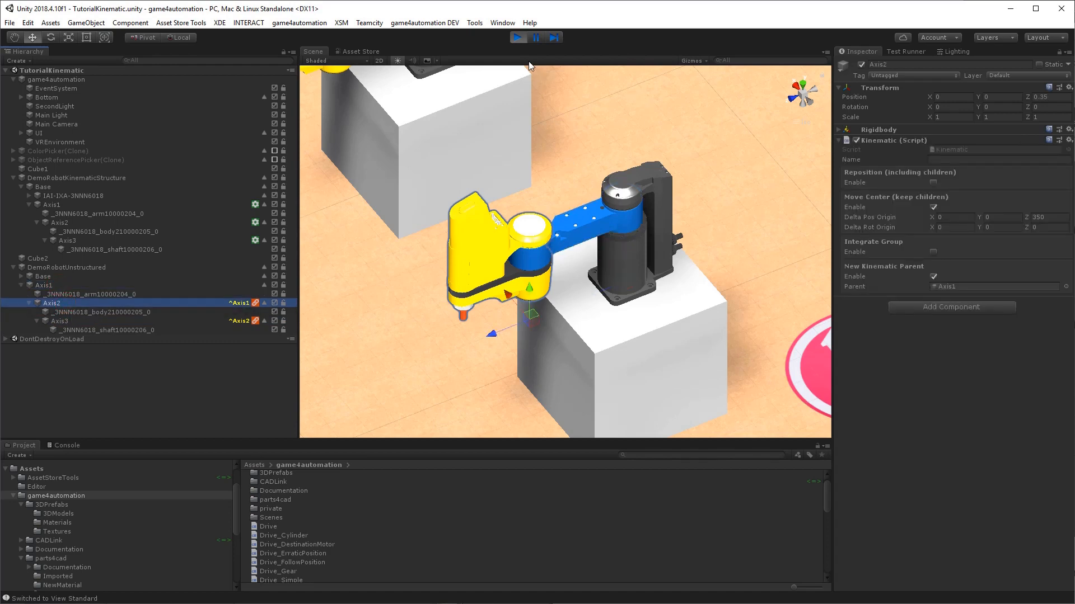
left_click(518, 38)
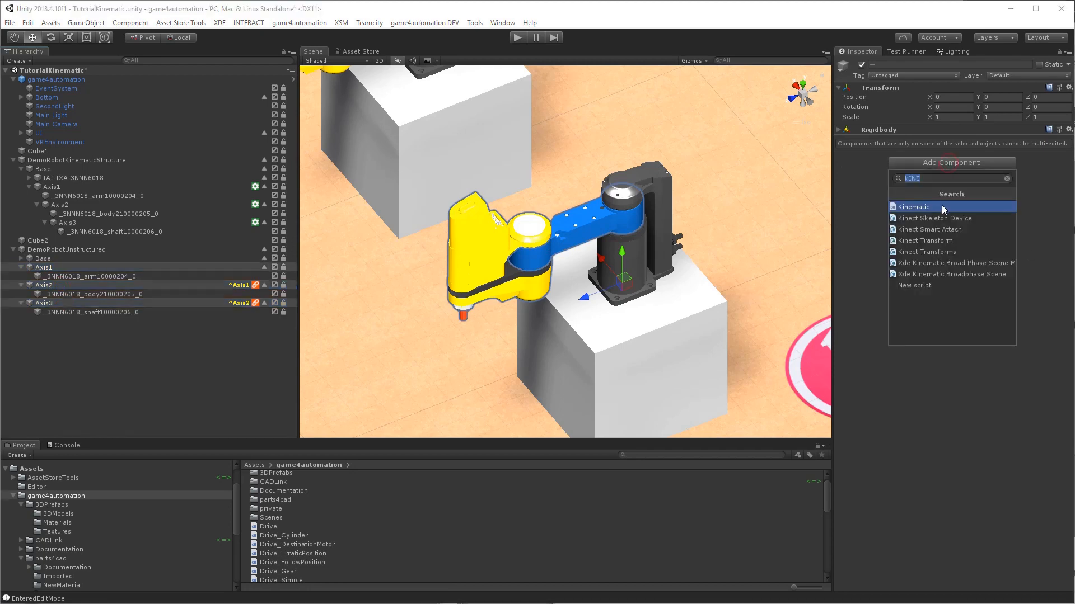
Add Drives to unstructured Axis1–3: Rotation Y for Axis1 and Axis2, Linear Y for Axis3
type("Dri")
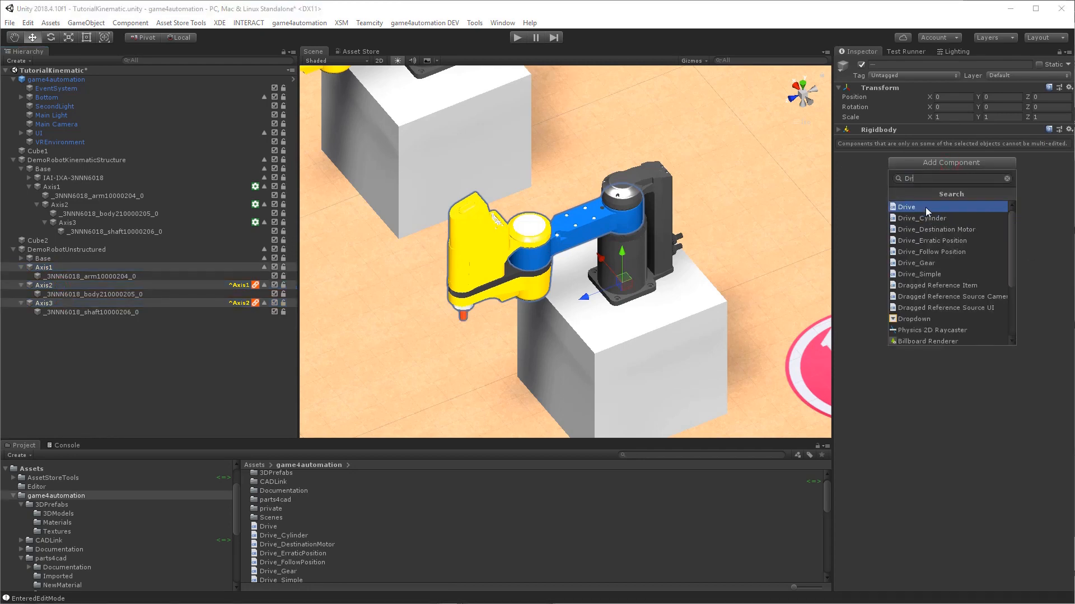
left_click(905, 207)
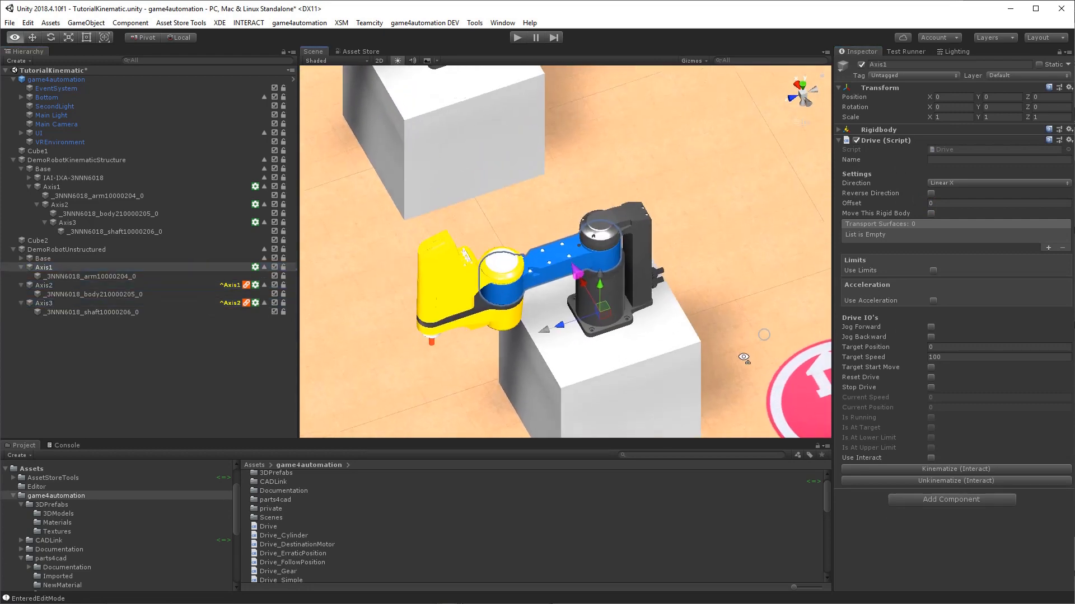
left_click(996, 183)
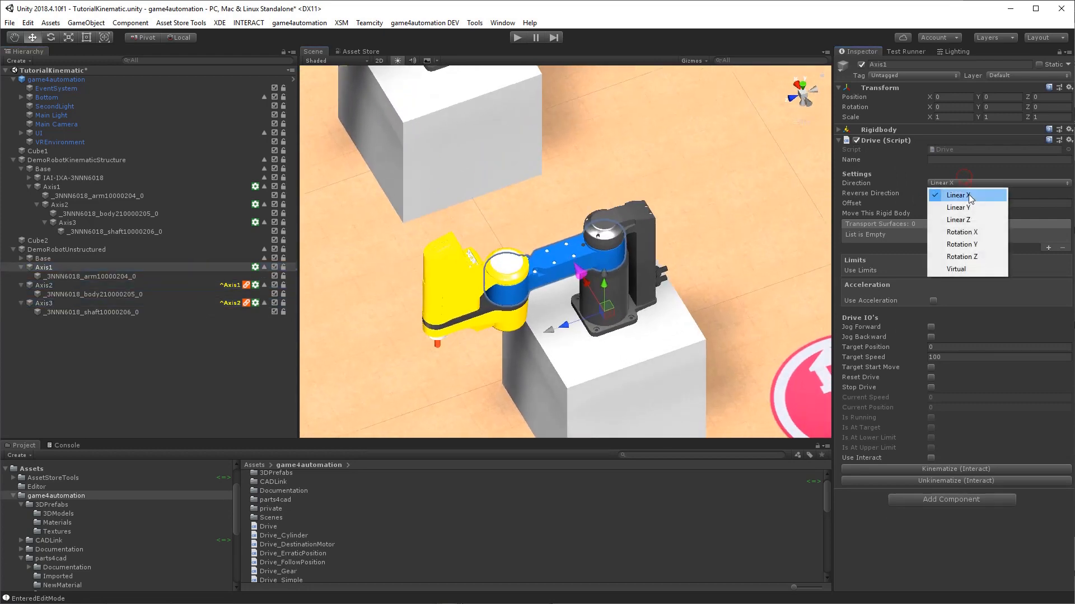
left_click(962, 244)
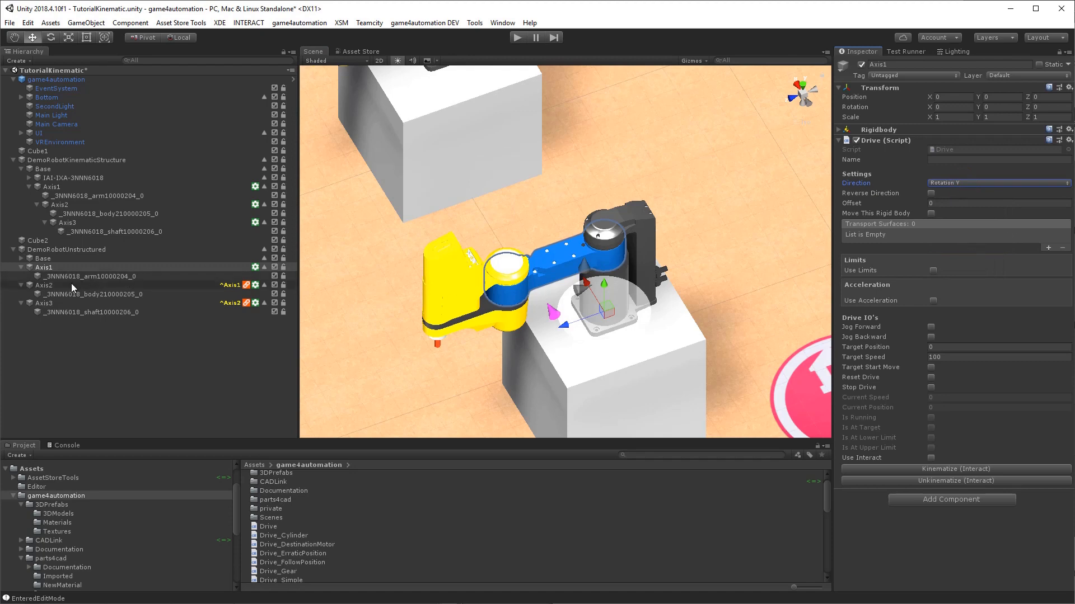
left_click(43, 285)
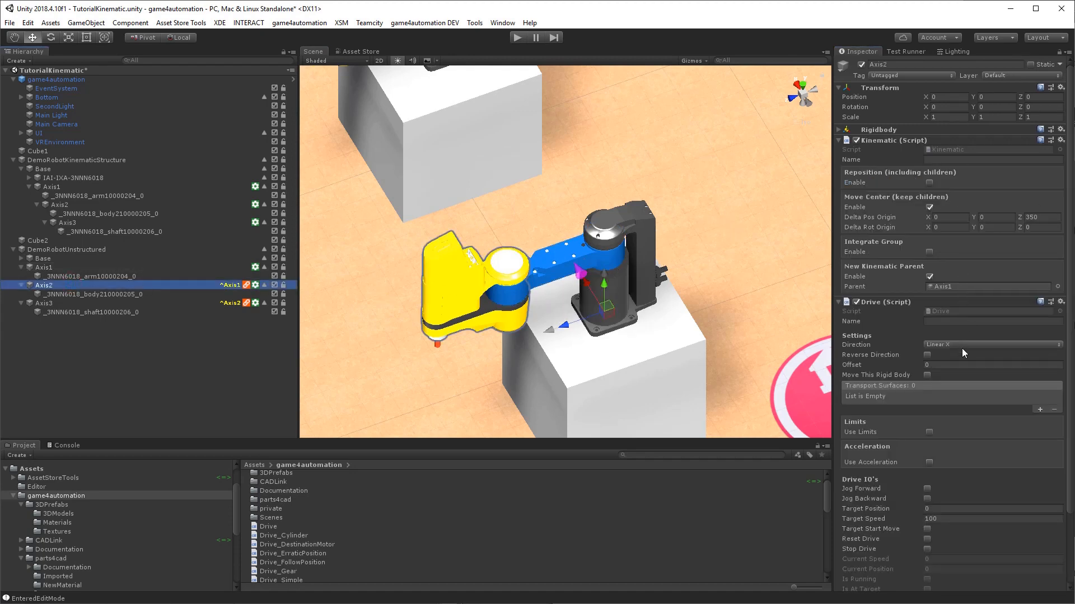
left_click(990, 344)
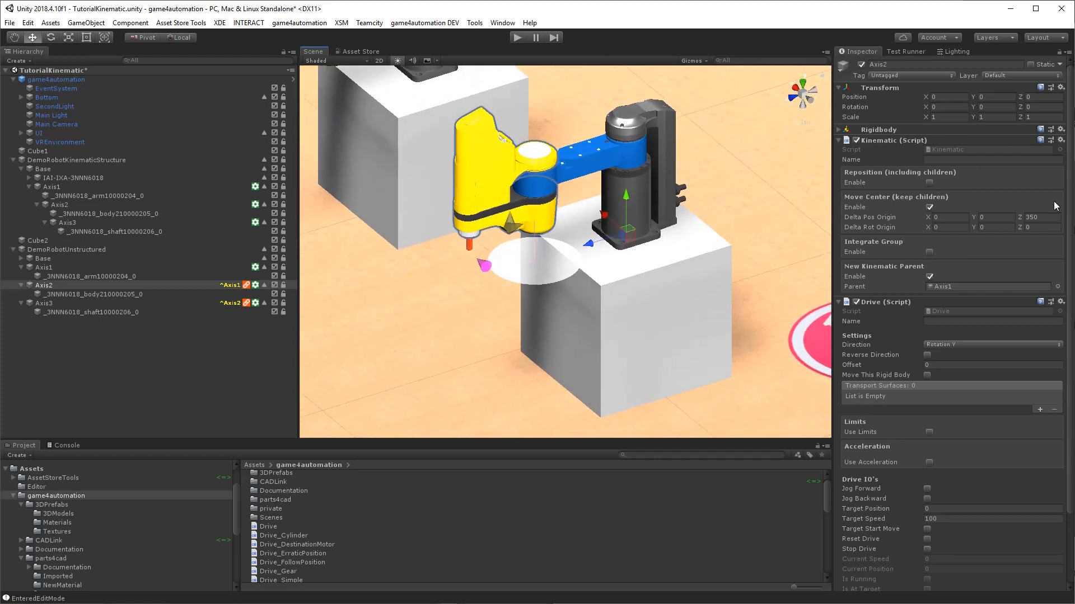
left_click(43, 303)
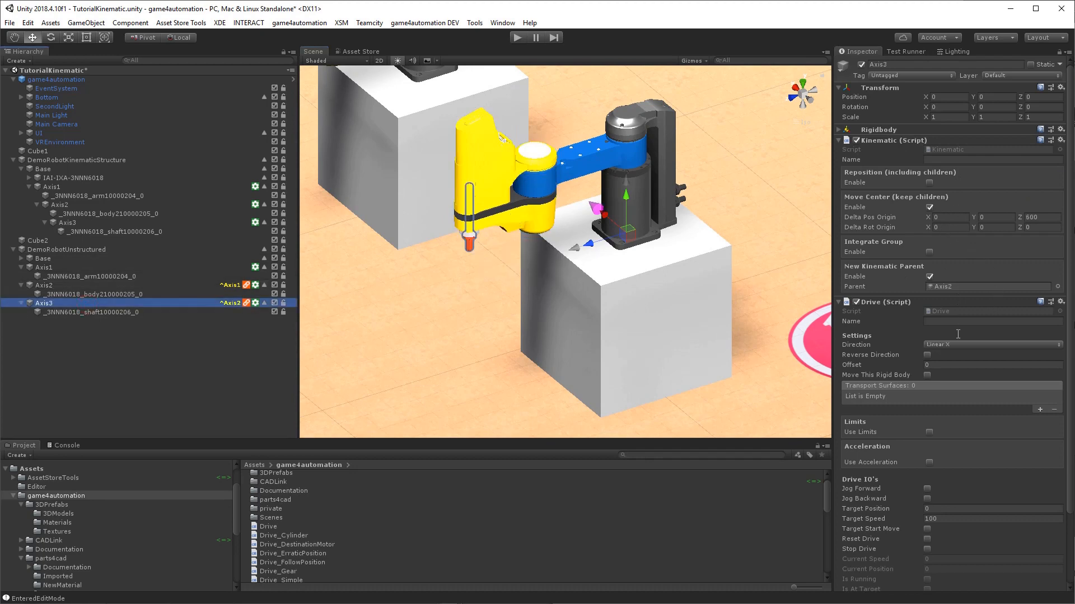
left_click(991, 344)
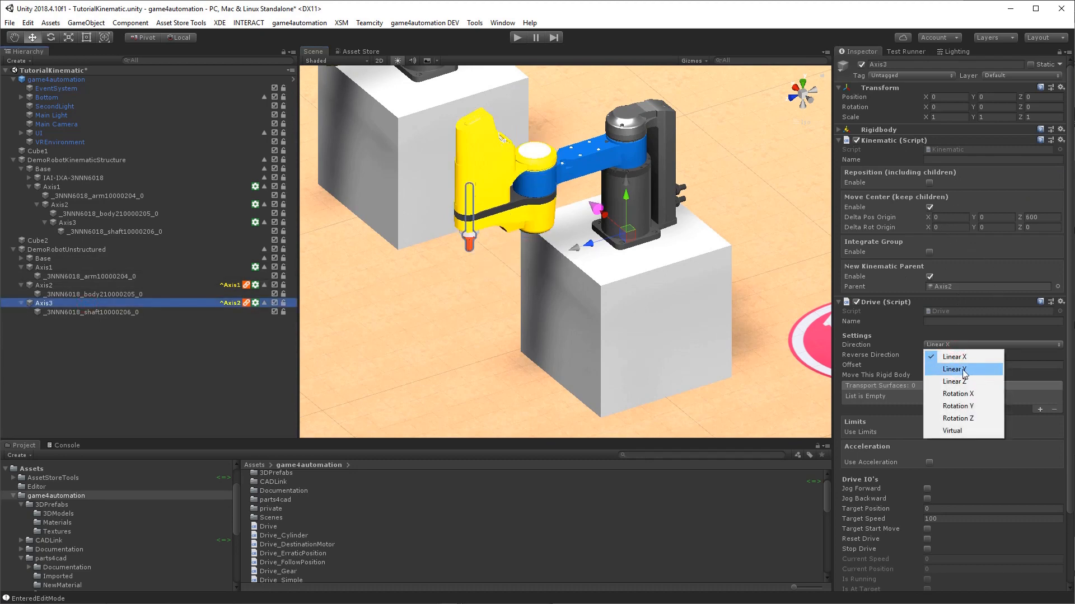
left_click(953, 370)
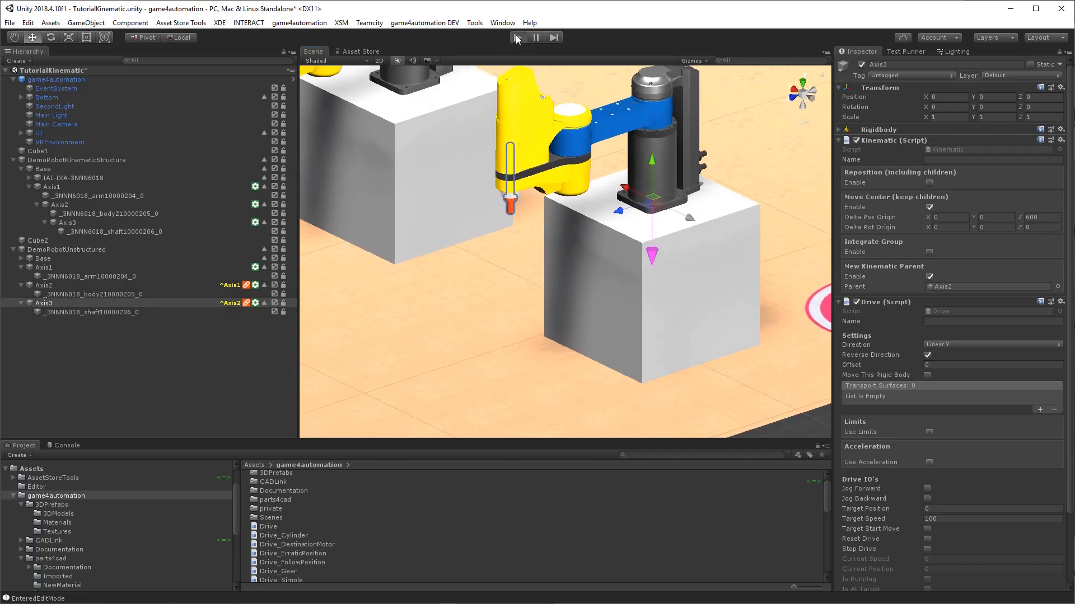
In play mode, jog Axis2 forward to swing the arm and Axis3 backward to move the shaft
left_click(517, 37)
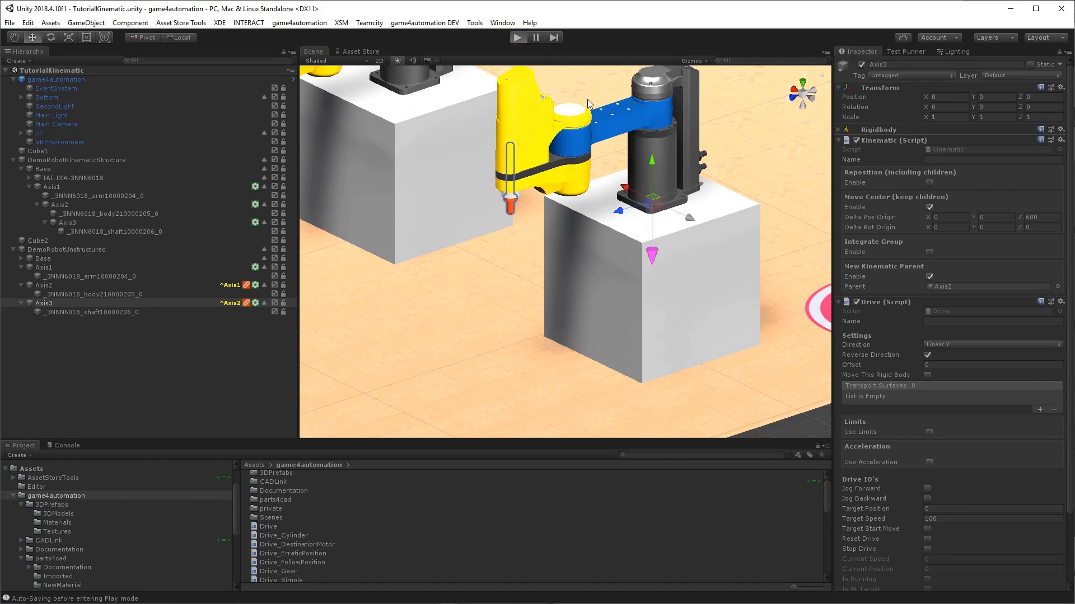
left_click(519, 37)
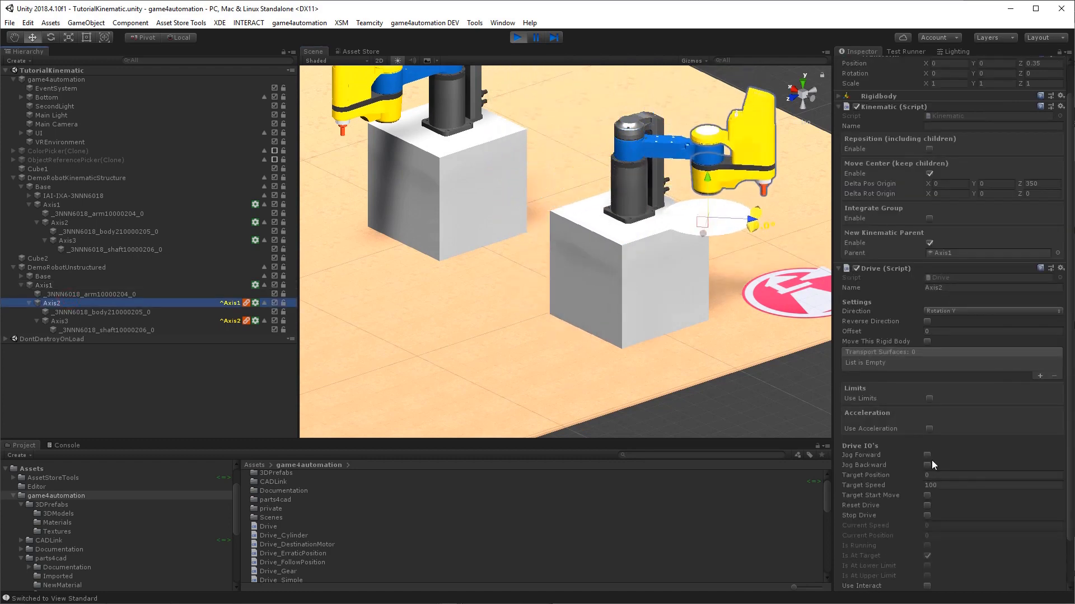
left_click(926, 455)
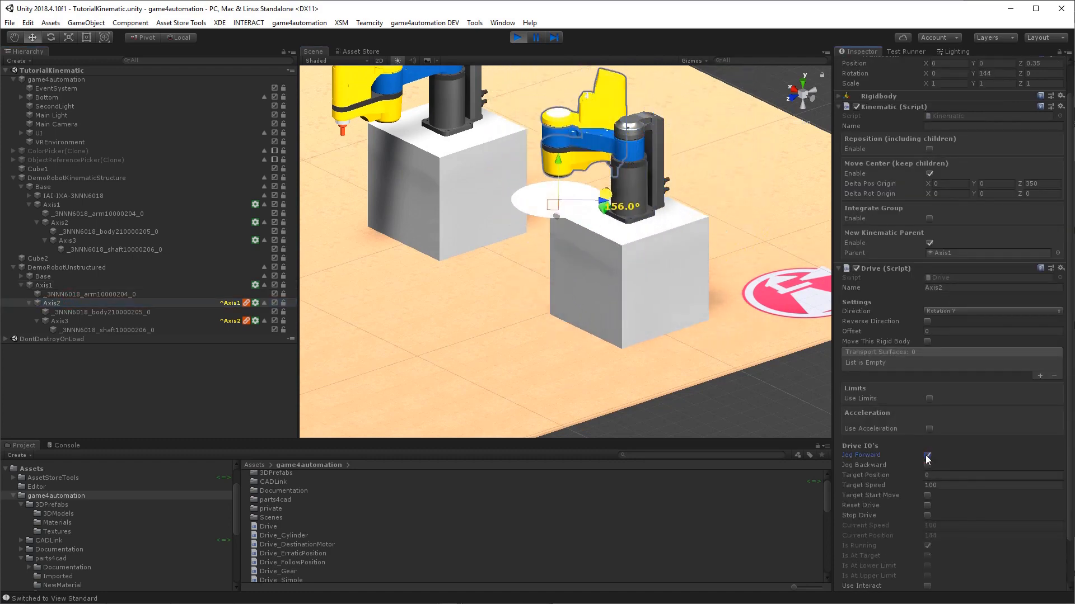
left_click(927, 455)
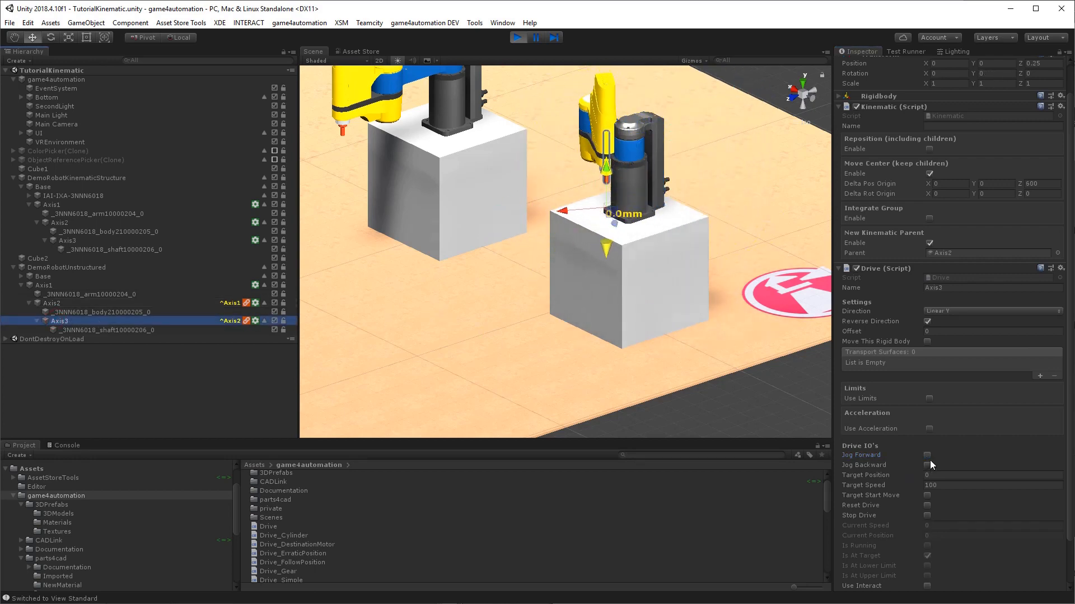
left_click(927, 455)
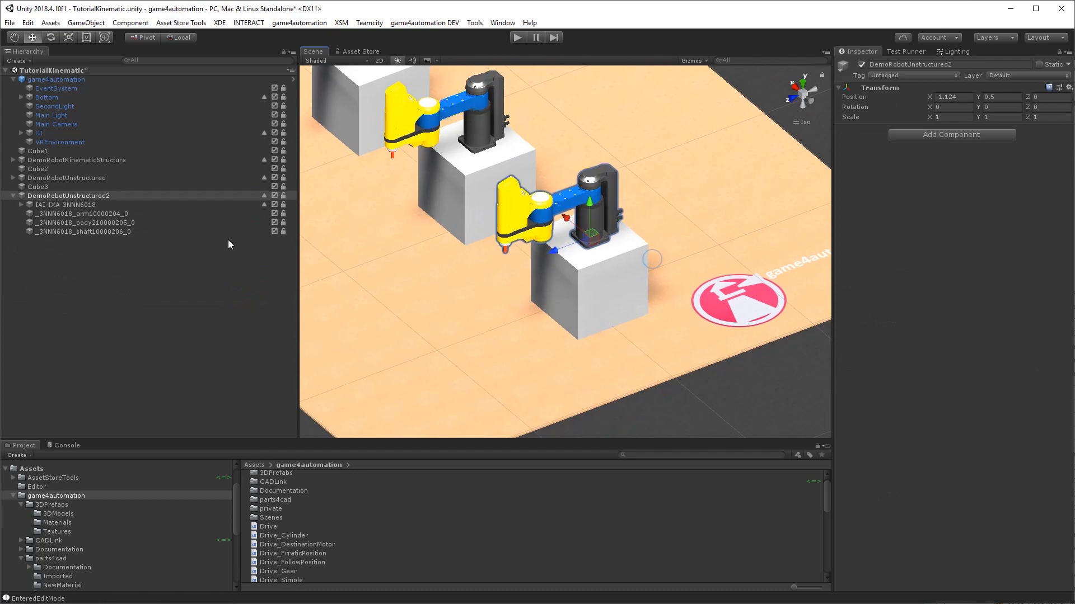
Inspect DemoRobotUnstructured2's base, arm, body and shaft parts, ending on the yellow body
left_click(67, 204)
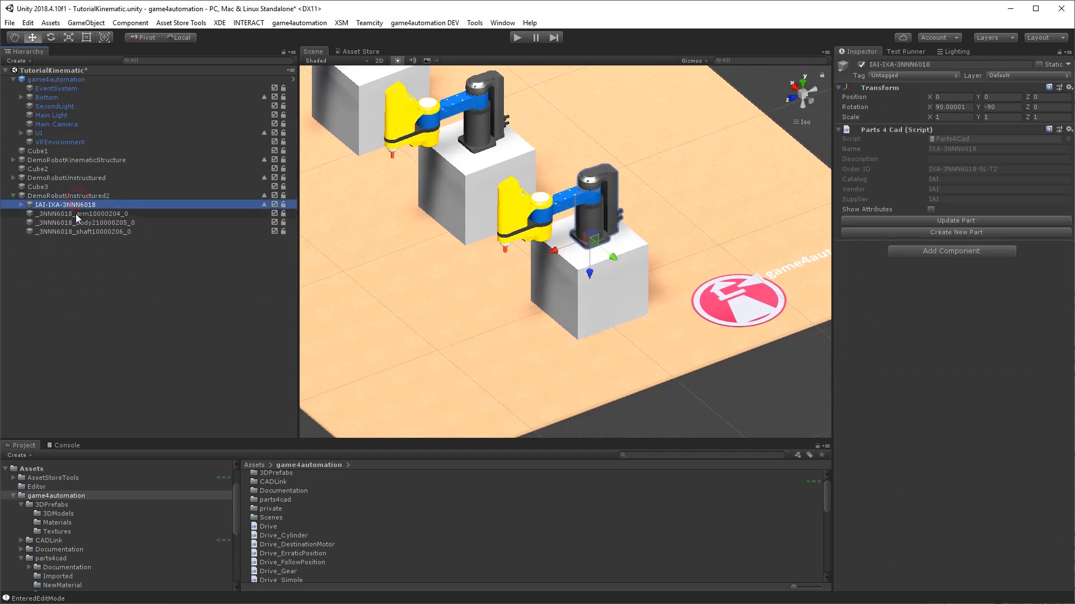
left_click(82, 214)
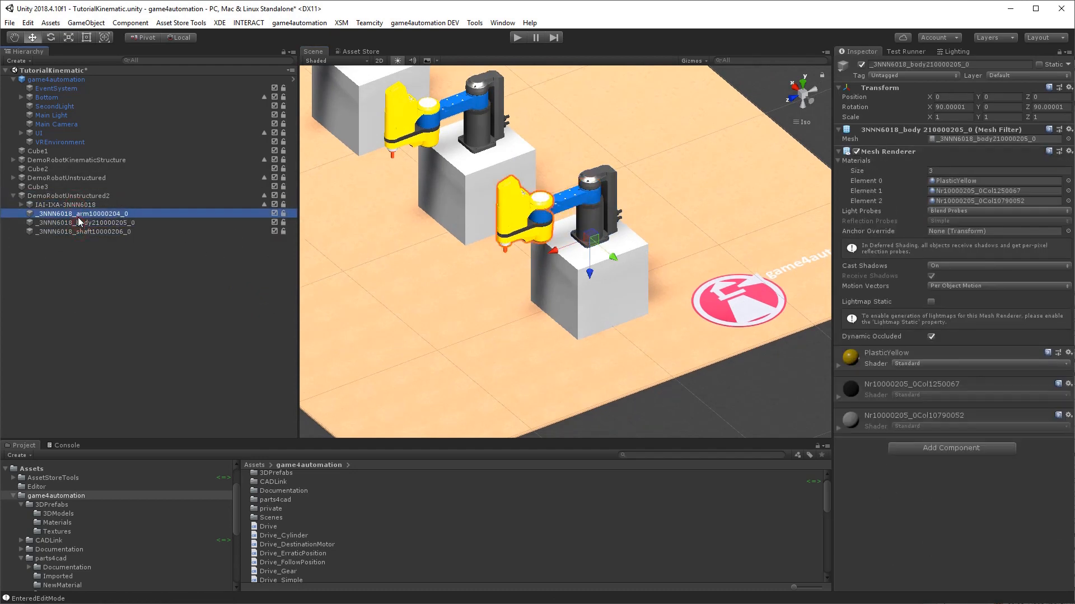
left_click(84, 232)
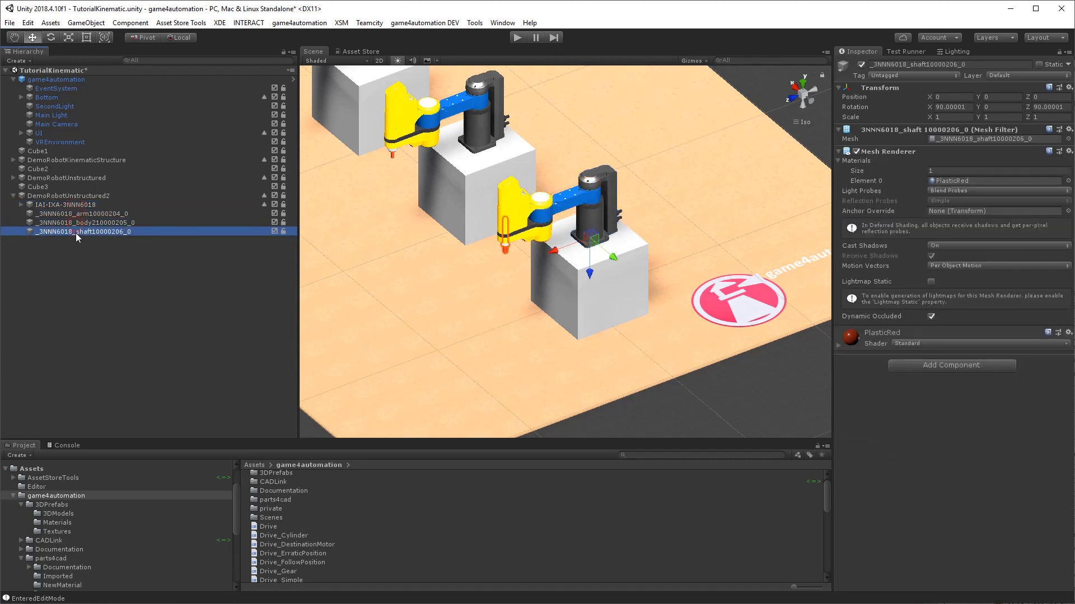
left_click(67, 195)
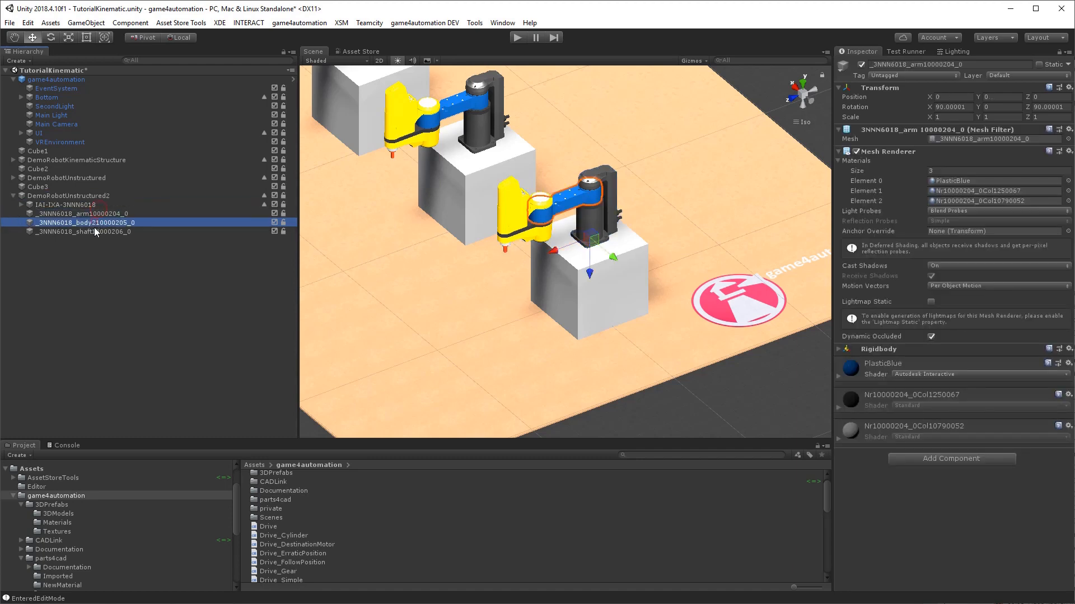
left_click(86, 223)
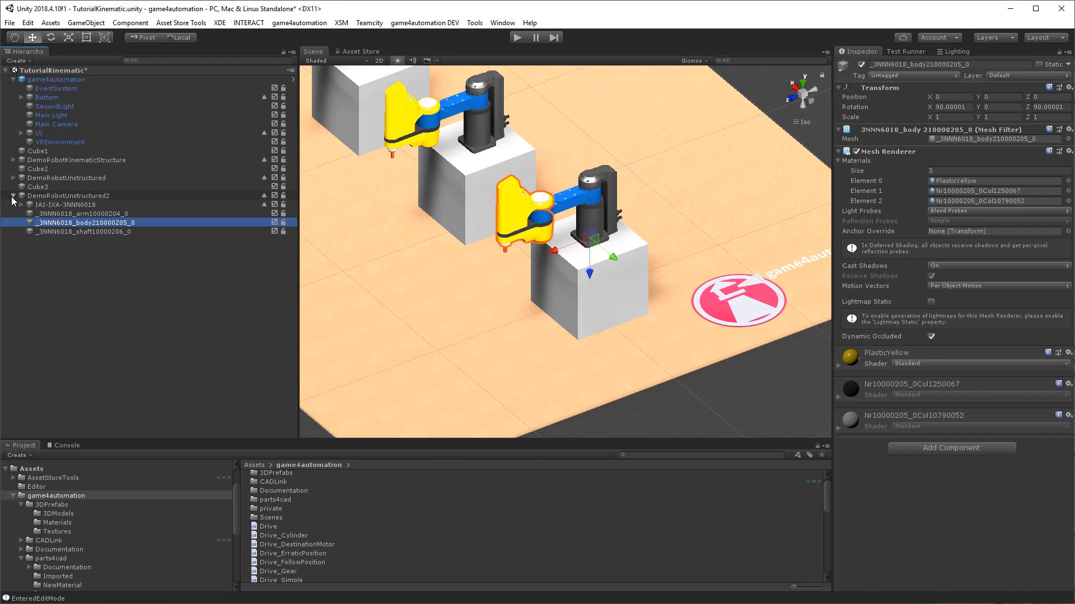
Create an empty RobotKinematic object with nested empty children Axis1, Axis2 and Axis3
right_click(51, 70)
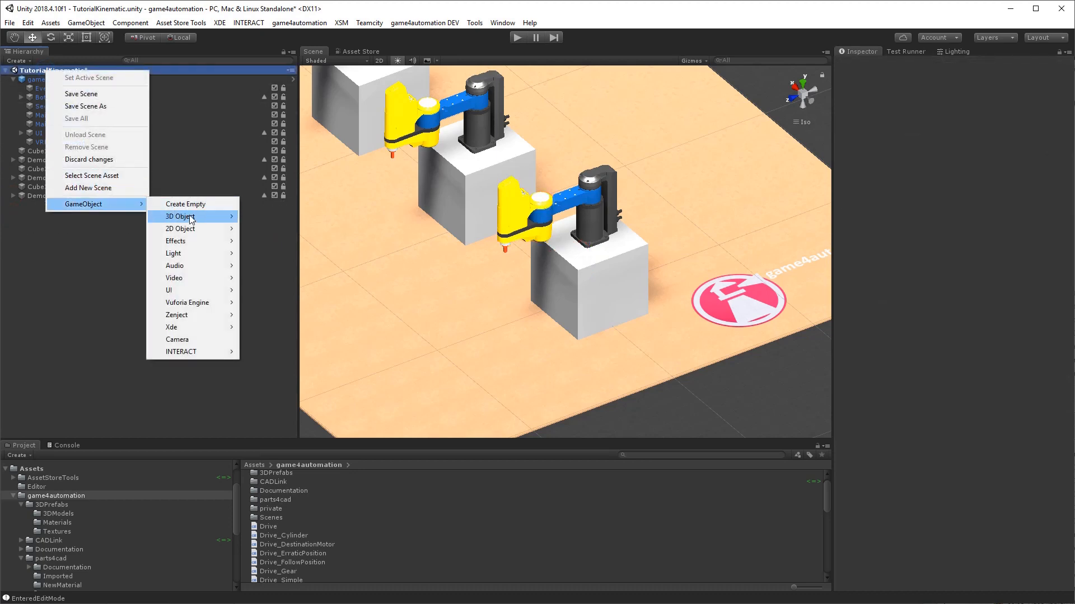
mouse_move(185, 204)
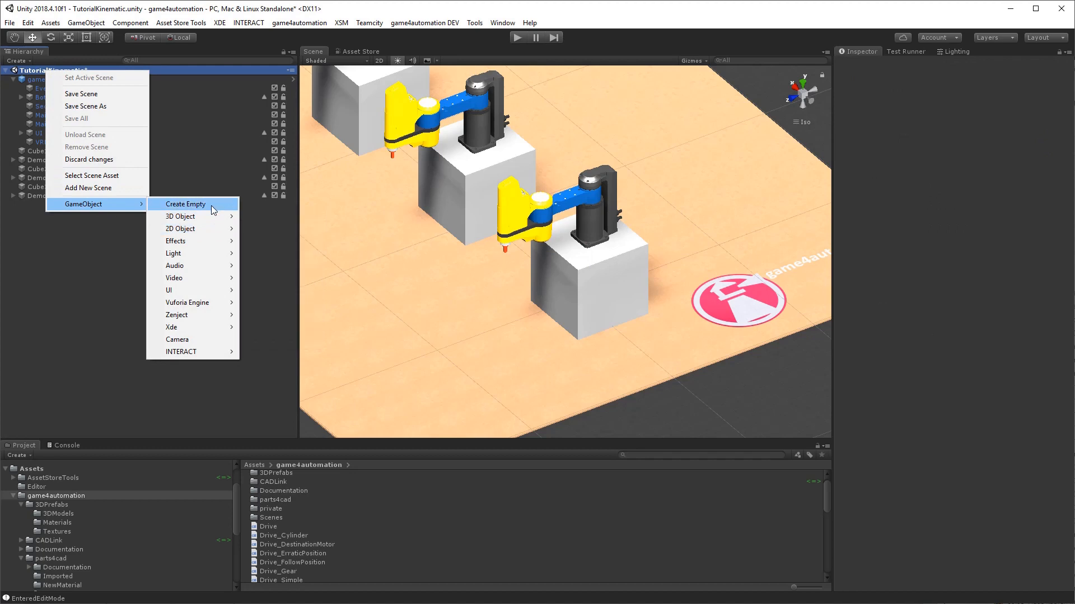
left_click(185, 204)
type("RobotKinematic")
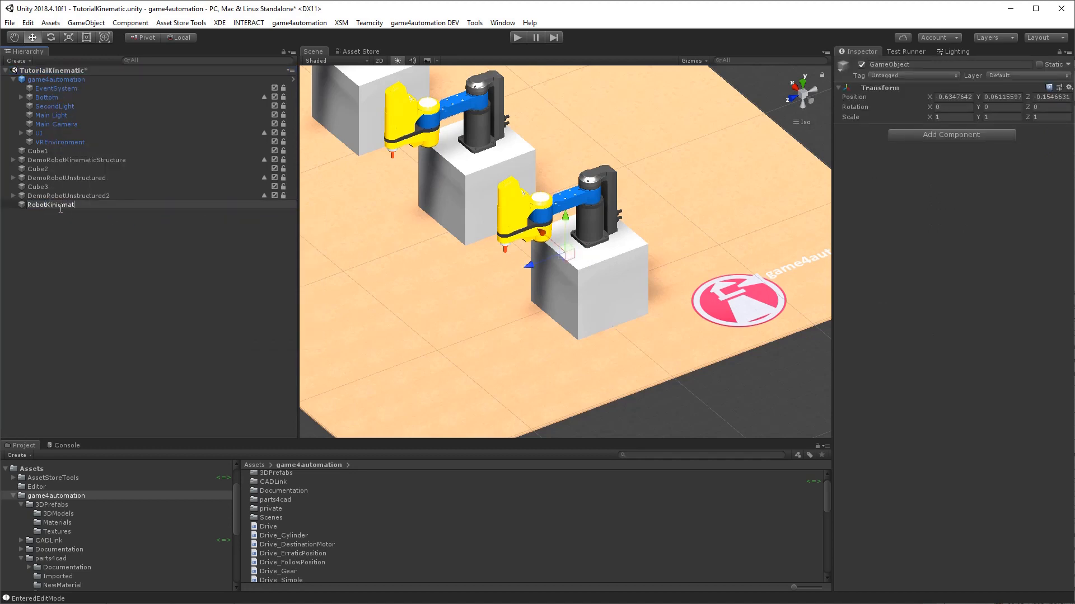
right_click(50, 205)
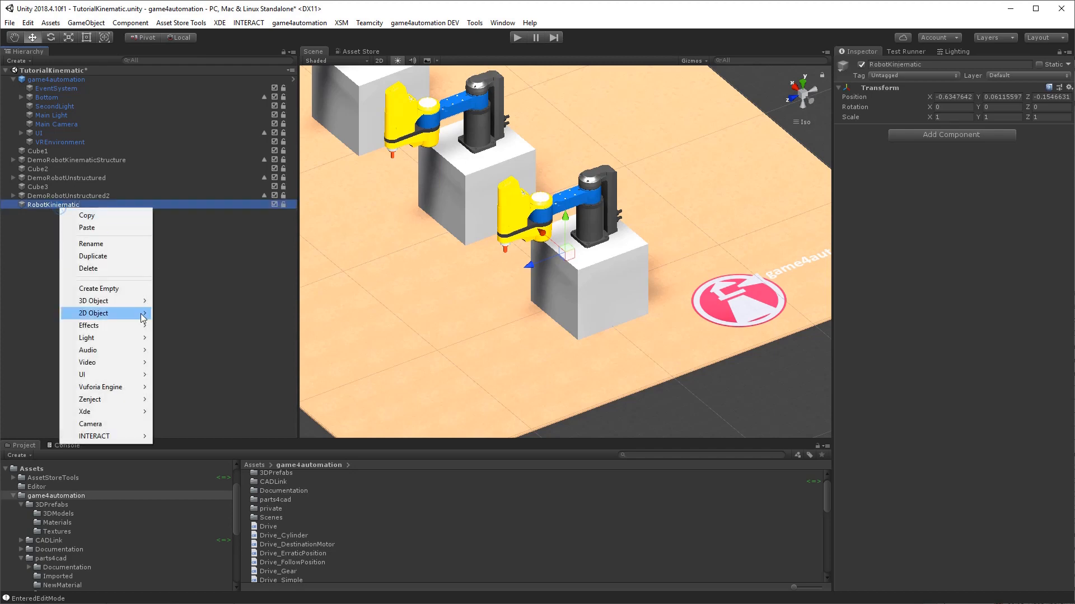
mouse_move(95, 301)
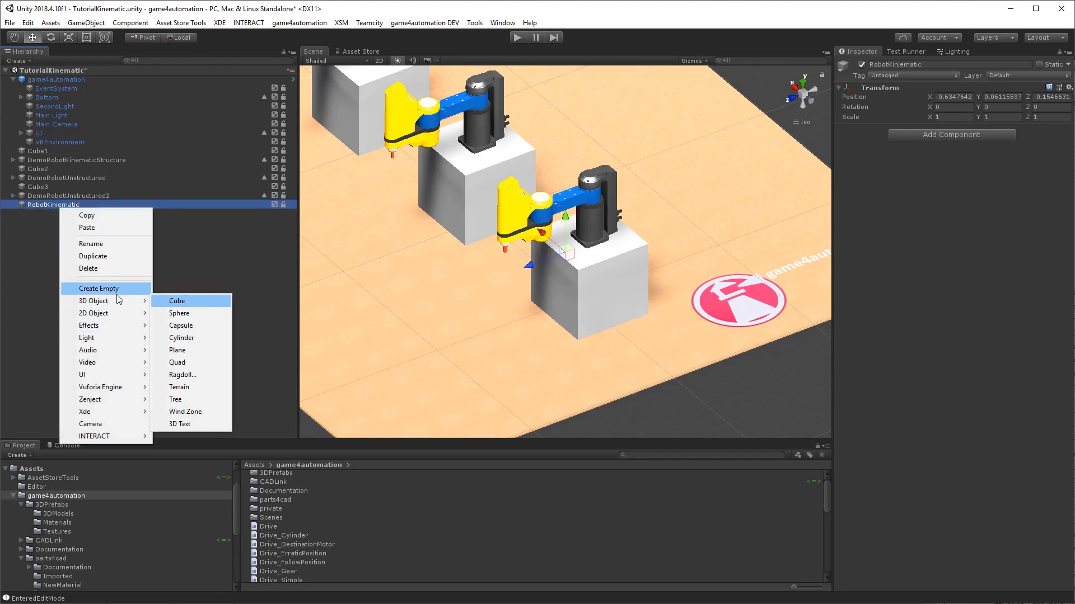
left_click(98, 289)
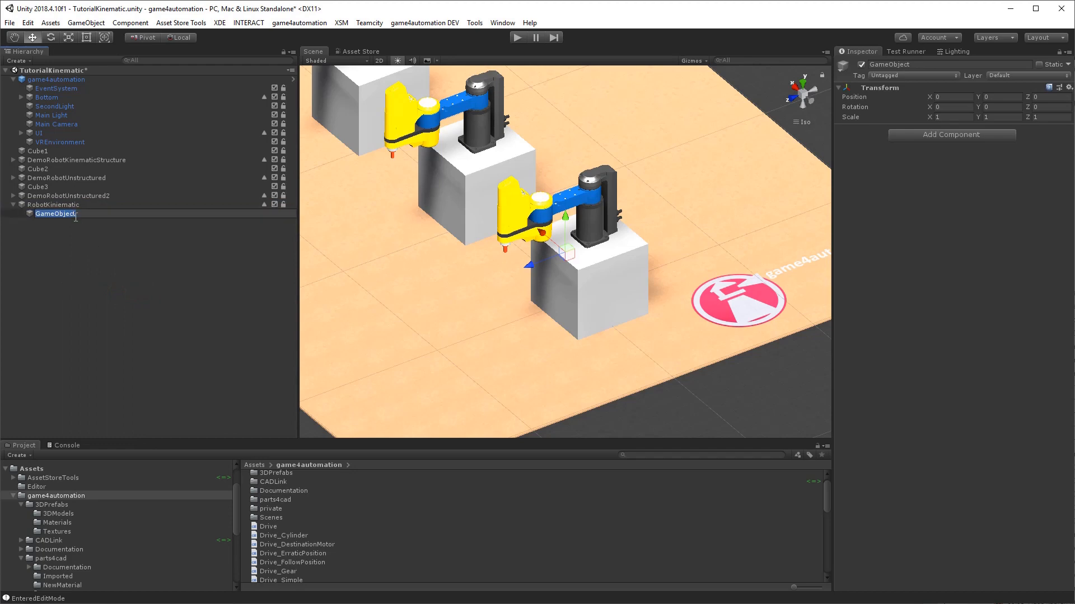
type("Axis")
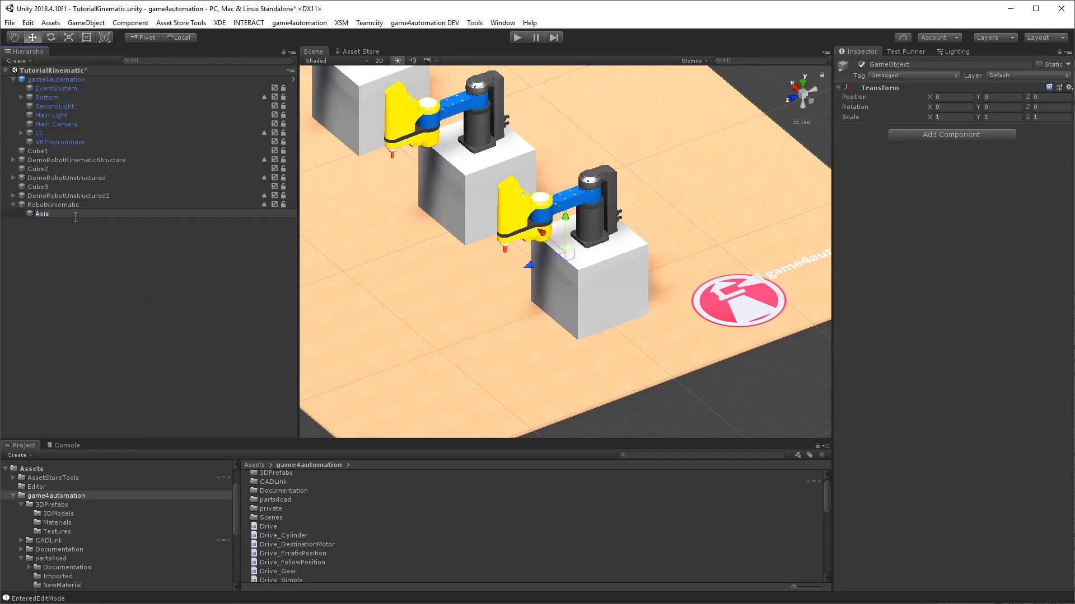
right_click(44, 213)
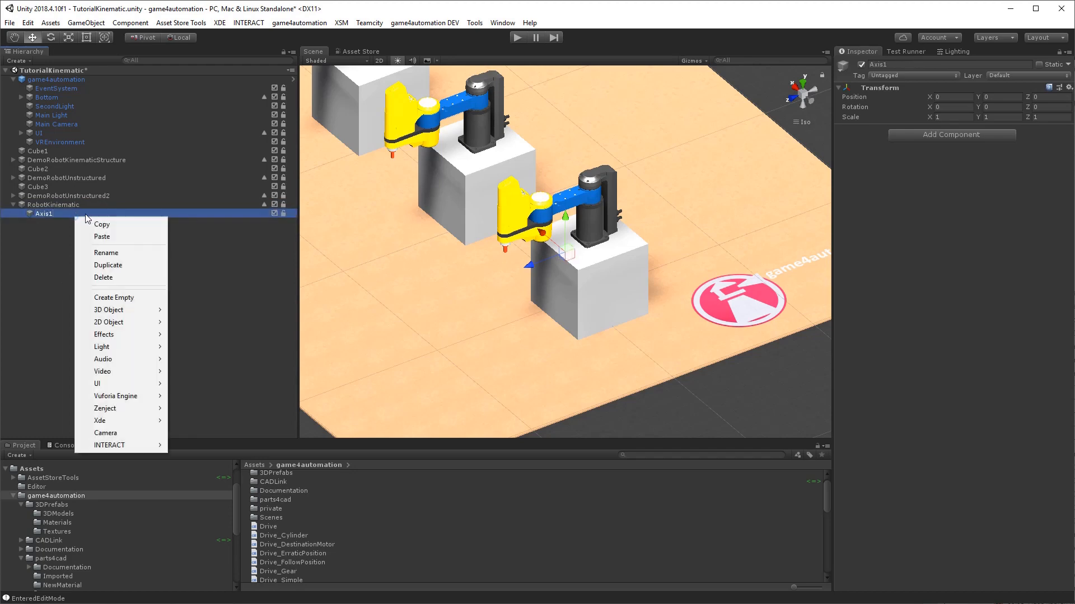
left_click(113, 296)
type("Axis")
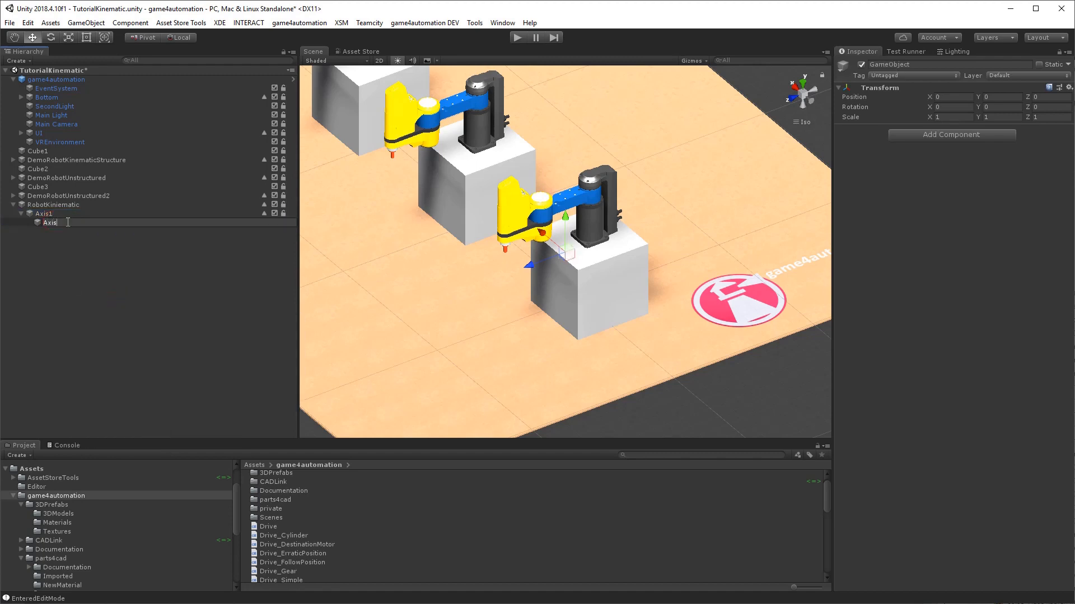
right_click(51, 223)
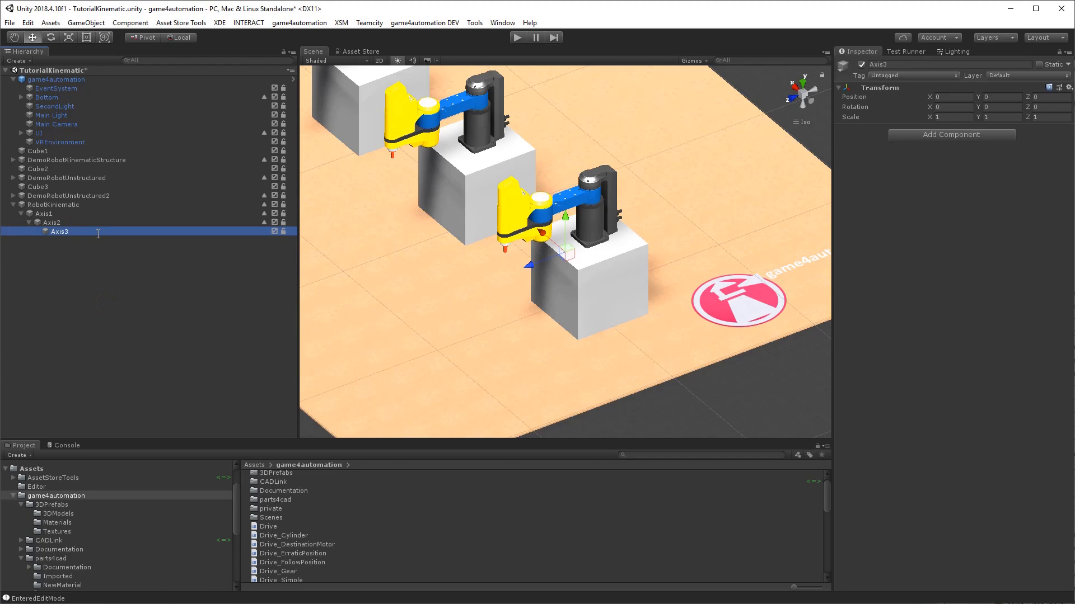
left_click(54, 205)
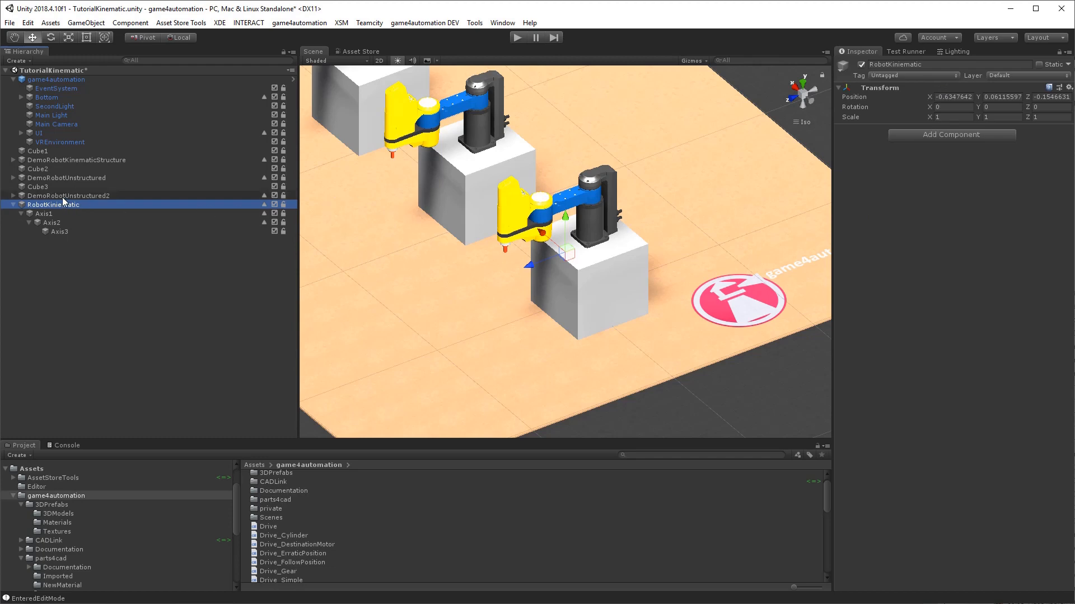
Place Axis1 at DemoRobotUnstructured2's base position and confirm Axis2 and Axis3 sit at zero
left_click(67, 196)
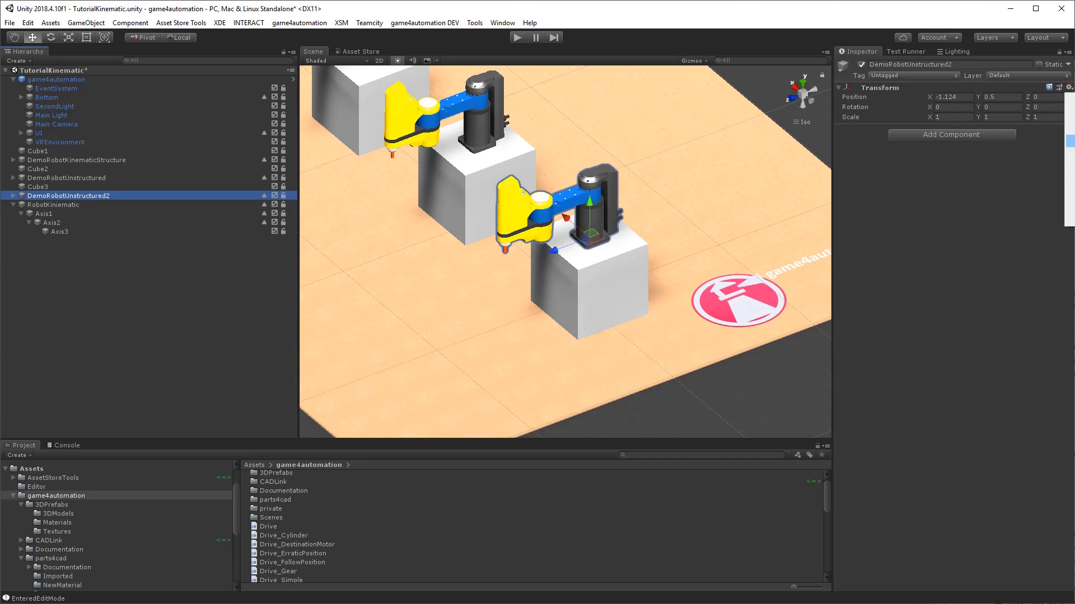
left_click(44, 213)
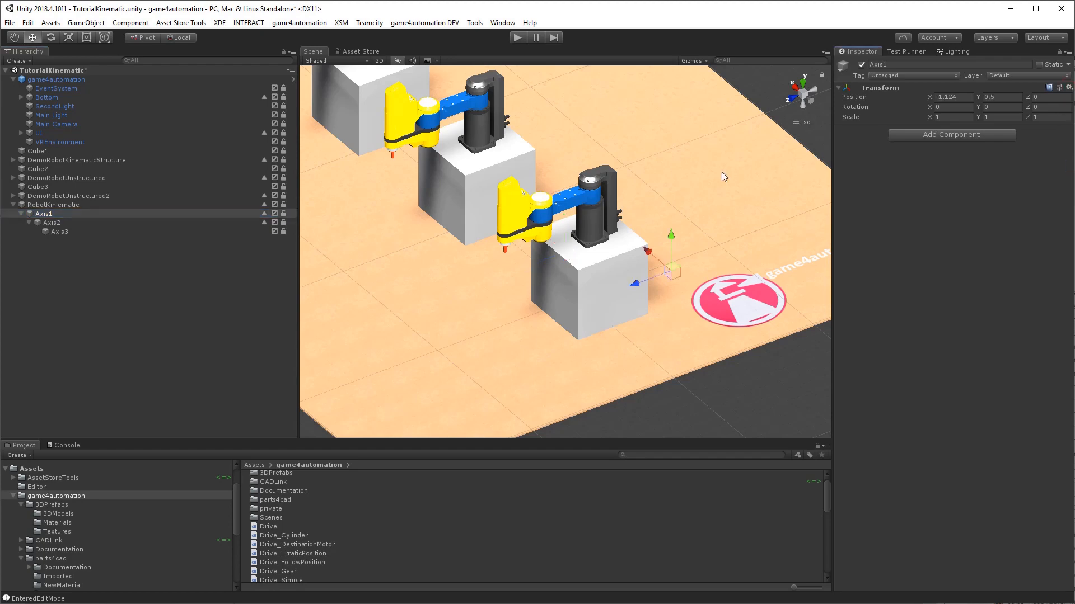
left_click(54, 204)
type("0")
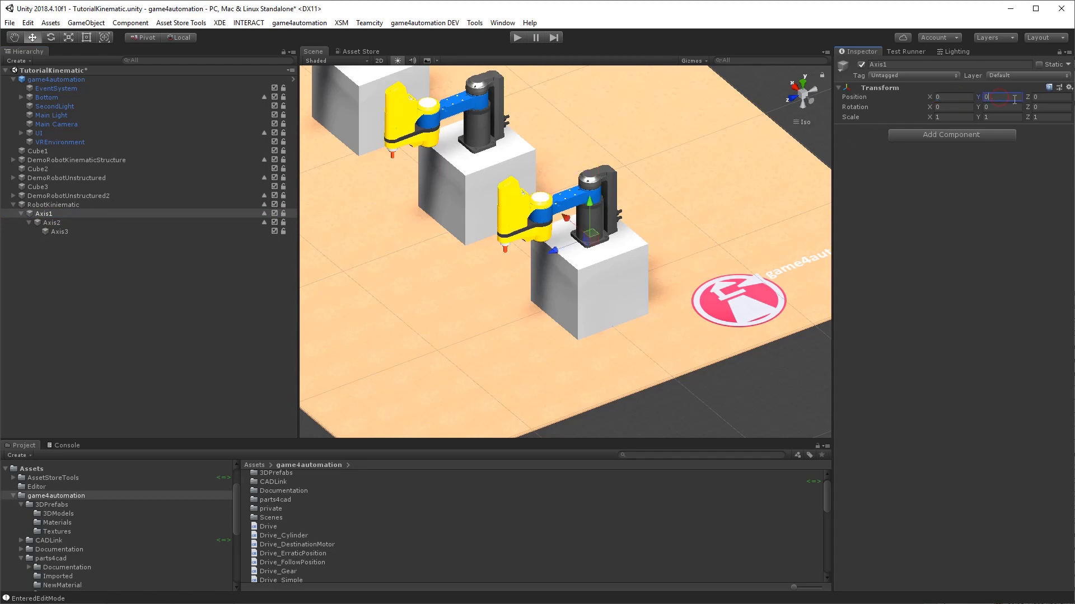
left_click(60, 232)
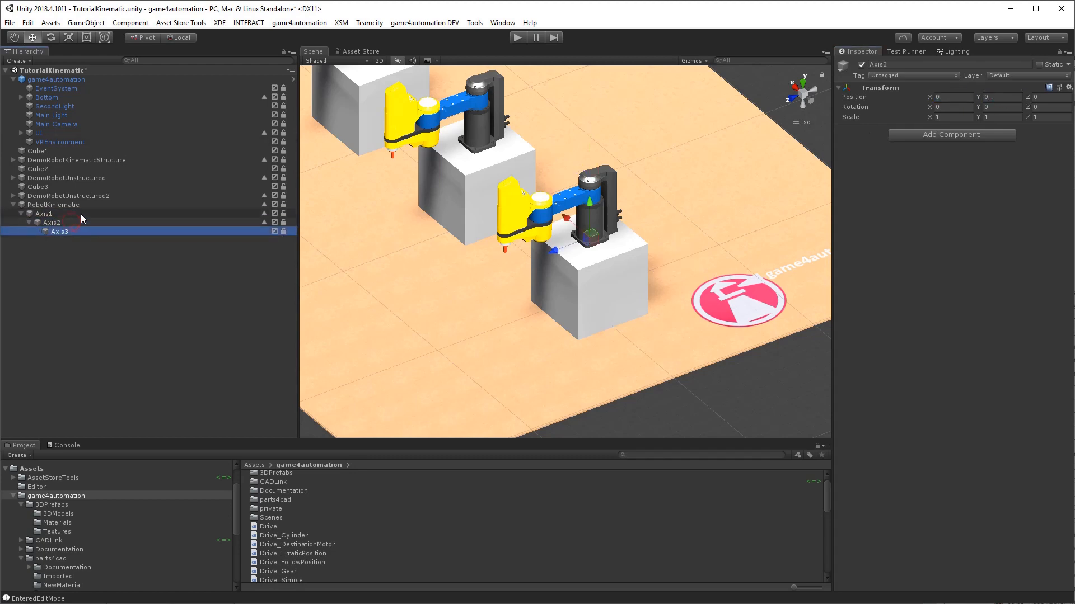
left_click(52, 222)
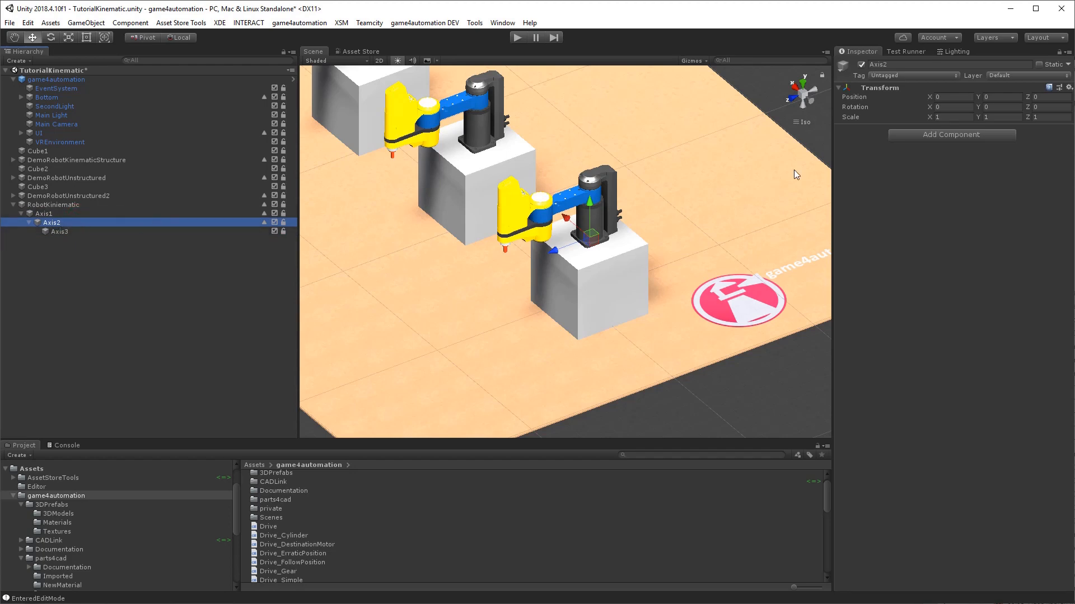
mouse_move(930, 142)
type("Kin")
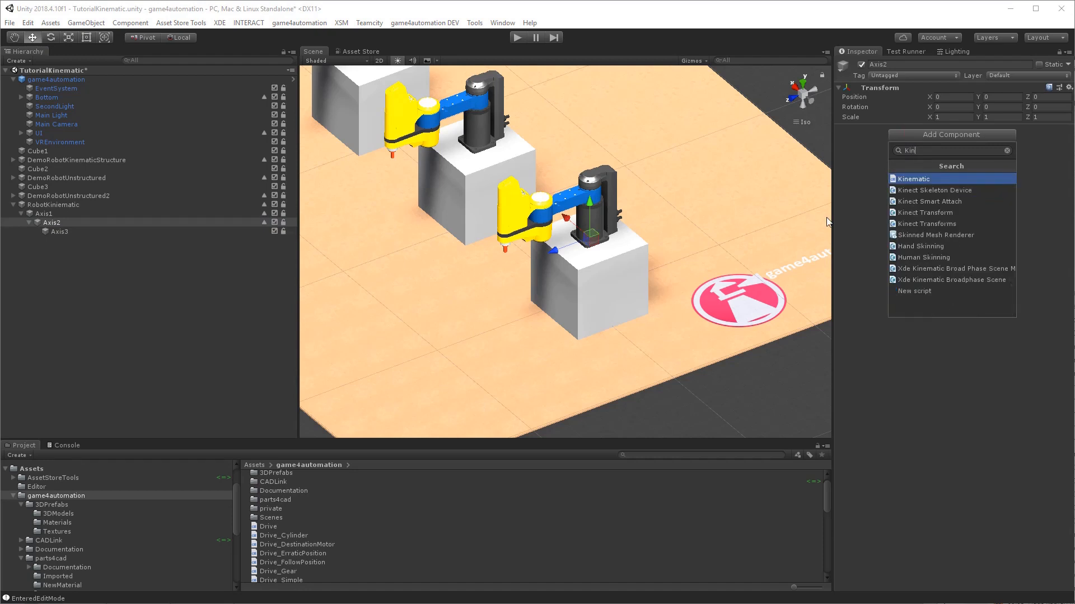
Add a Kinematic component to Axis2 with Move Center, Delta Pos Origin Z 350 and Integrate Group
left_click(913, 179)
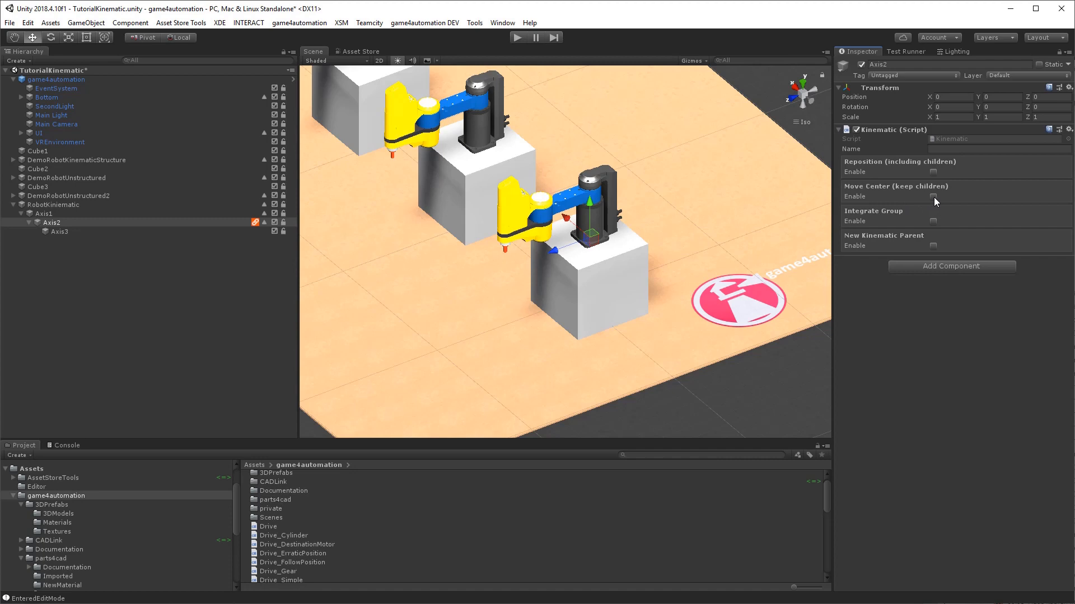
left_click(932, 197)
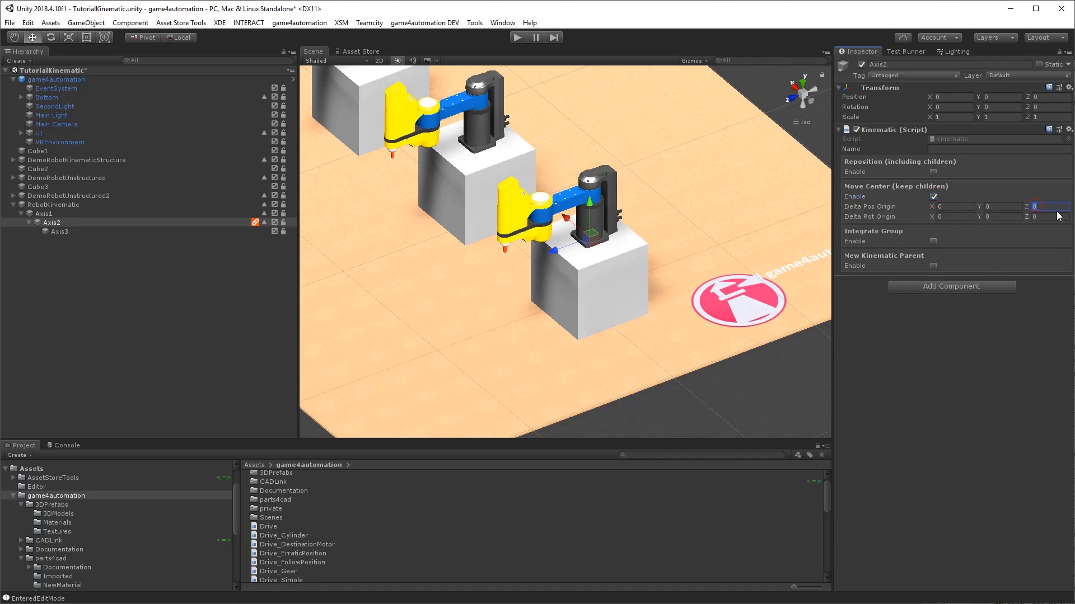
type("3")
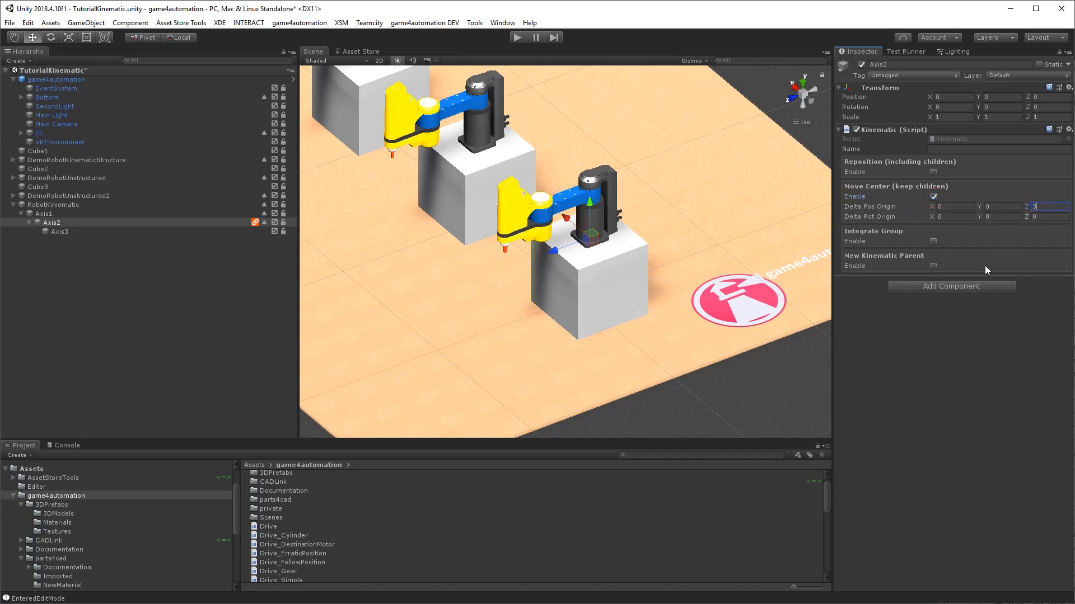
type("350")
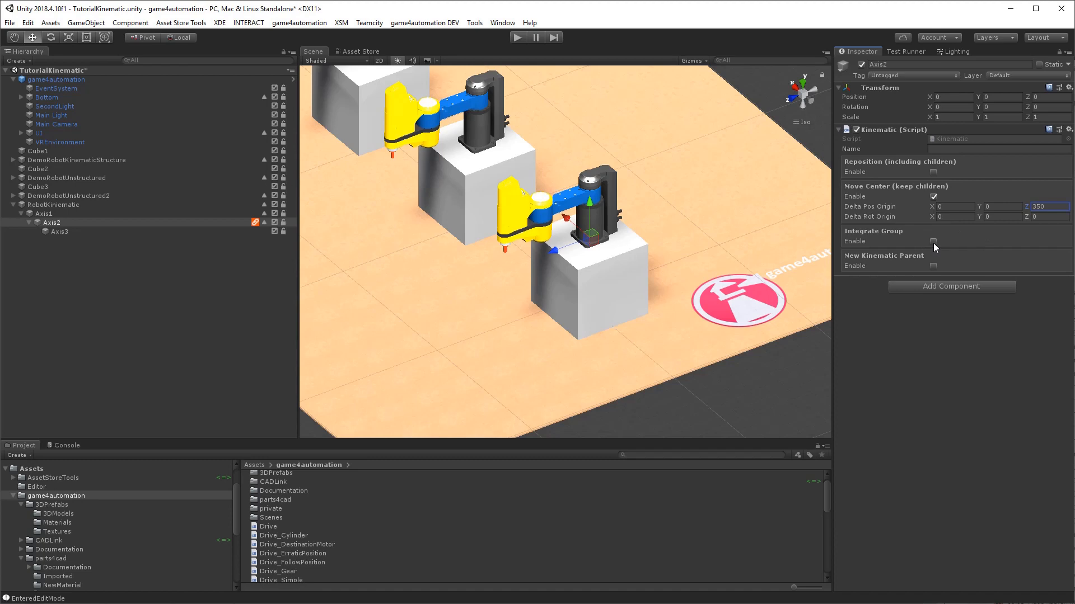
left_click(933, 241)
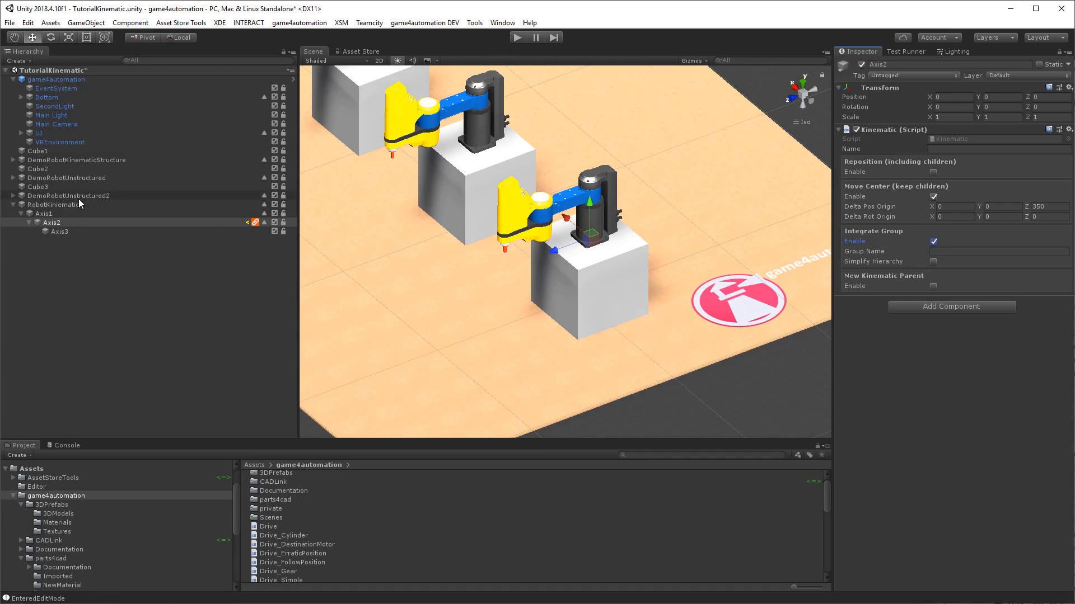
Add a Group component named Axis1 to the robot's arm part
left_click(12, 205)
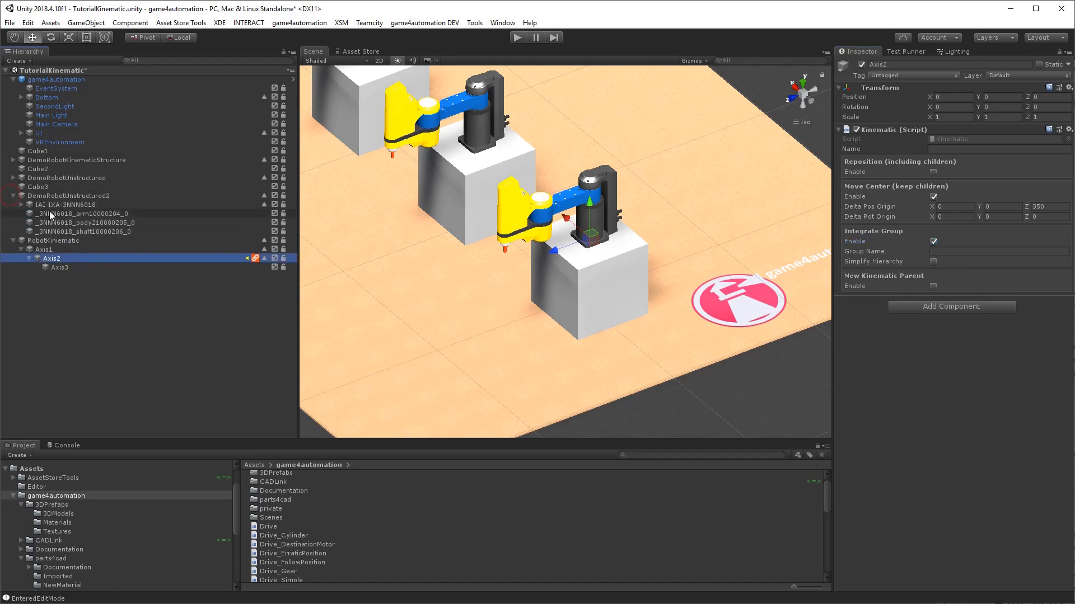
left_click(83, 214)
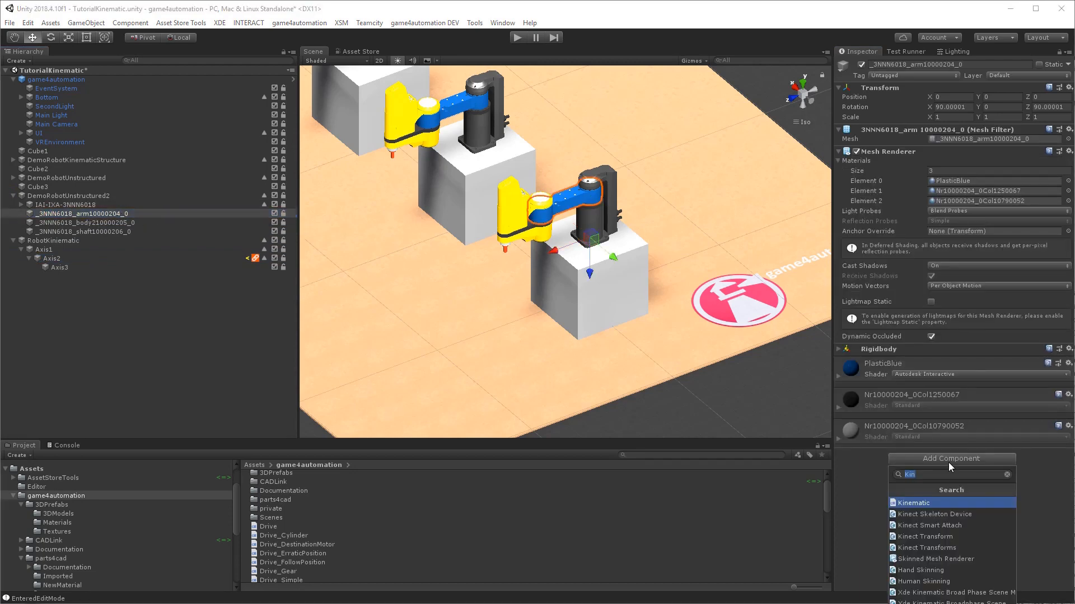
type("Gri")
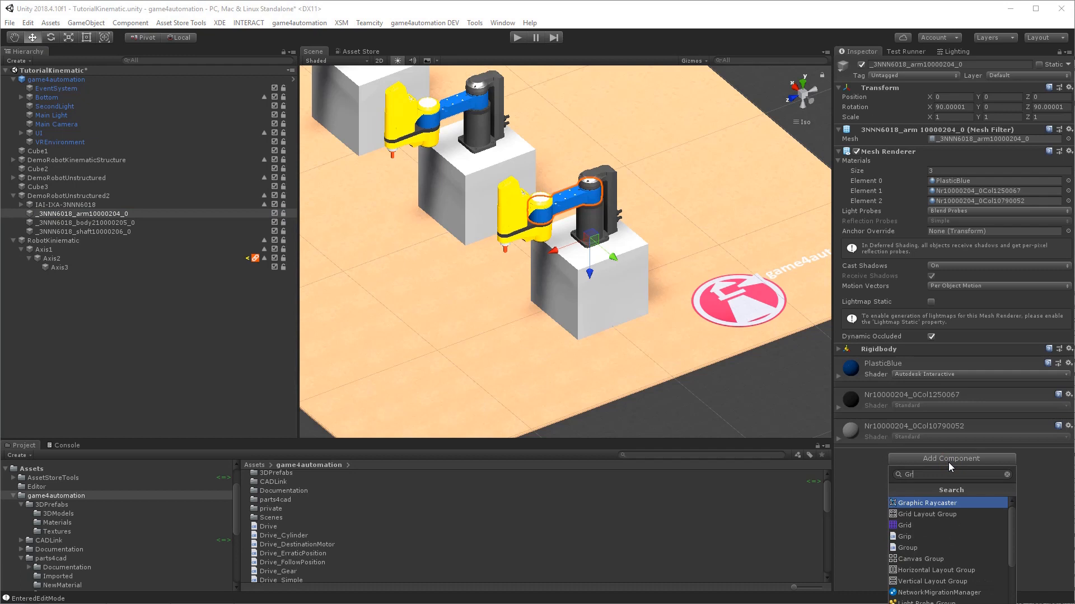
left_click(906, 548)
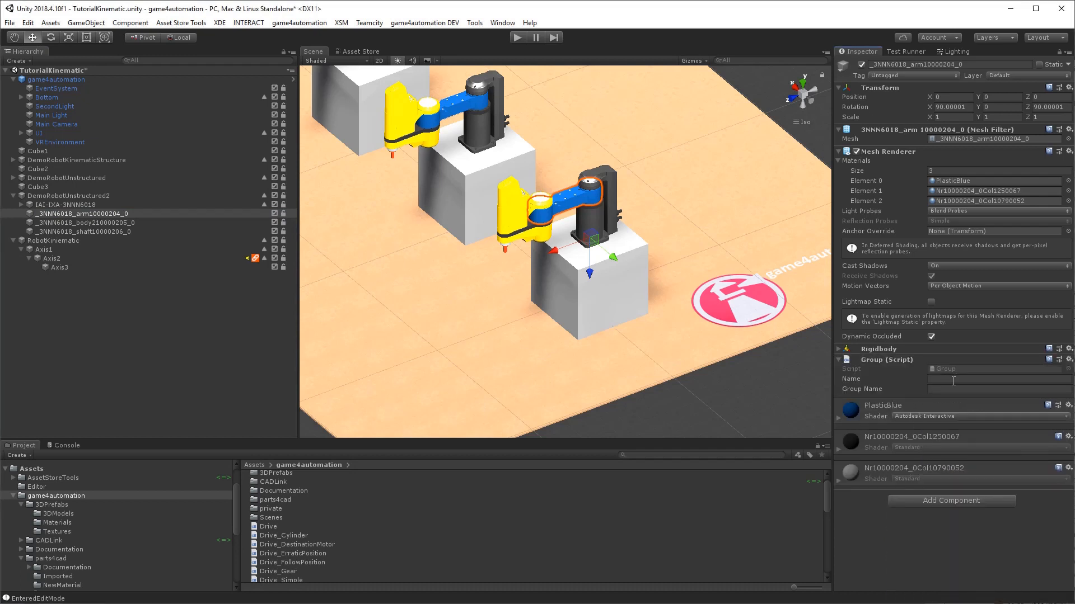
type("A")
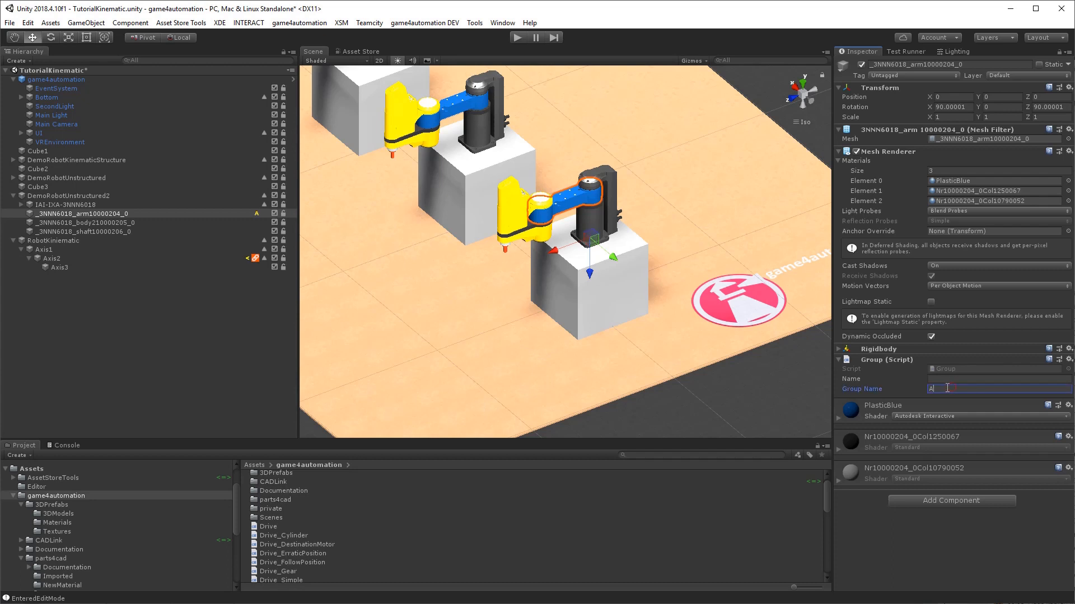
type("xis1")
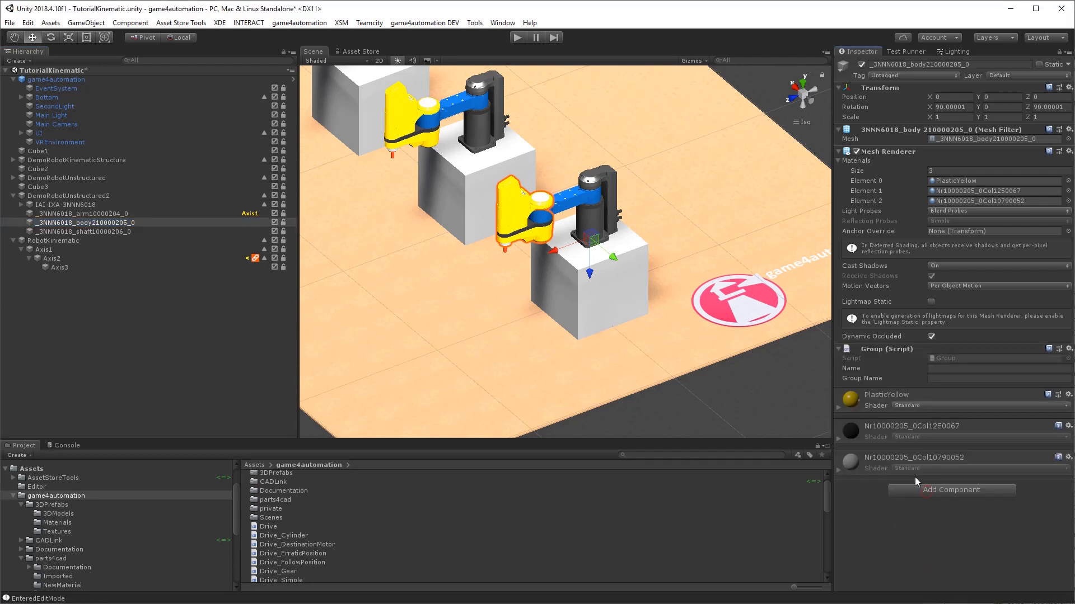
Add Group components named Axis2 to the body and Axis3 to the shaft
type("A")
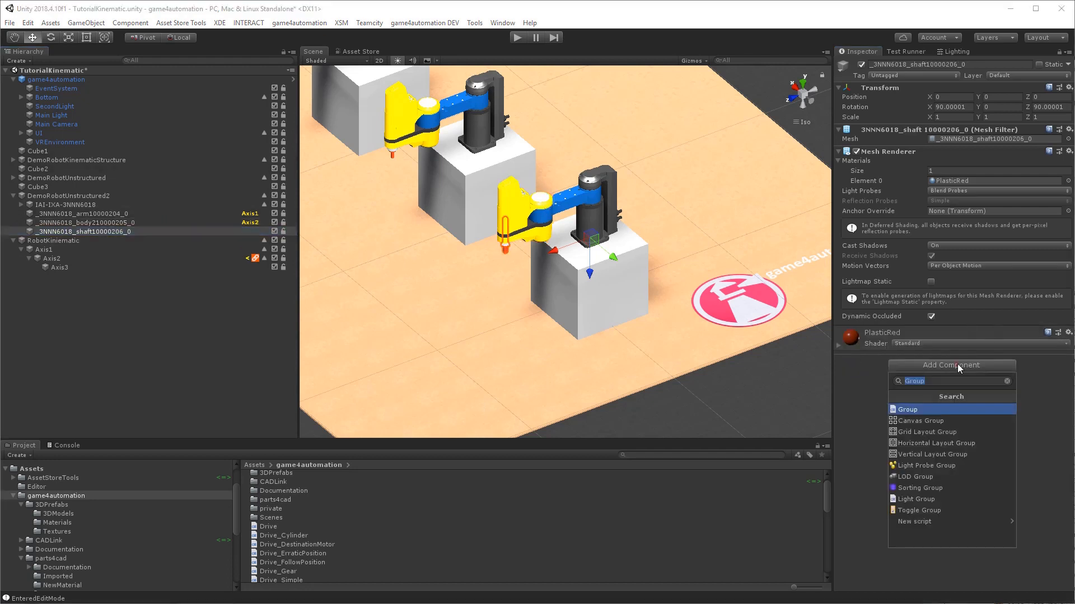
left_click(907, 409)
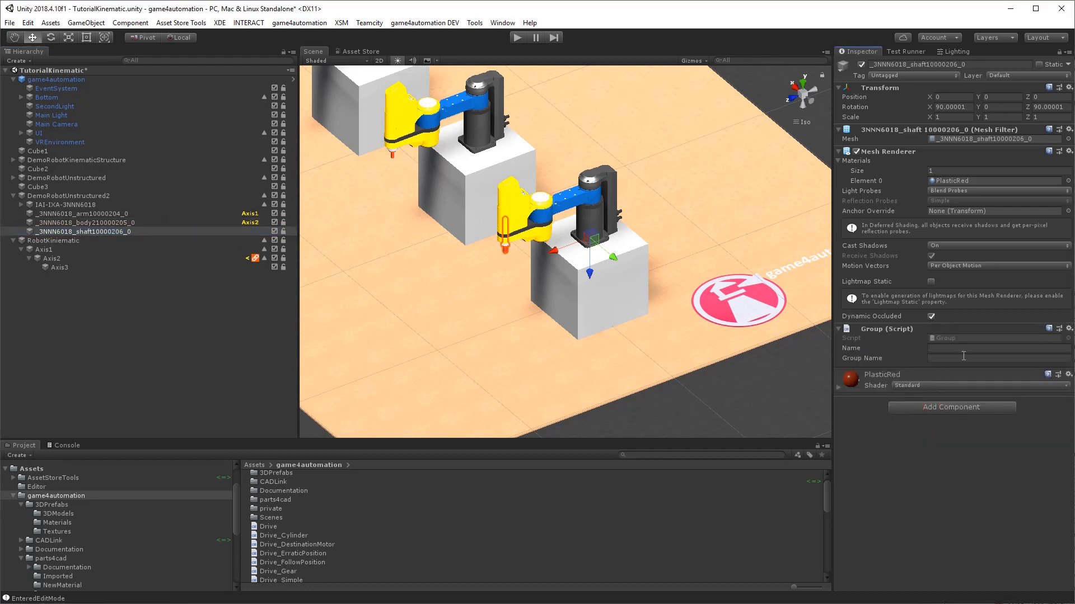
type("Axis43")
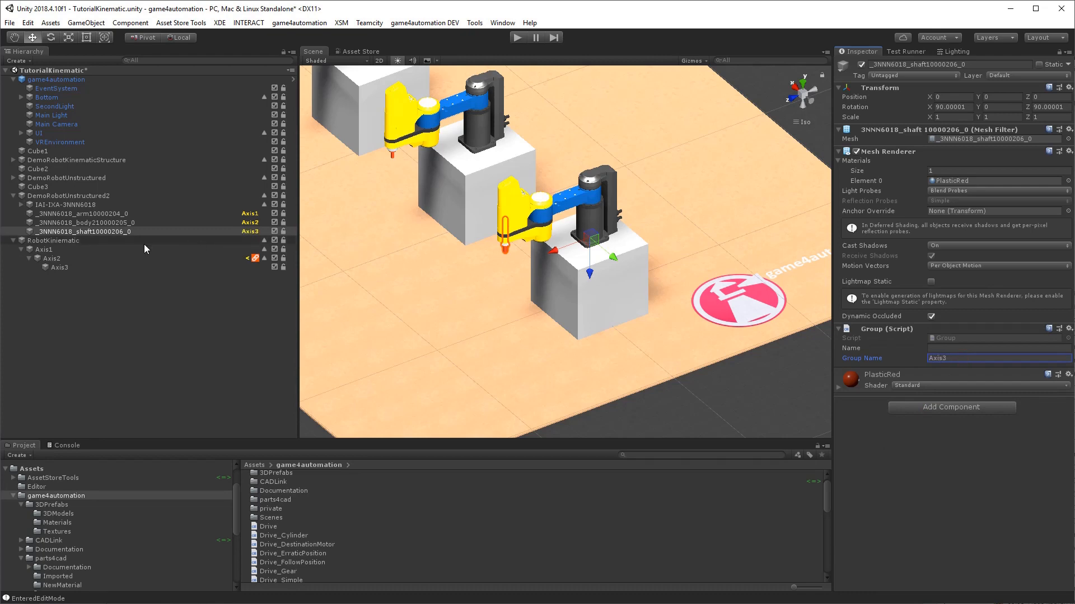
left_click(51, 258)
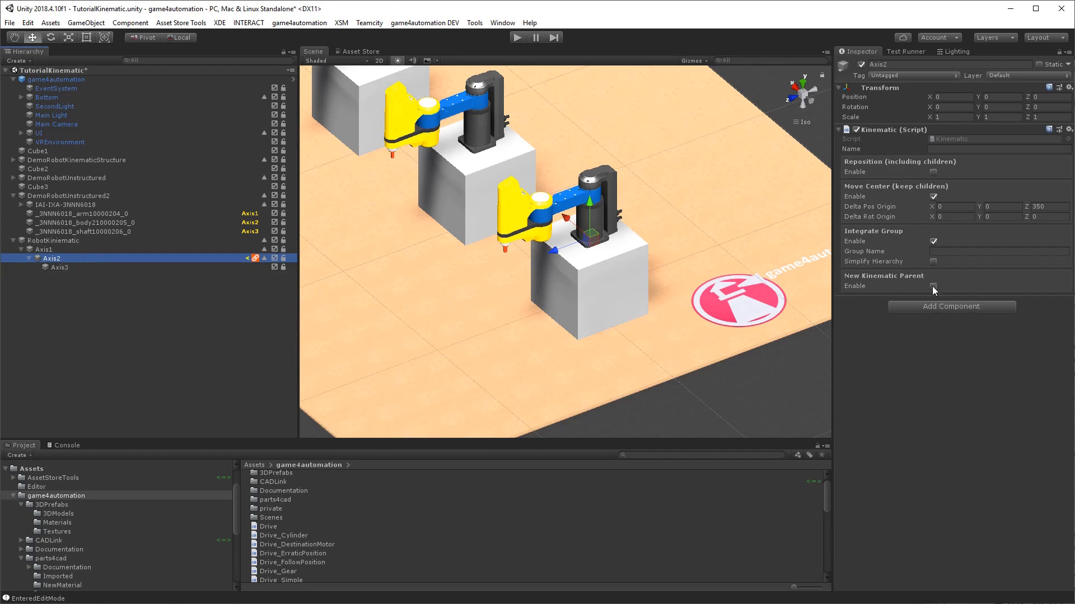
Set Axis2's integrate group to Axis2 and give Axis3 a Kinematic integrating group Axis3
left_click(994, 251)
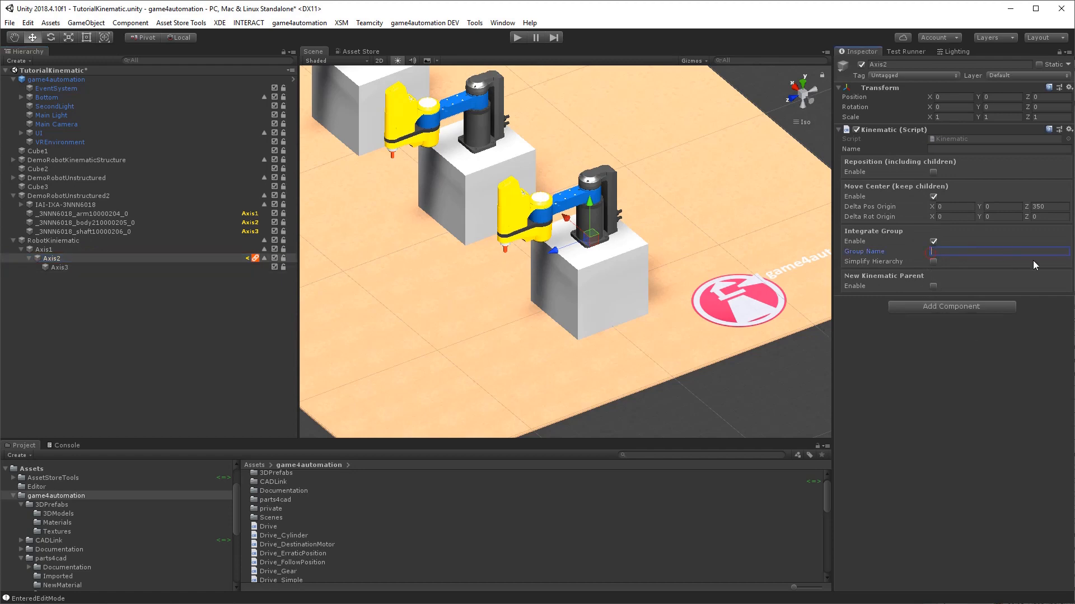
mouse_move(1053, 273)
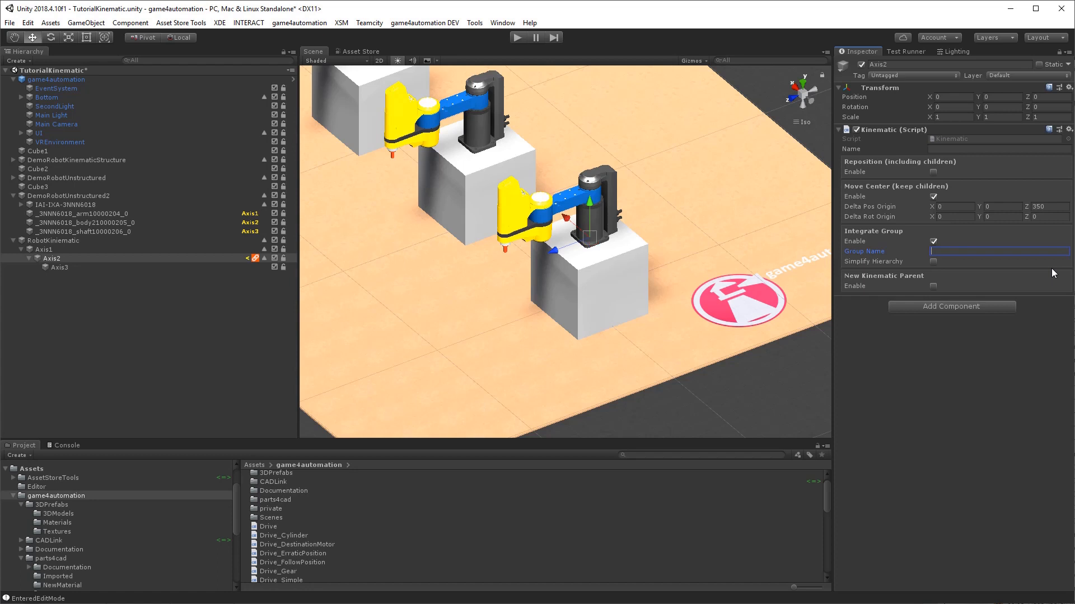
type("Axis")
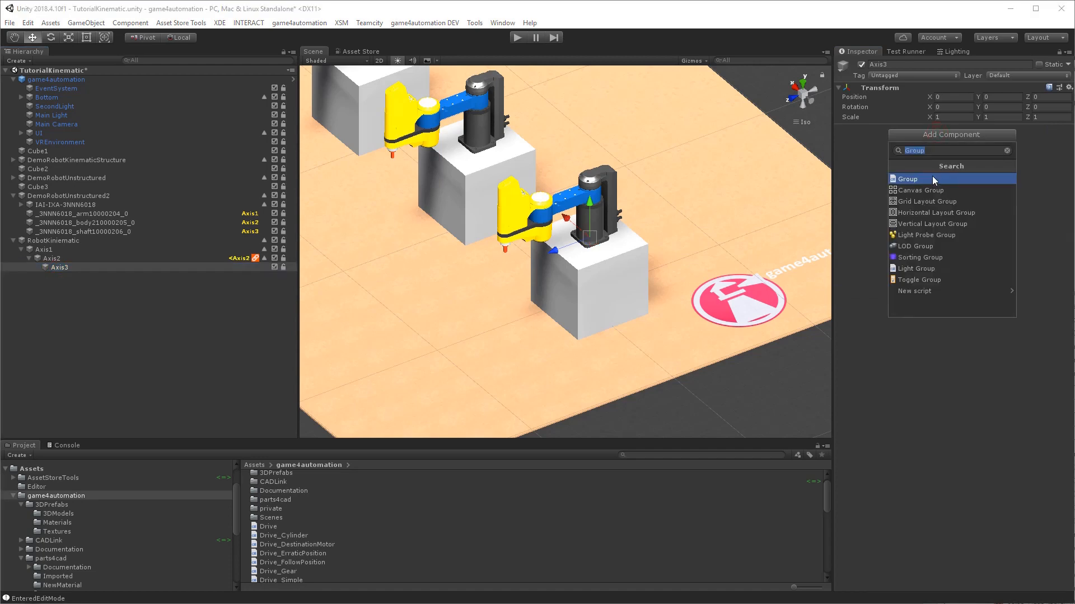
left_click(907, 179)
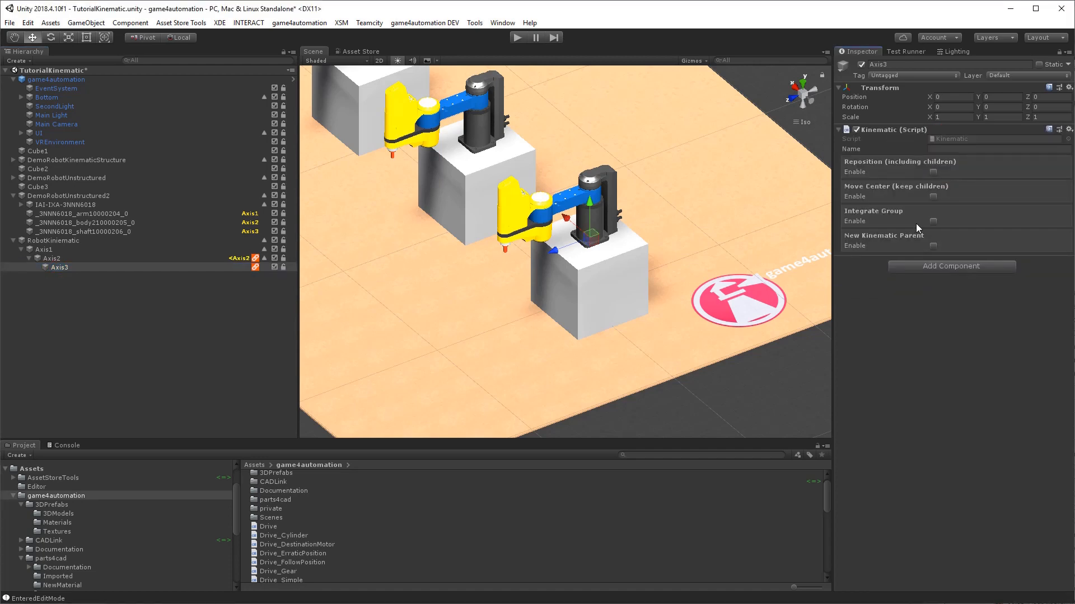
left_click(933, 222)
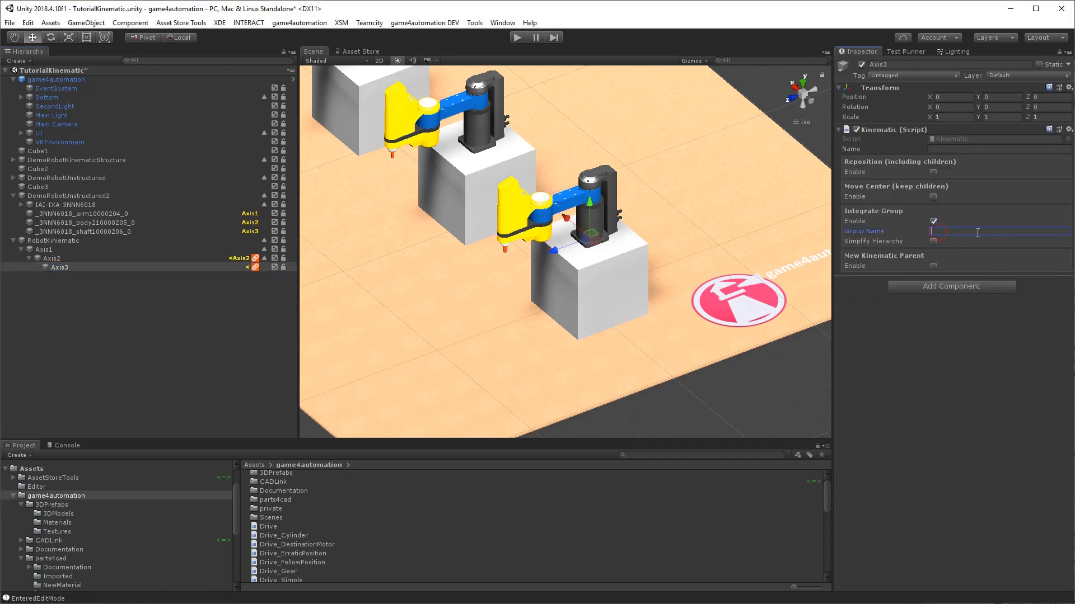
type("Axis3")
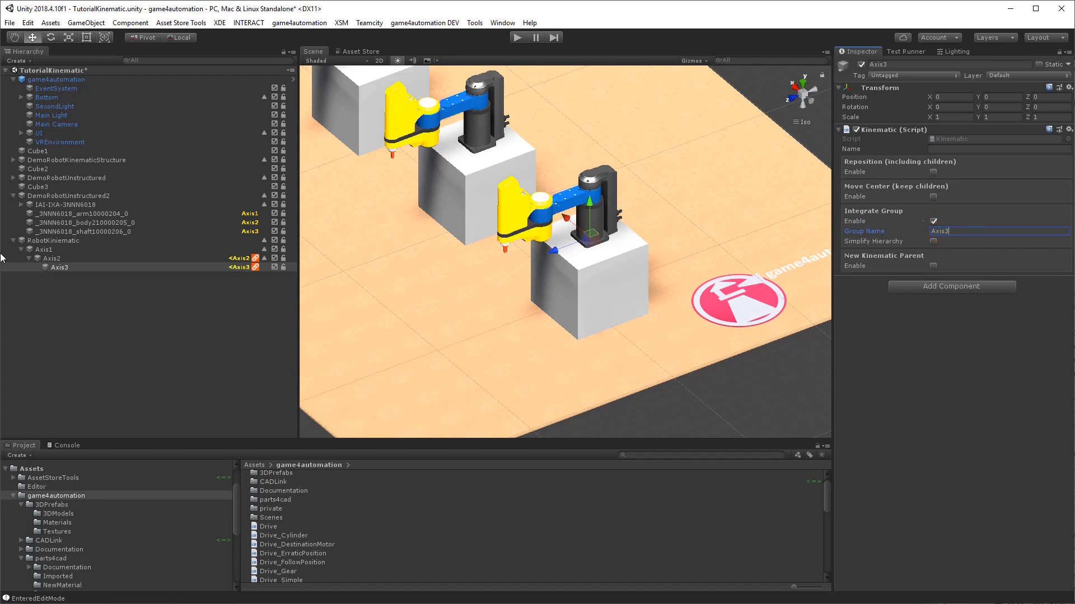
left_click(51, 259)
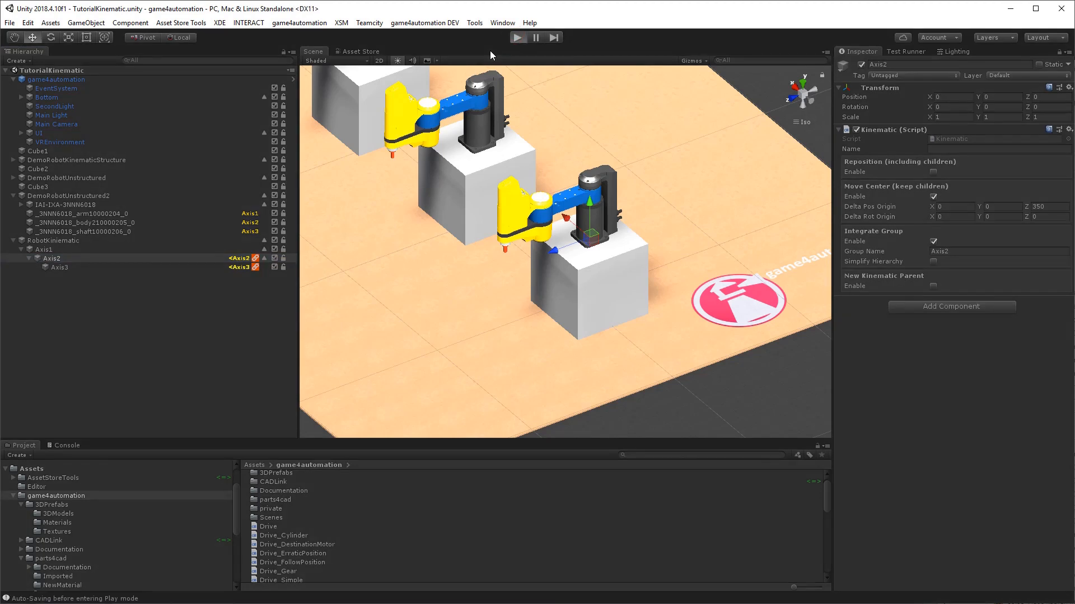
left_click(517, 37)
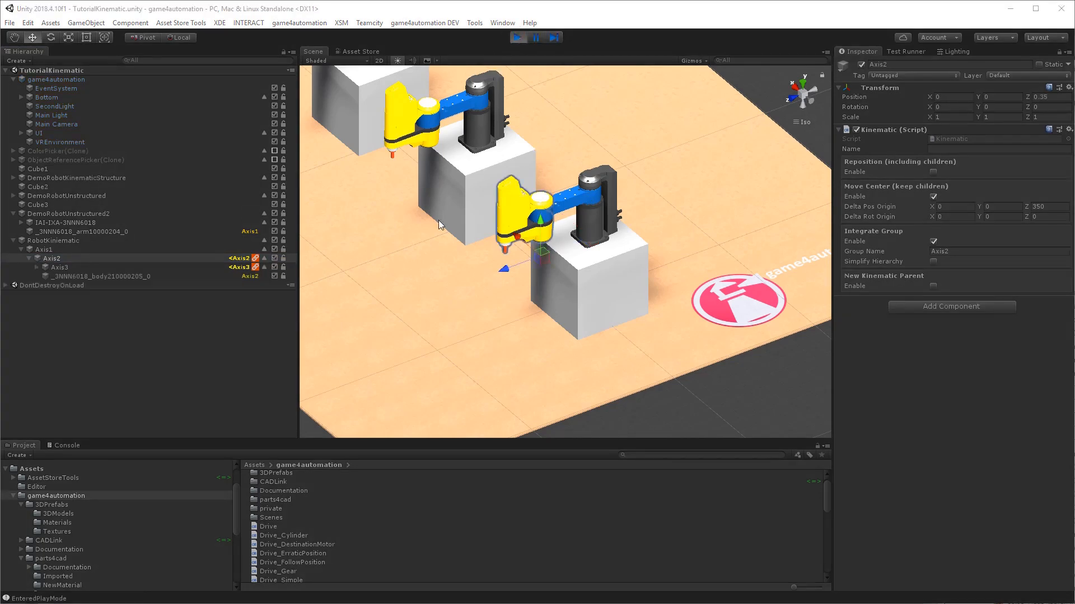
left_click(60, 267)
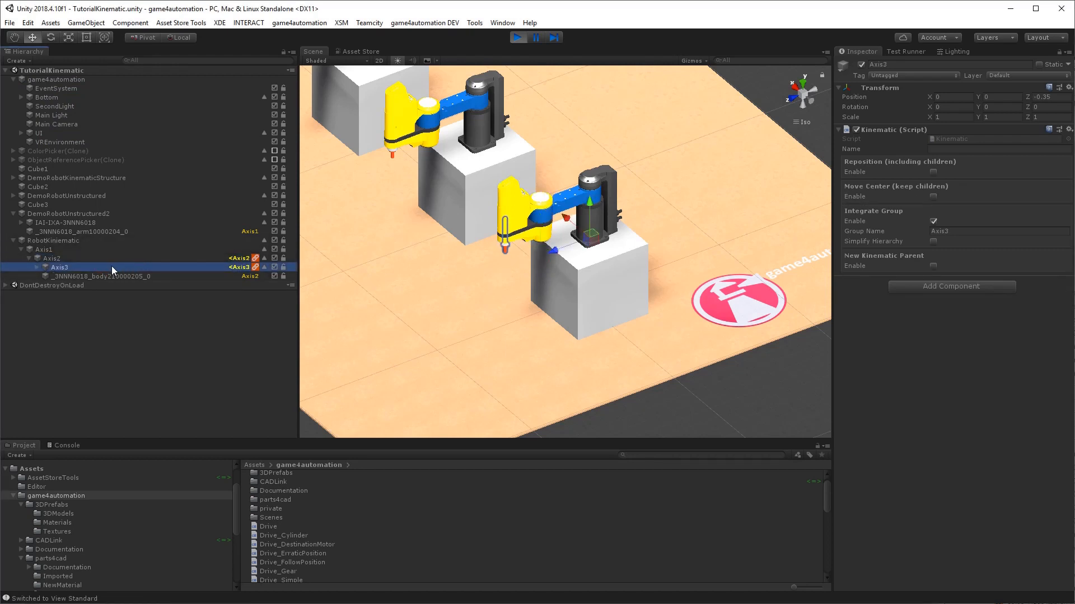
left_click(59, 259)
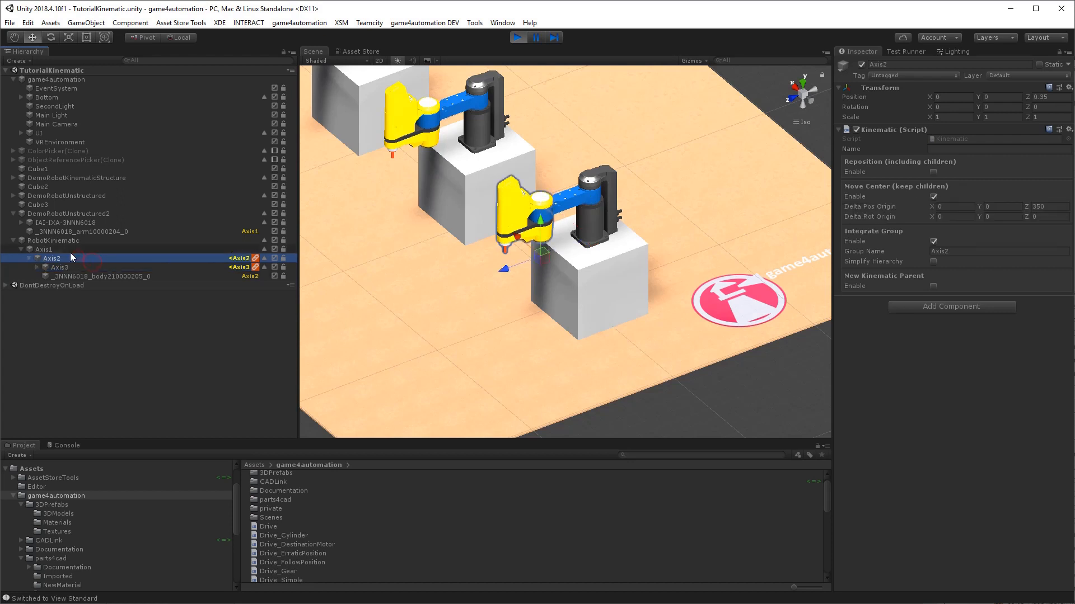
left_click(518, 37)
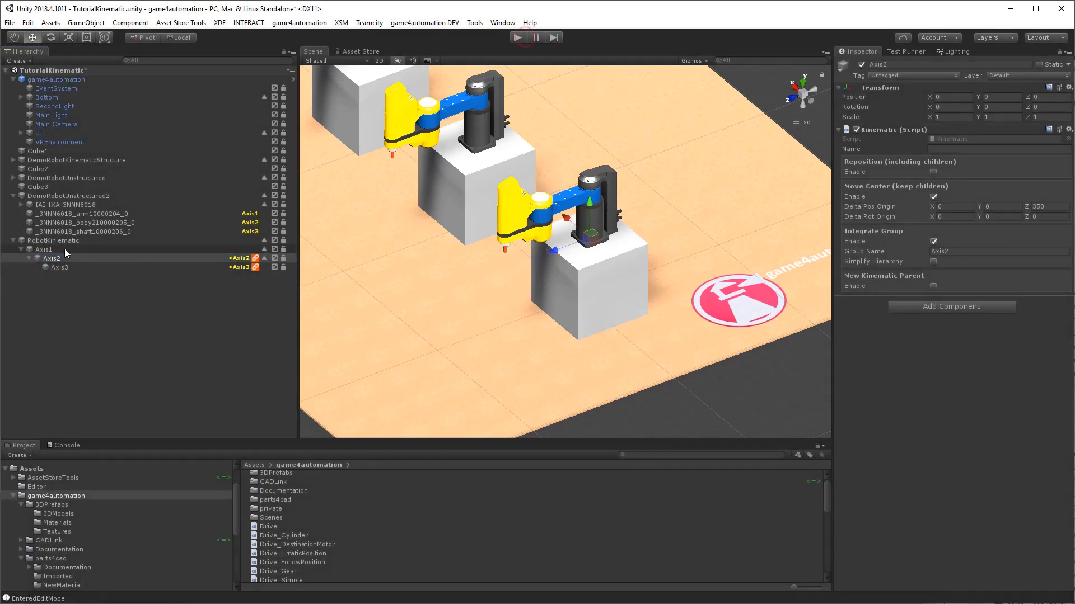
Give Axis1 a Kinematic component with Integrate Group enabled and group name Axis1
left_click(43, 251)
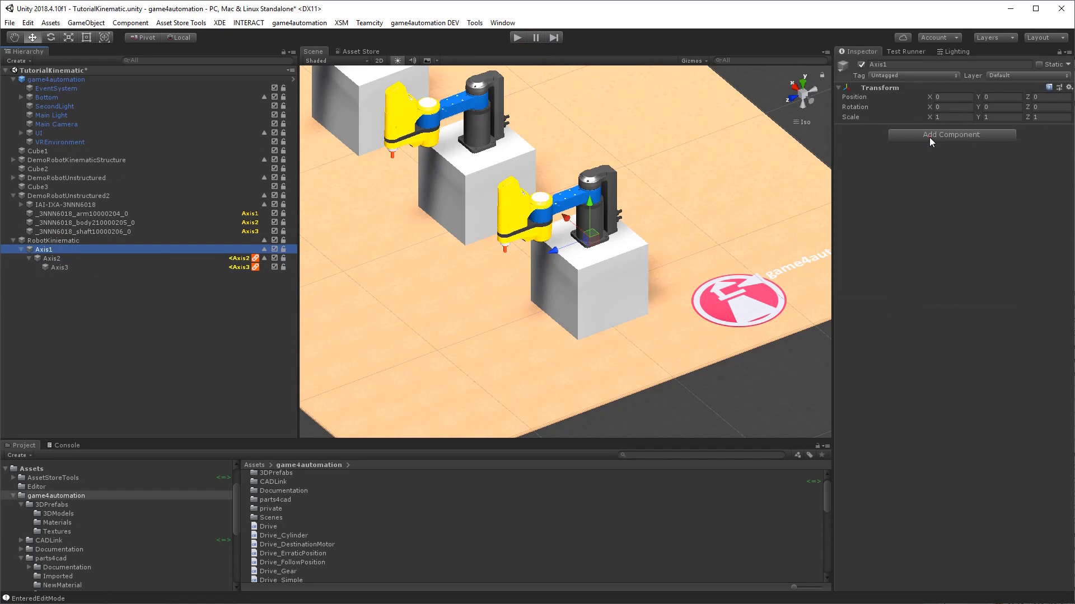
left_click(951, 135)
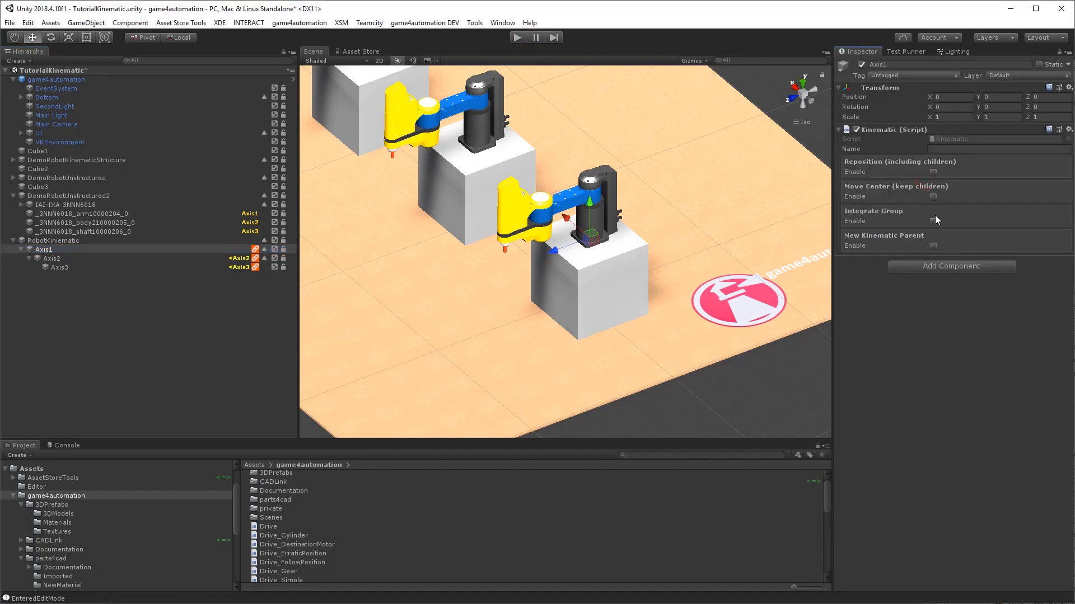
left_click(933, 220)
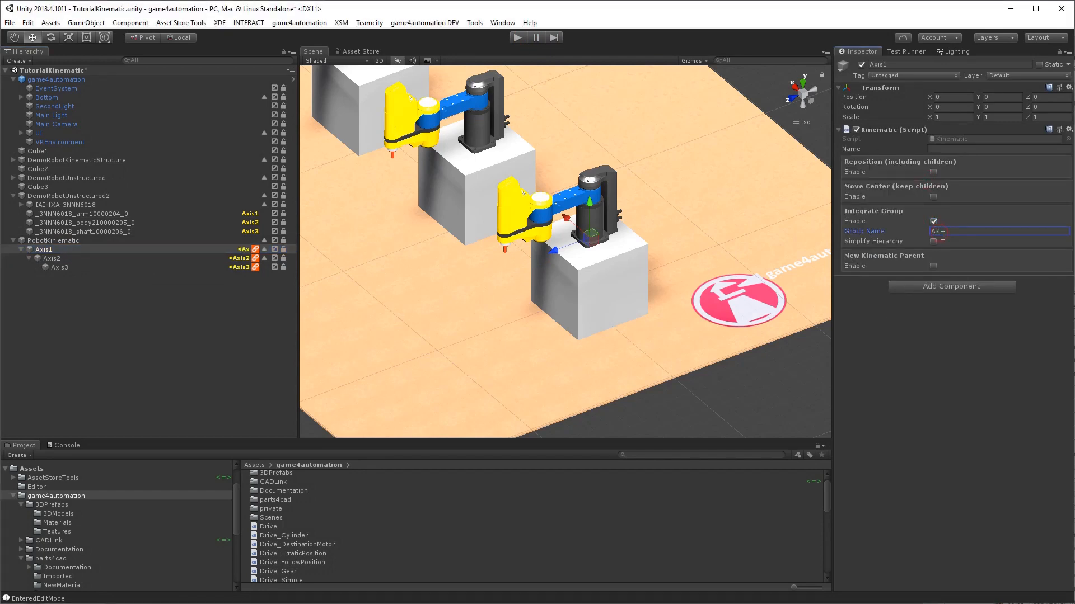
type("Axis1")
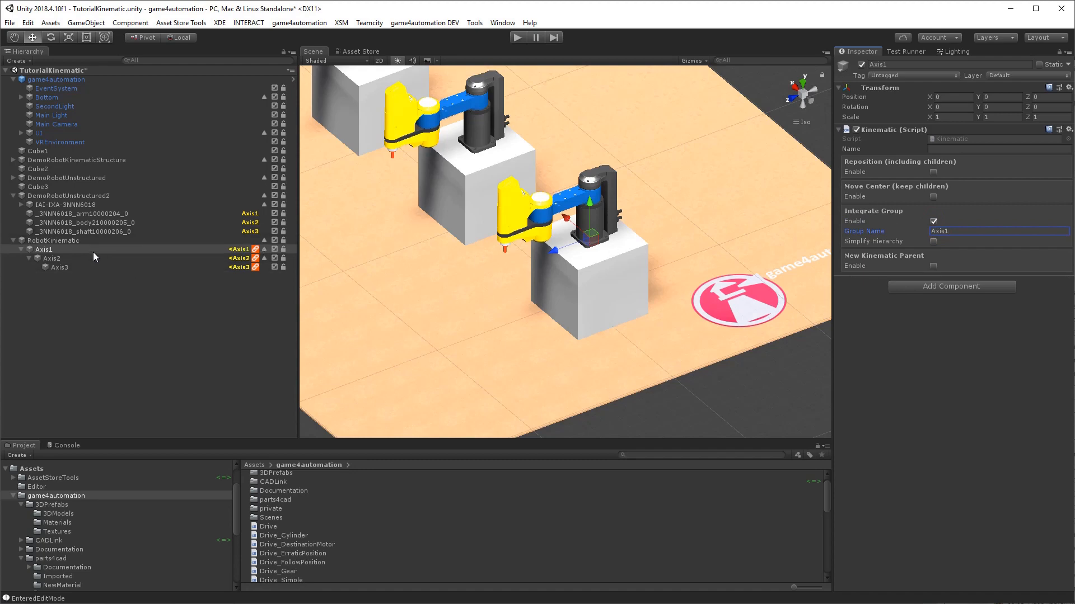
left_click(45, 250)
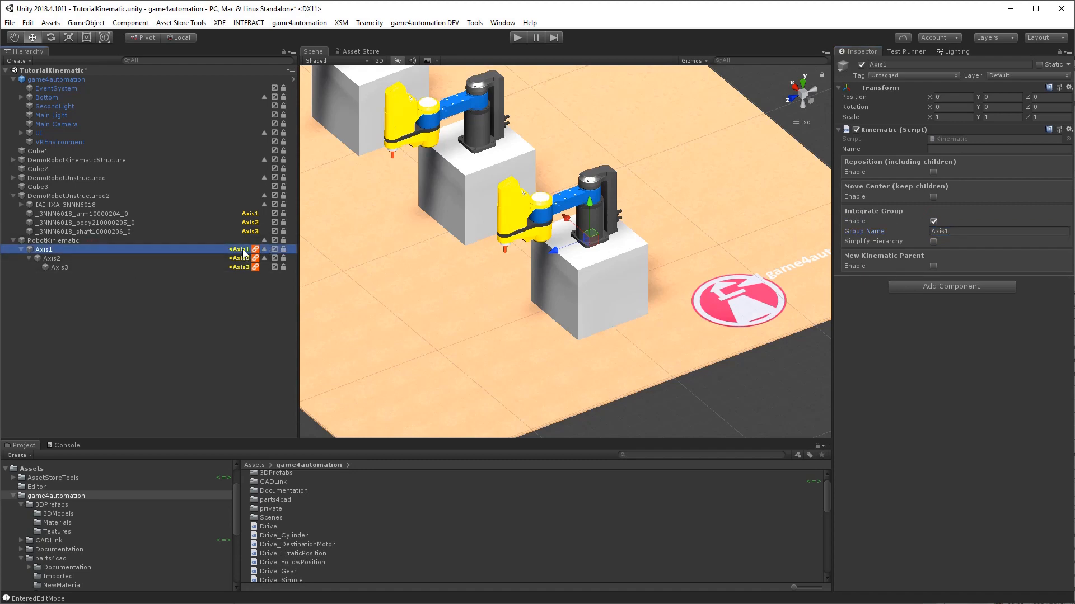
mouse_move(140, 238)
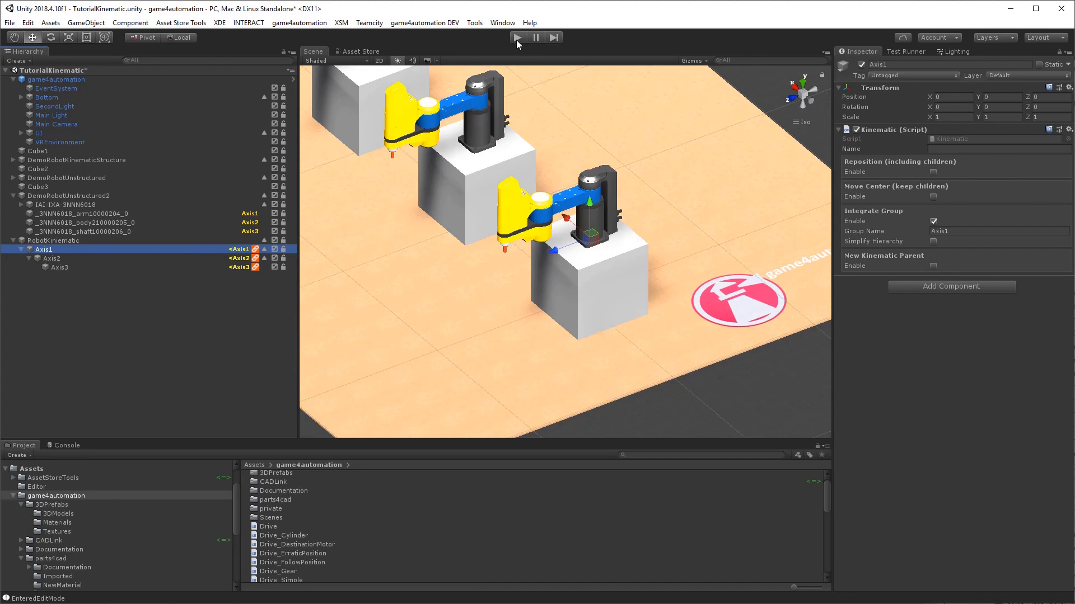
Run play mode and check that Axis1–Axis3 now hold the robot's parts
left_click(516, 37)
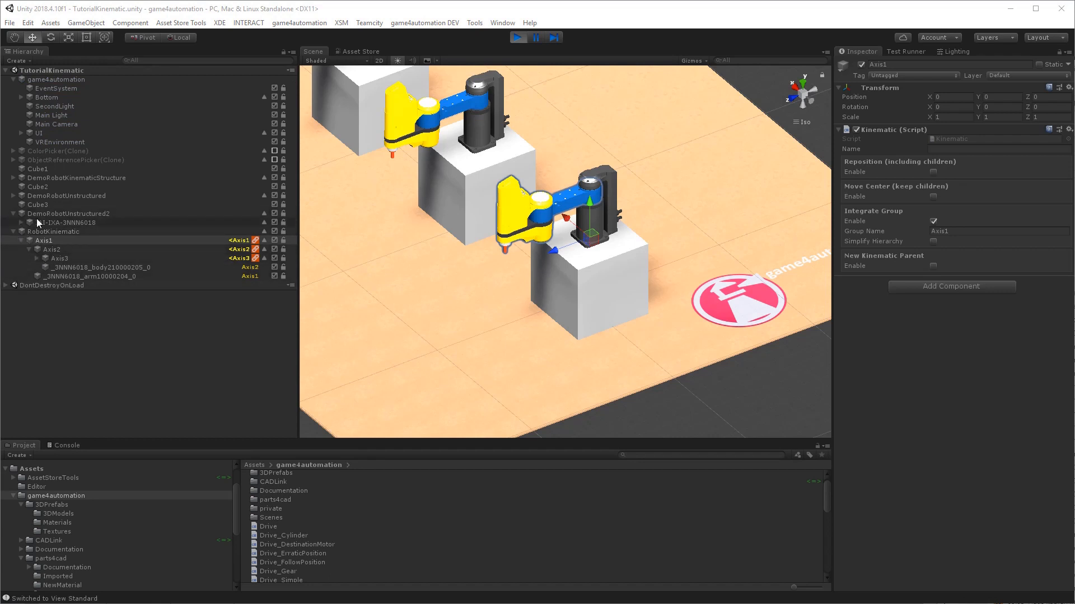
left_click(67, 222)
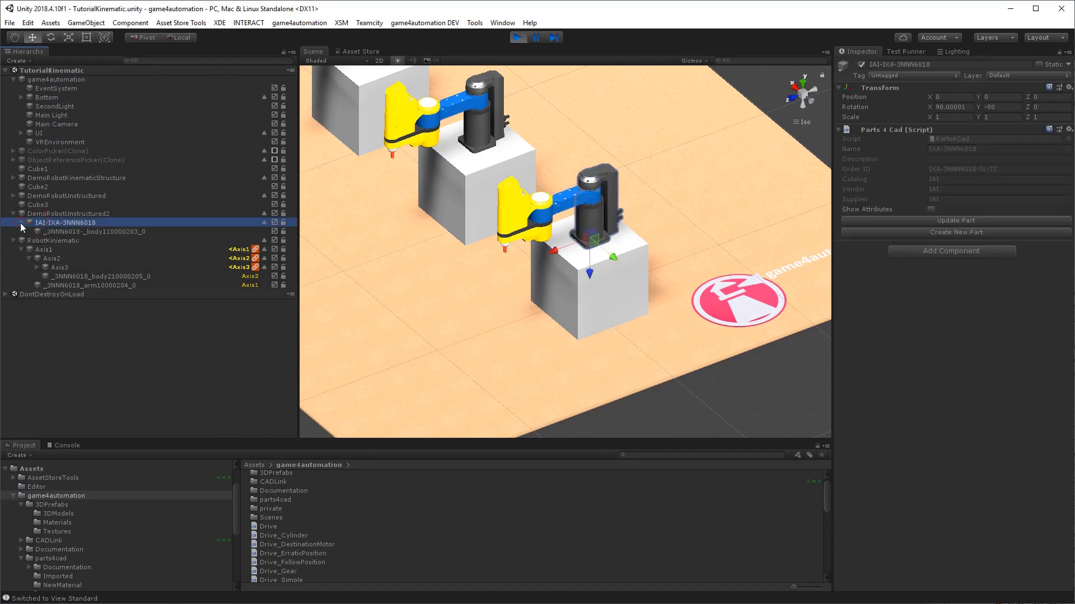
left_click(42, 249)
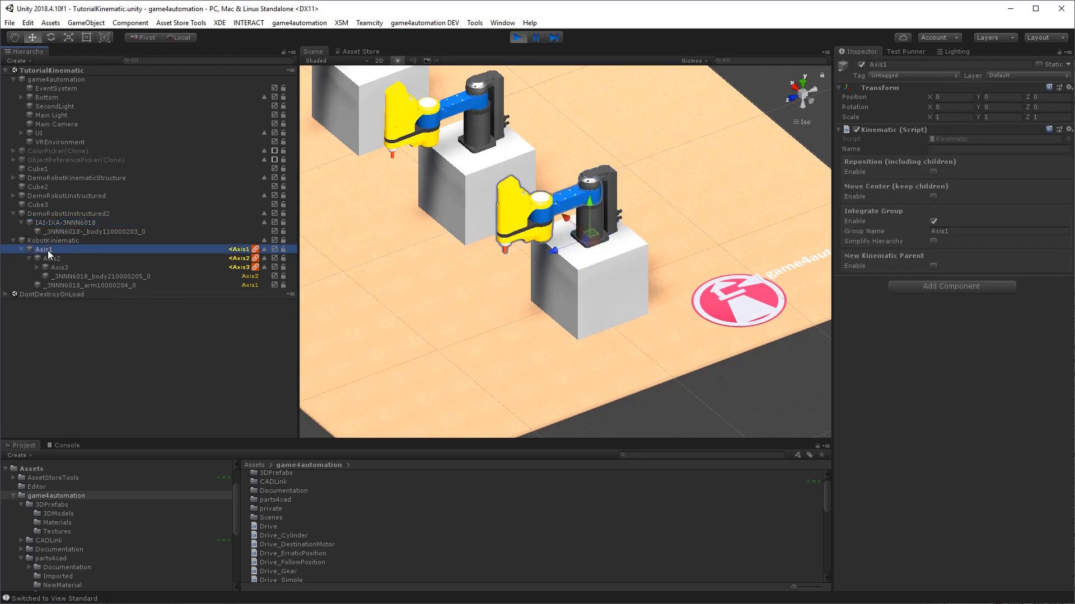
left_click(52, 258)
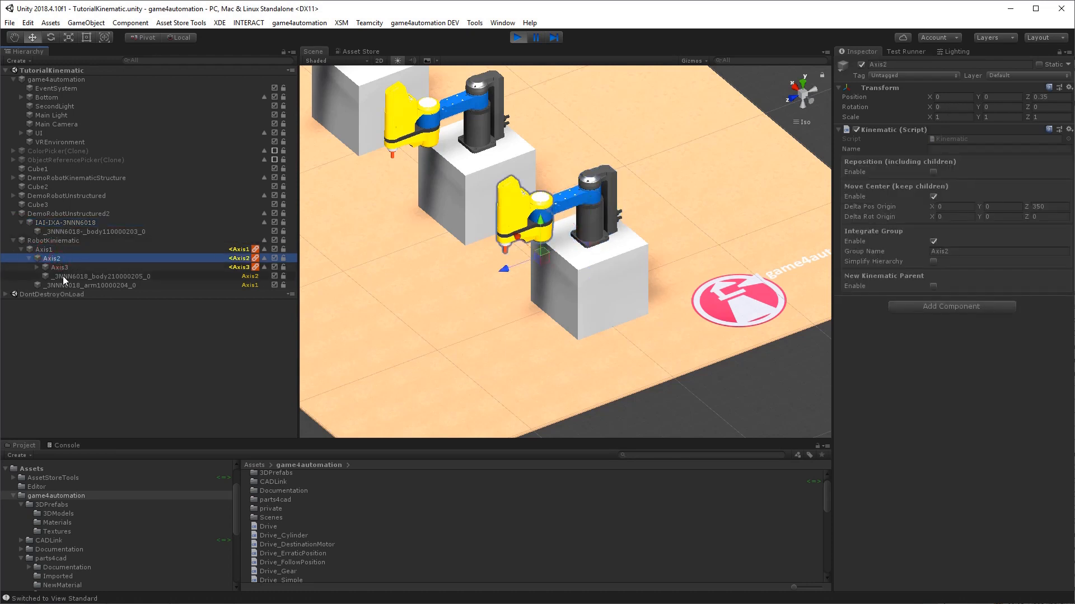
left_click(60, 267)
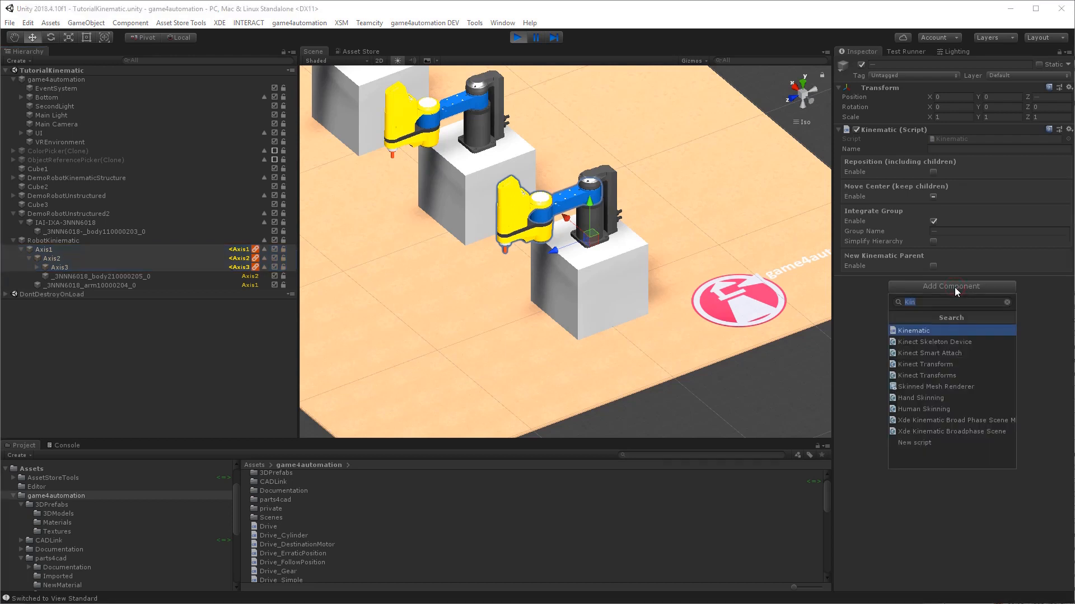
left_click(163, 300)
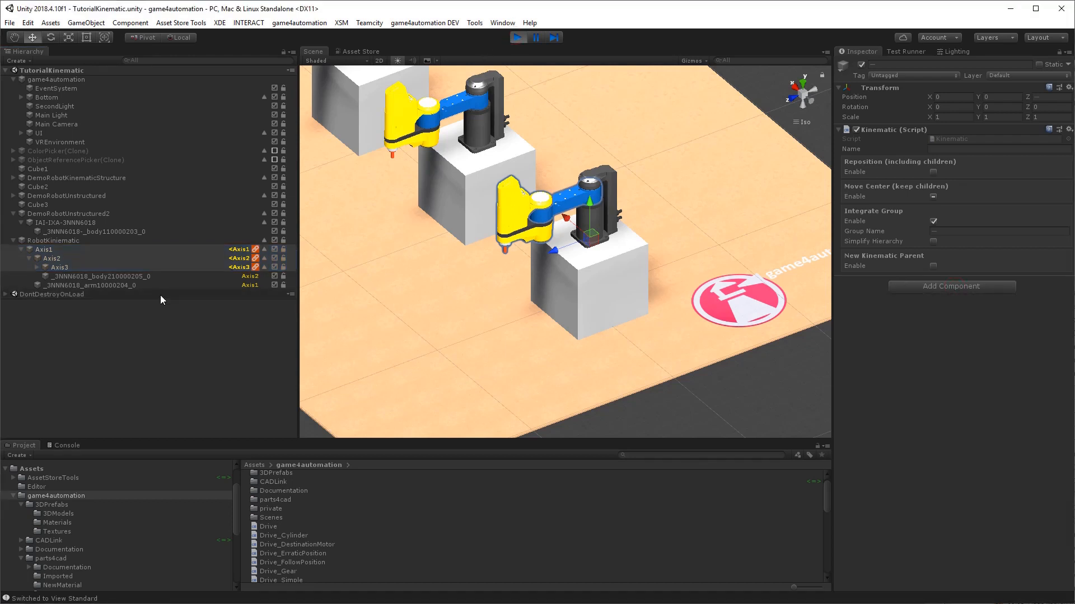
Exit play mode and add Drives rotating about Y to Axis1–Axis3
left_click(519, 37)
type("Dr")
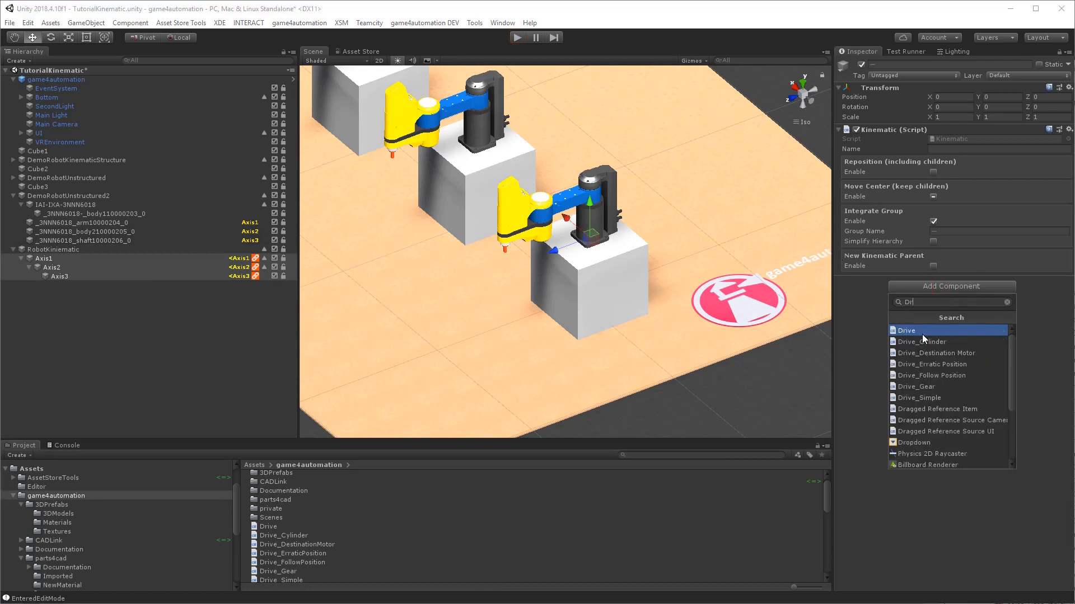
left_click(905, 330)
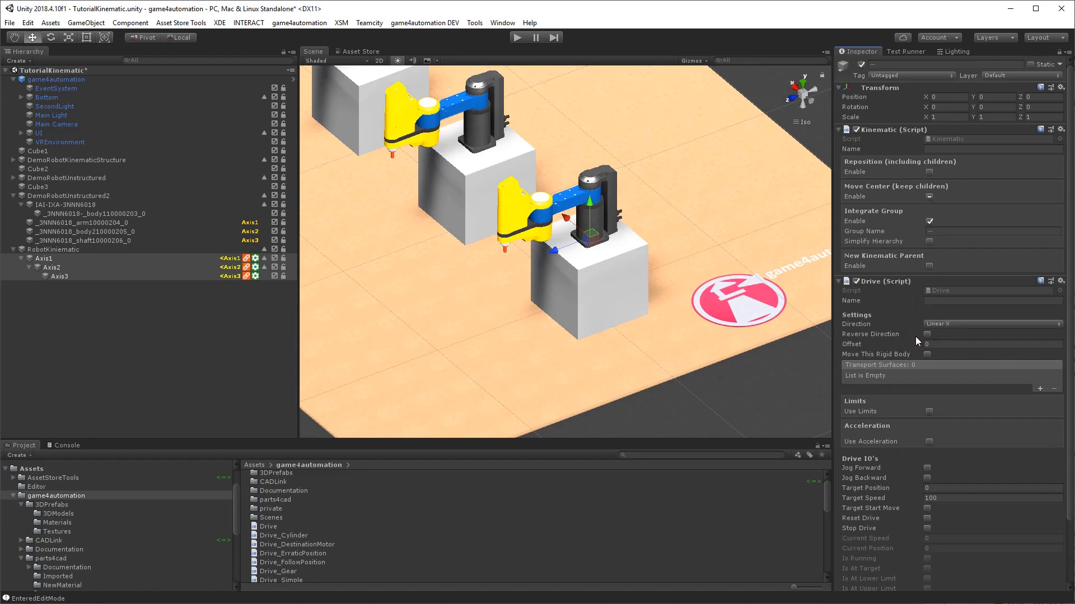
mouse_move(959, 327)
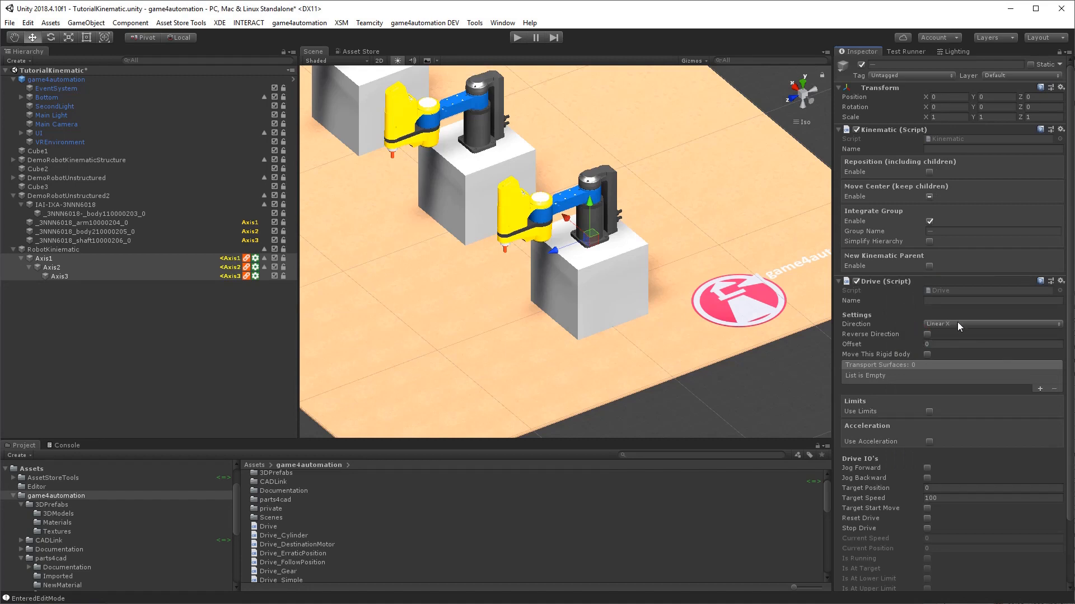
left_click(990, 323)
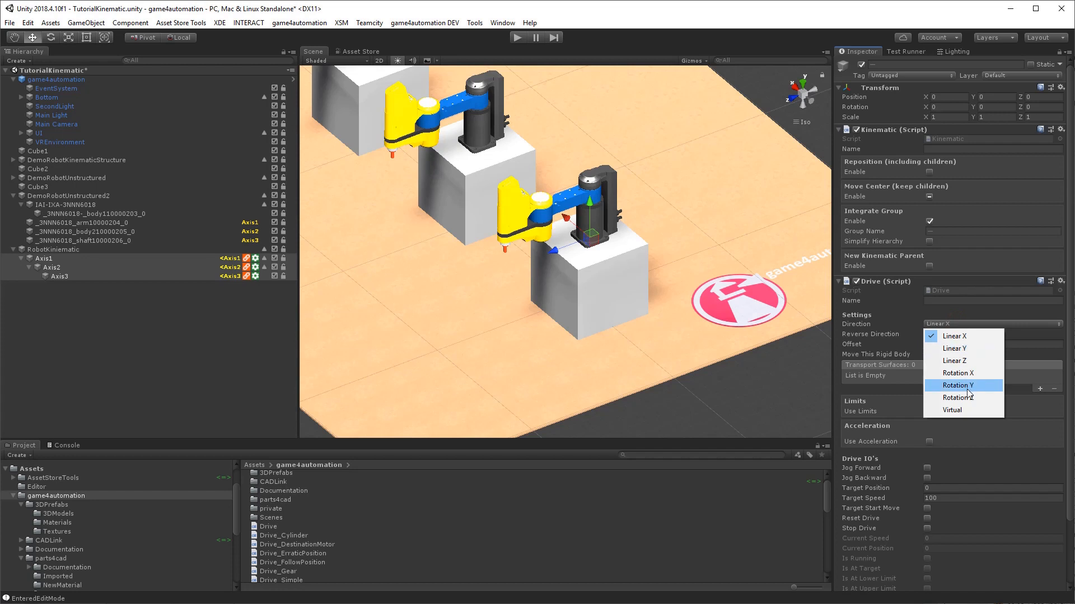
left_click(956, 386)
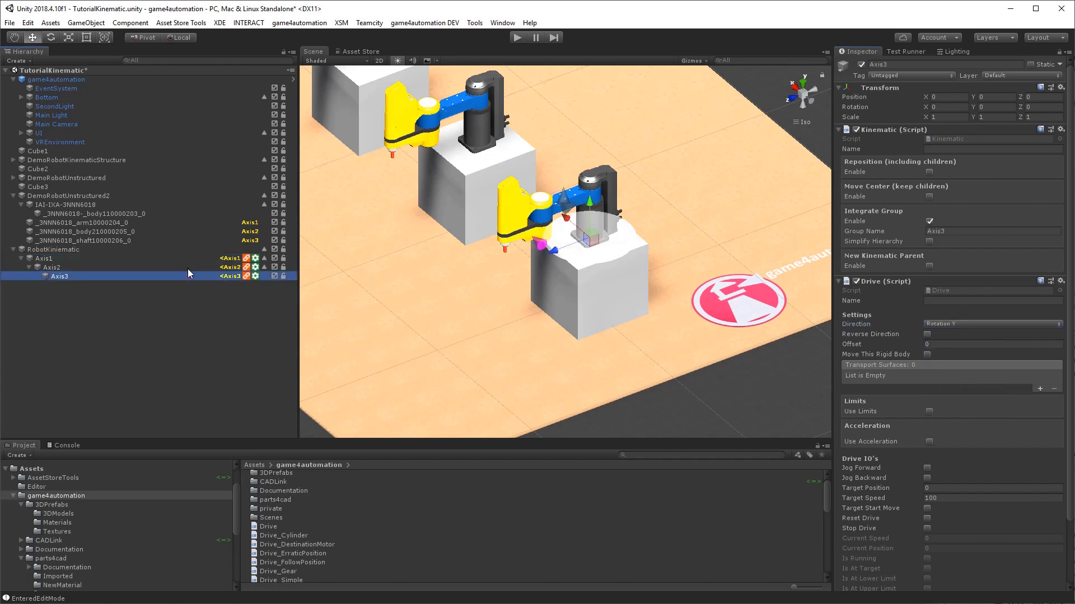
Review Axis2's Drive and switch Axis3's Drive to linear motion along Y
left_click(52, 268)
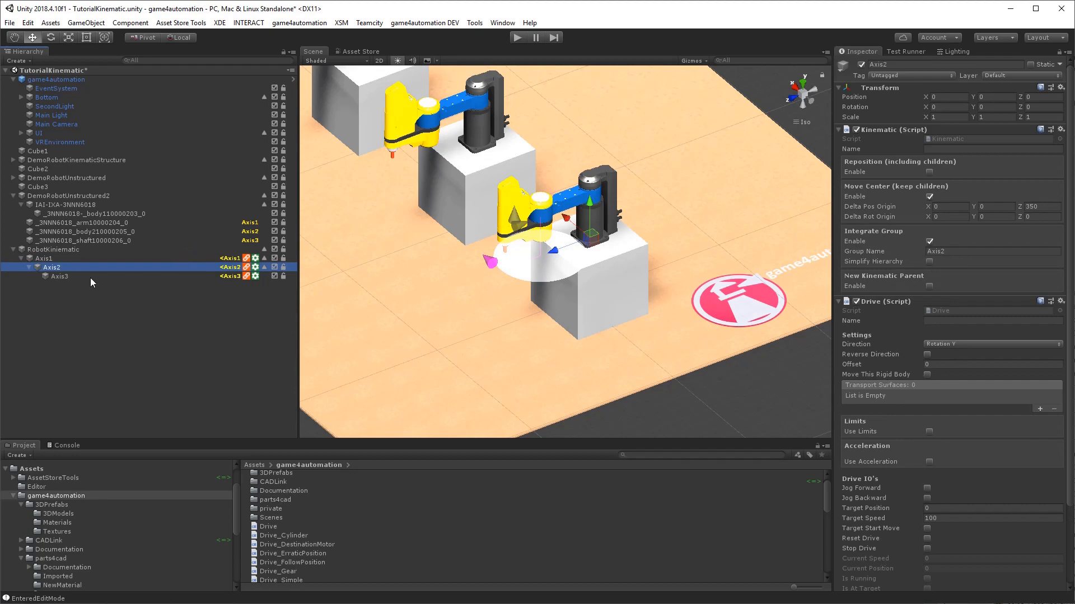
left_click(60, 275)
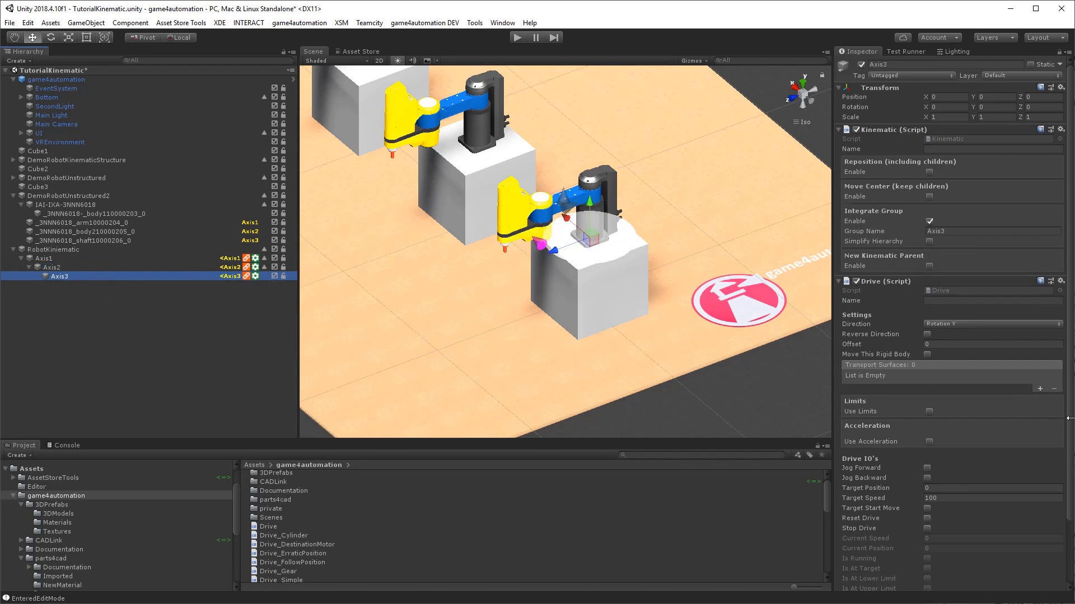
left_click(990, 324)
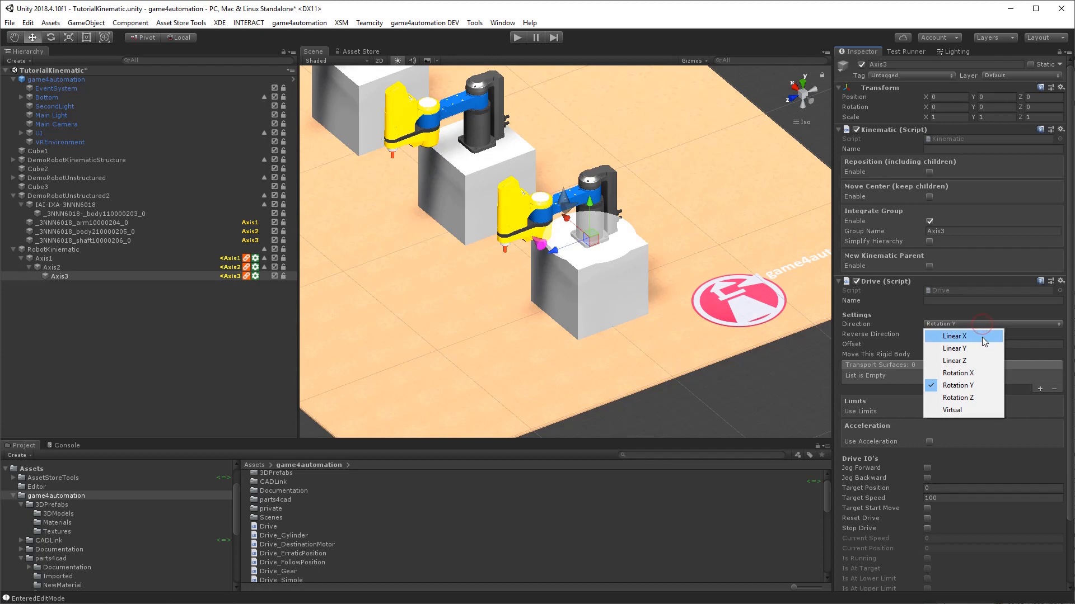
left_click(953, 361)
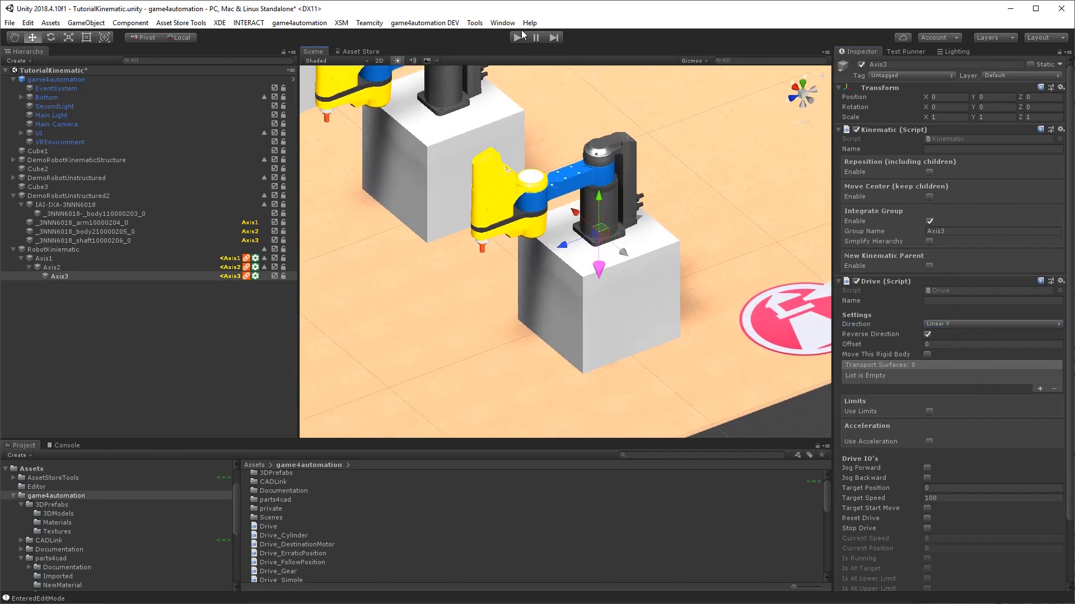
left_click(518, 37)
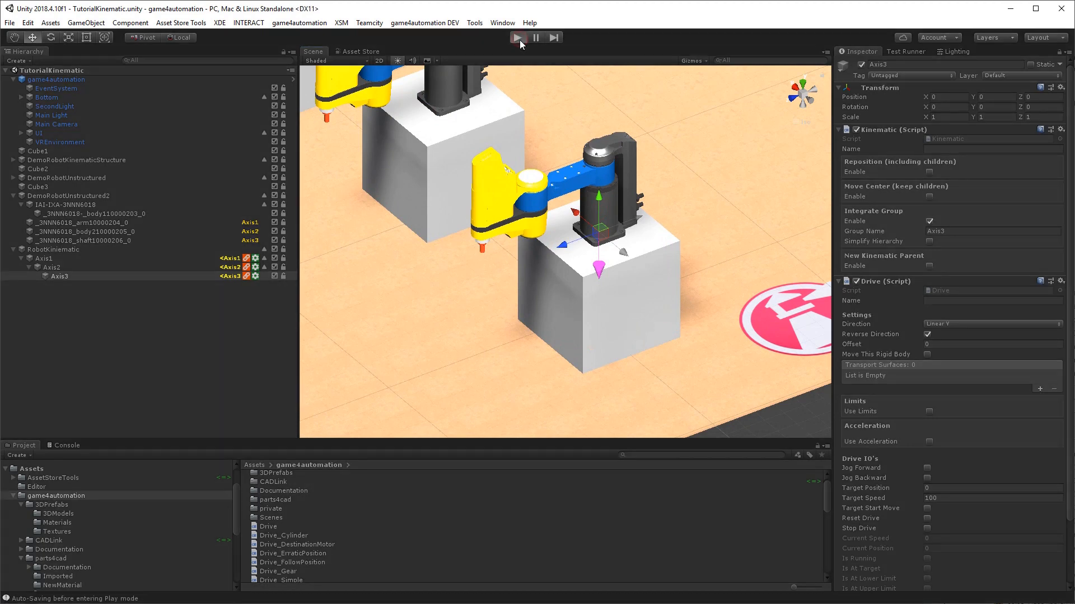
left_click(516, 38)
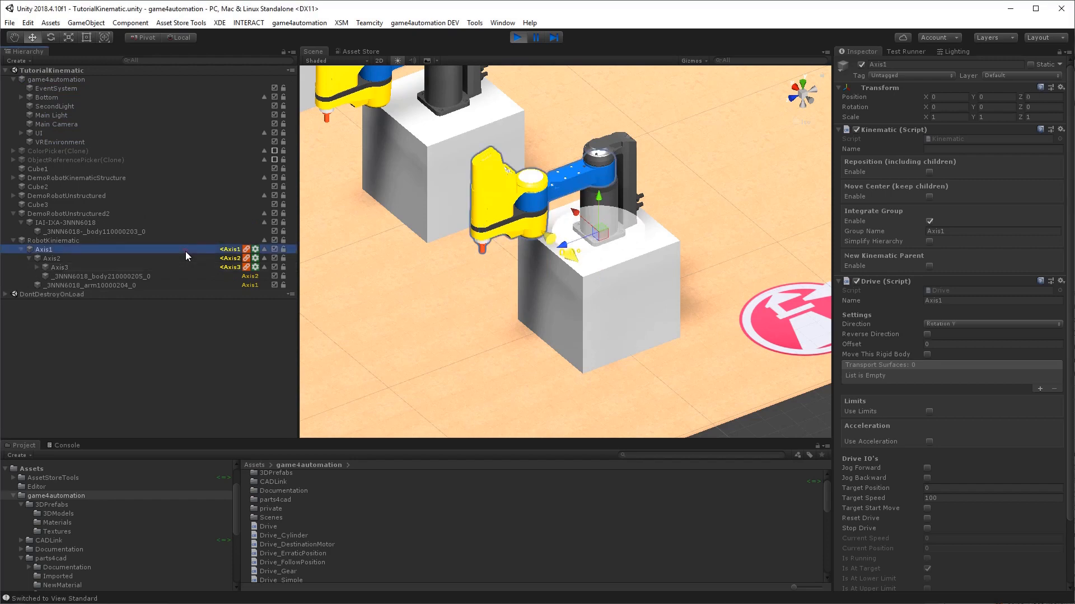
mouse_move(930, 471)
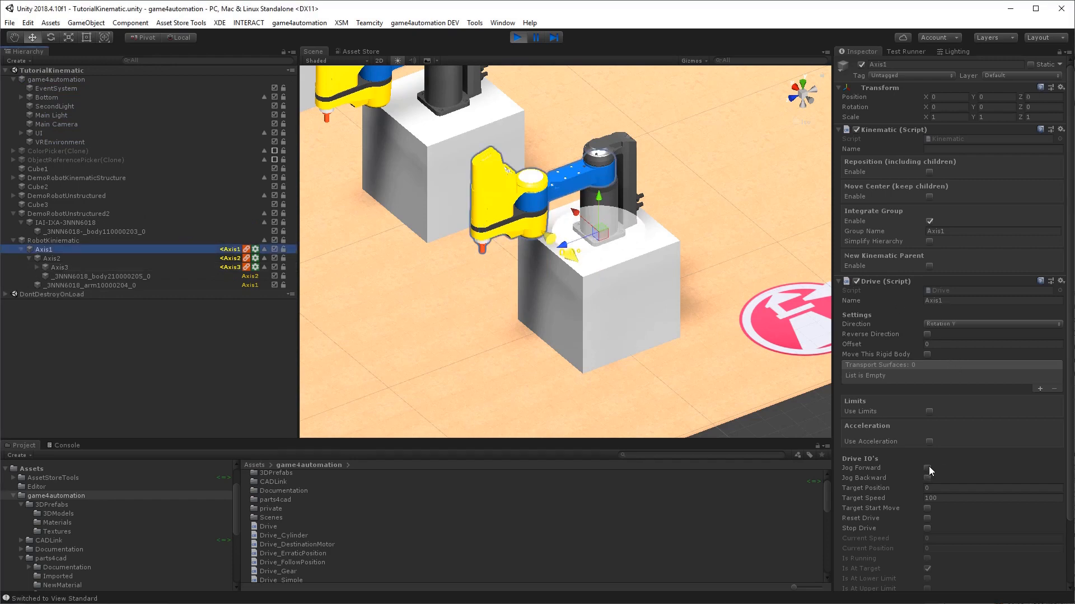
left_click(45, 257)
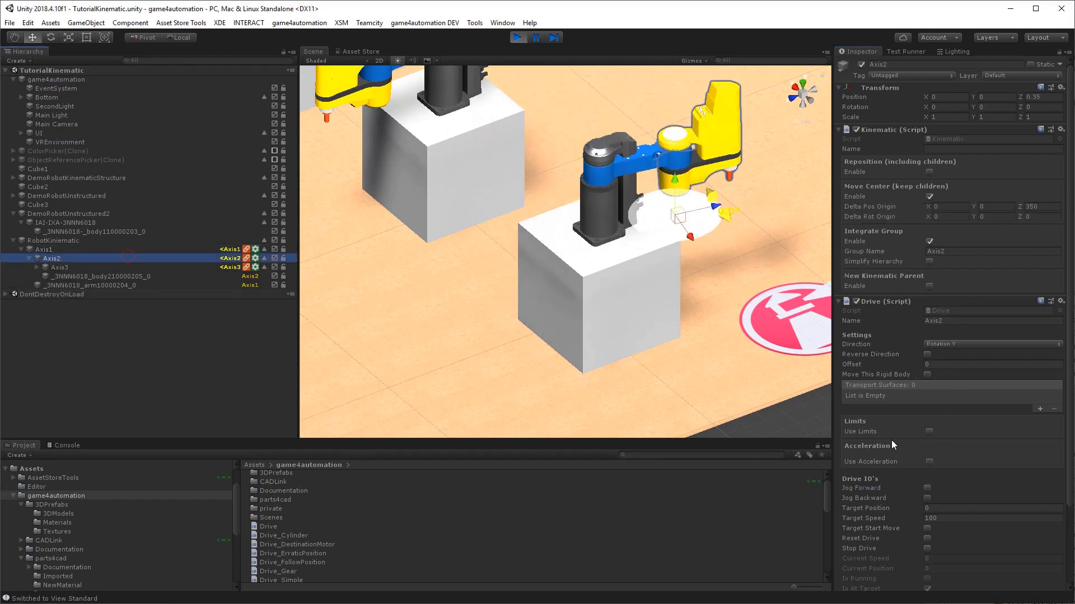
left_click(928, 488)
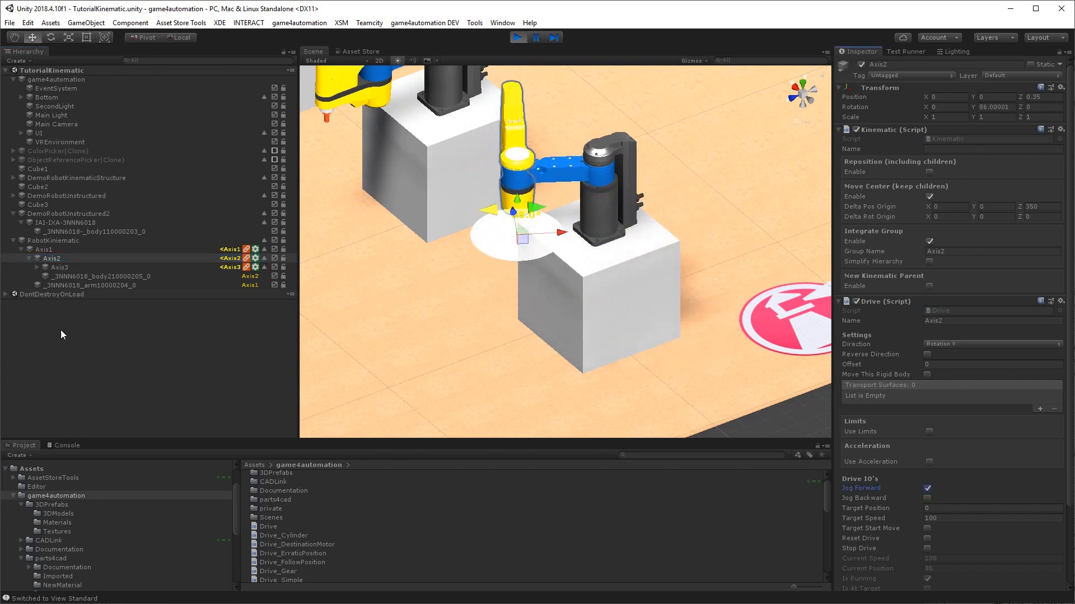
left_click(60, 267)
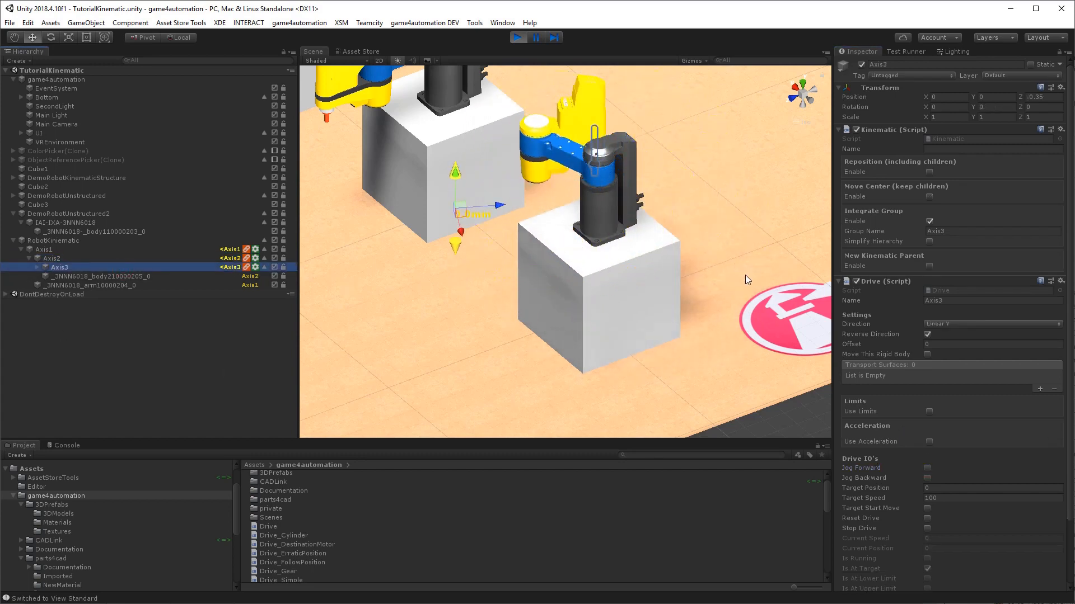
left_click(928, 468)
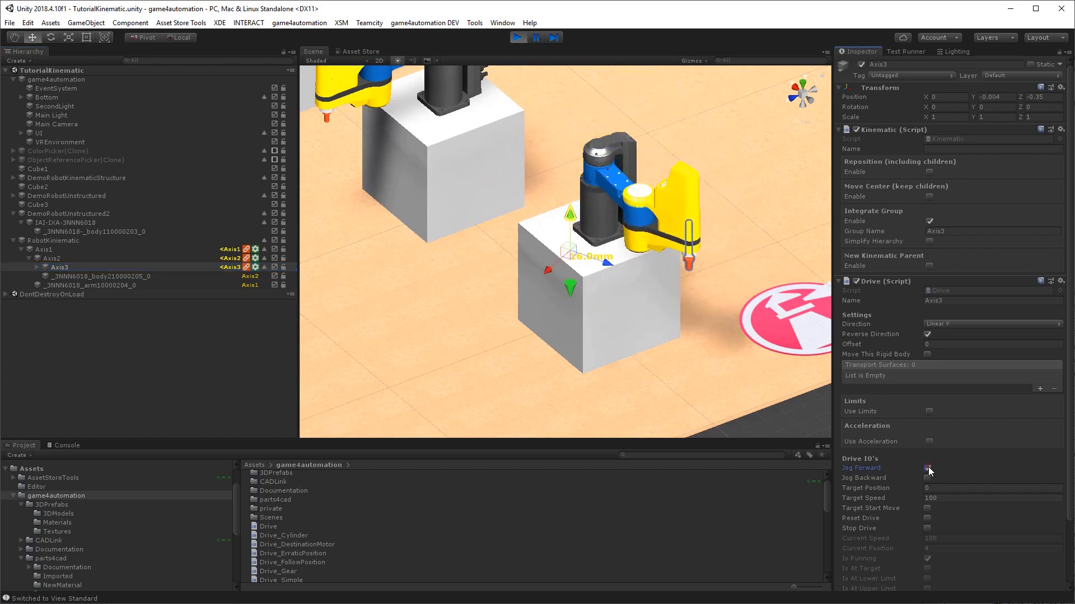
left_click(928, 468)
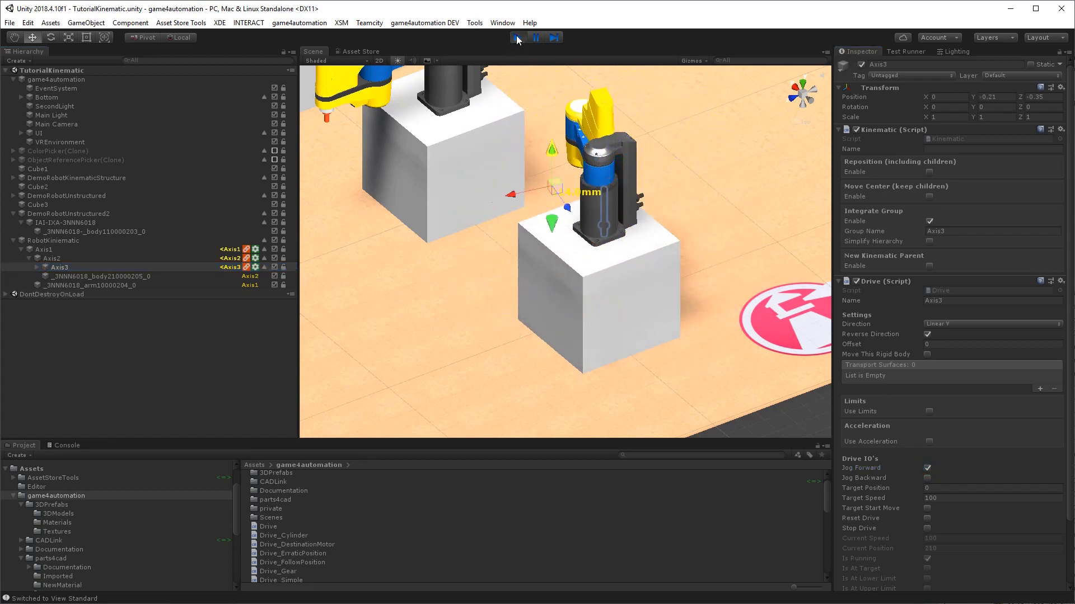
left_click(517, 37)
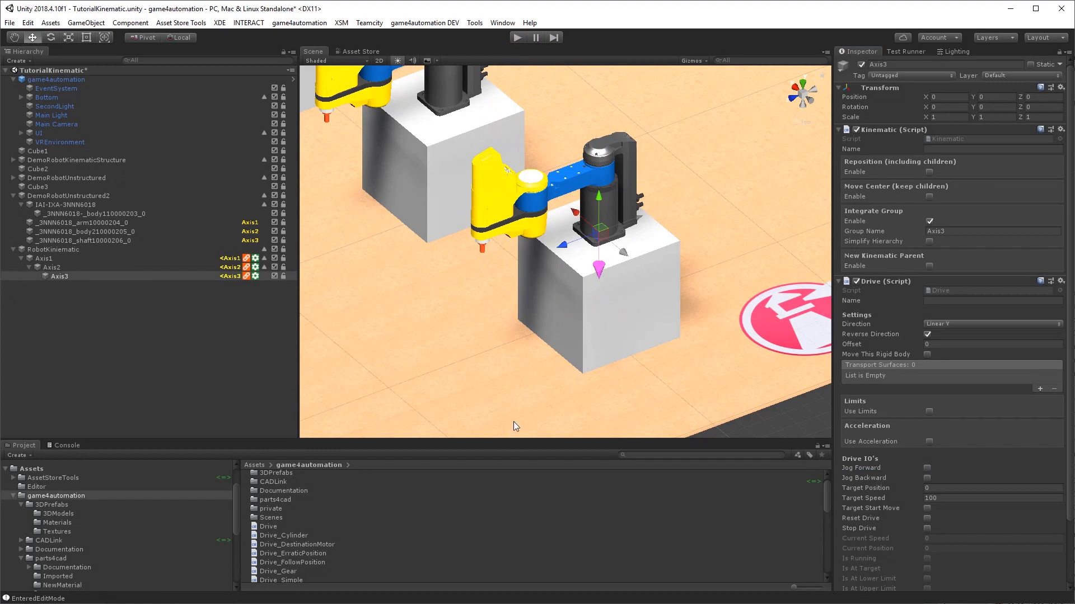
mouse_move(719, 267)
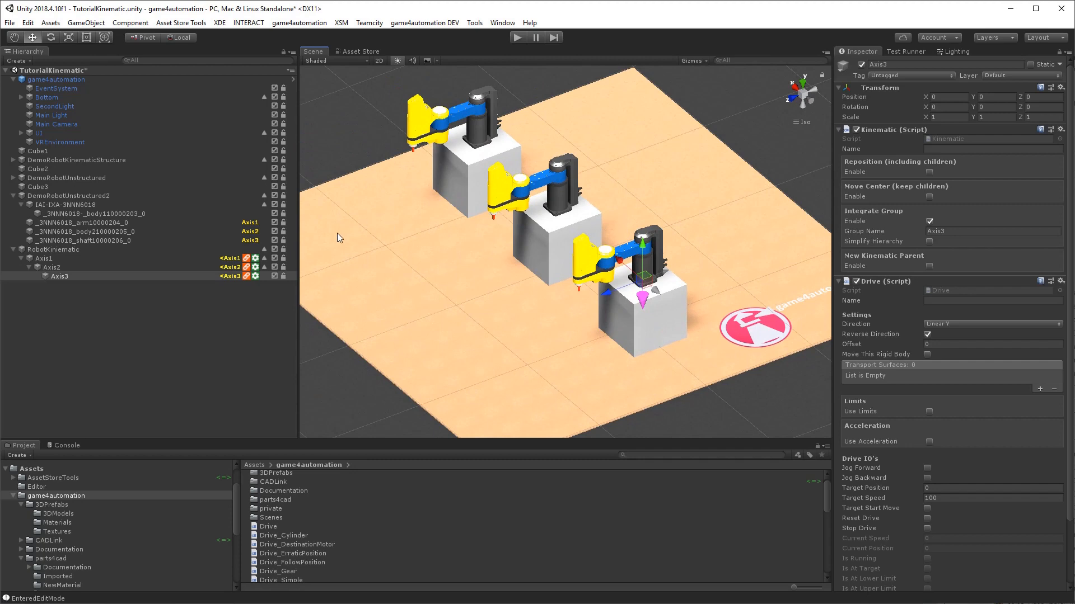
mouse_move(485, 244)
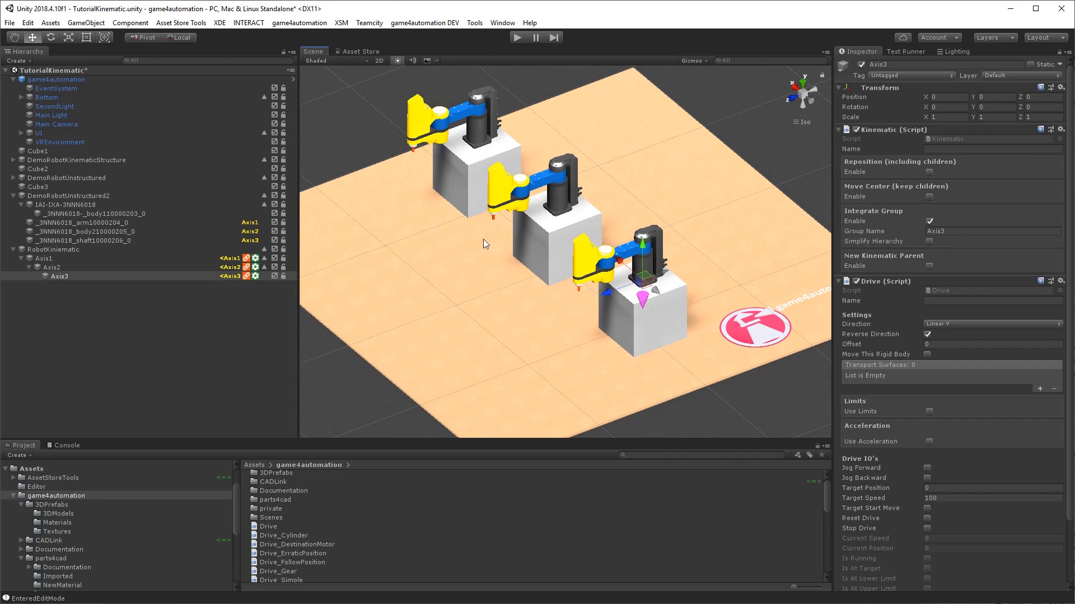
mouse_move(385, 220)
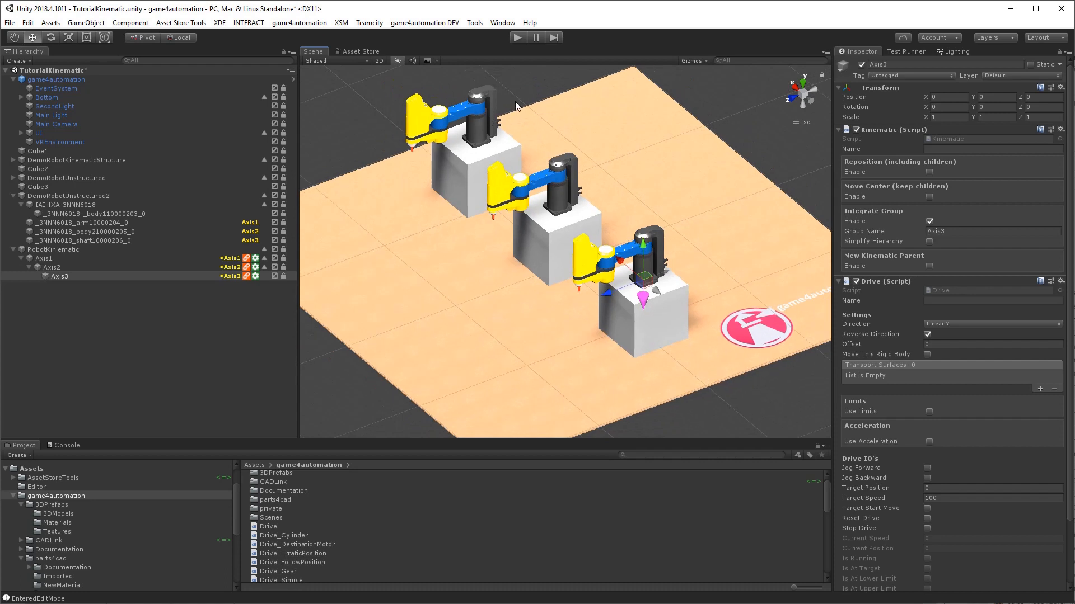
mouse_move(610, 157)
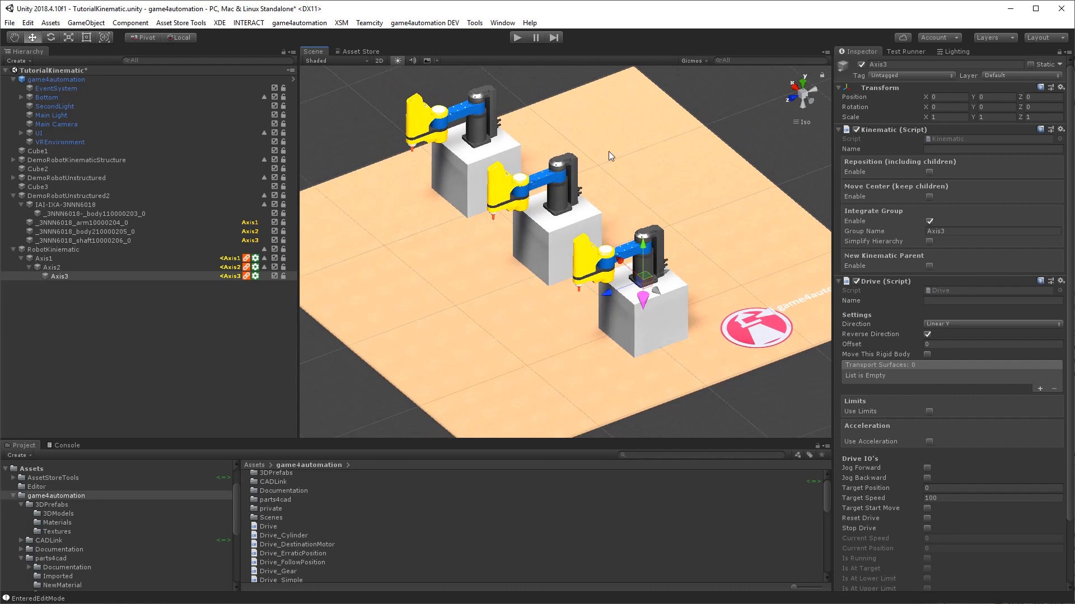
mouse_move(655, 196)
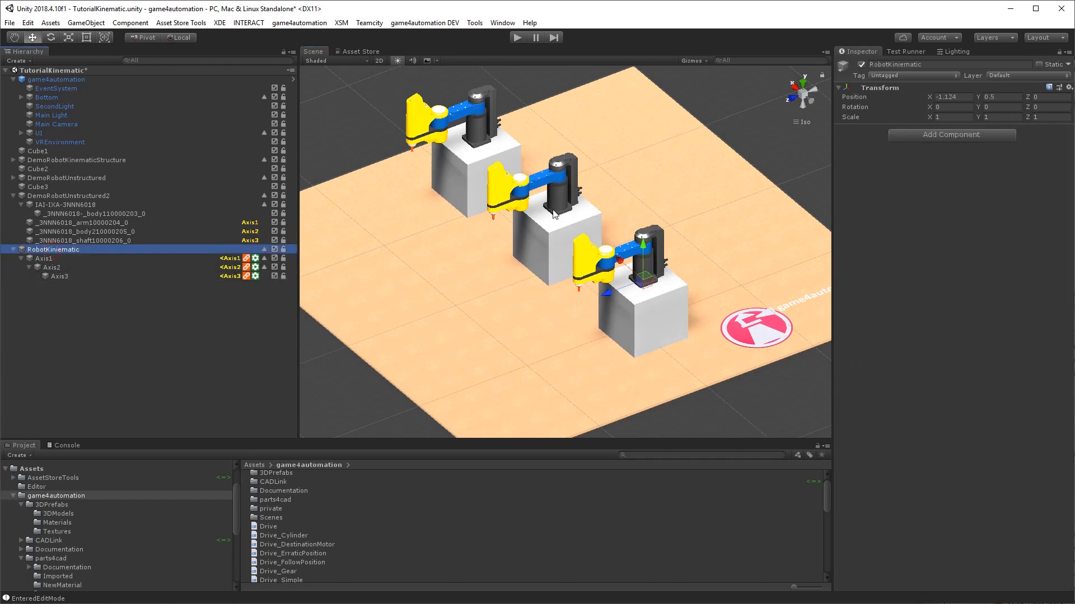
mouse_move(629, 276)
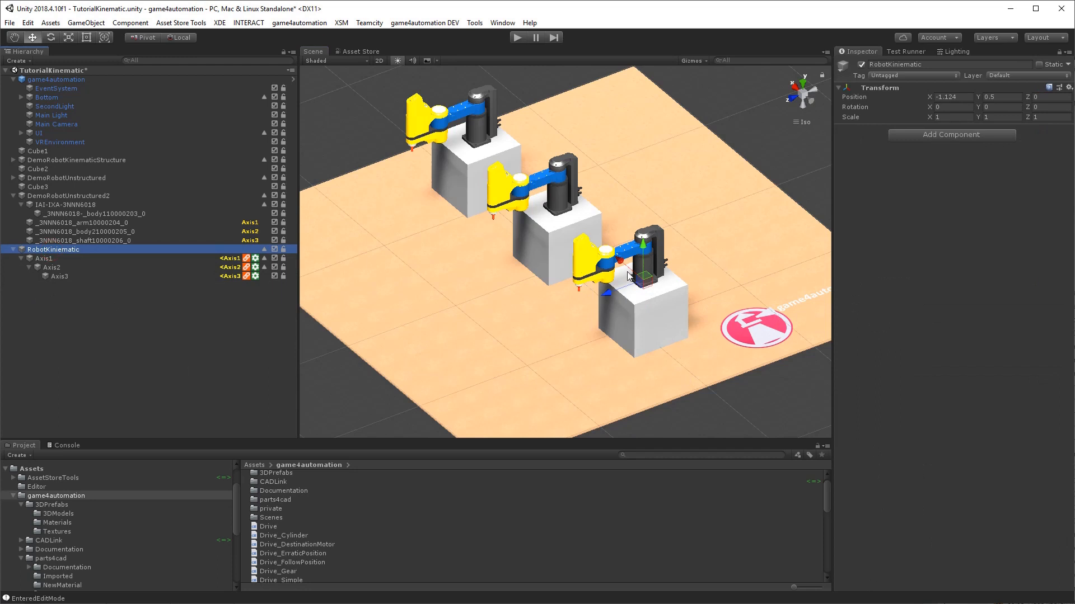
left_click(68, 195)
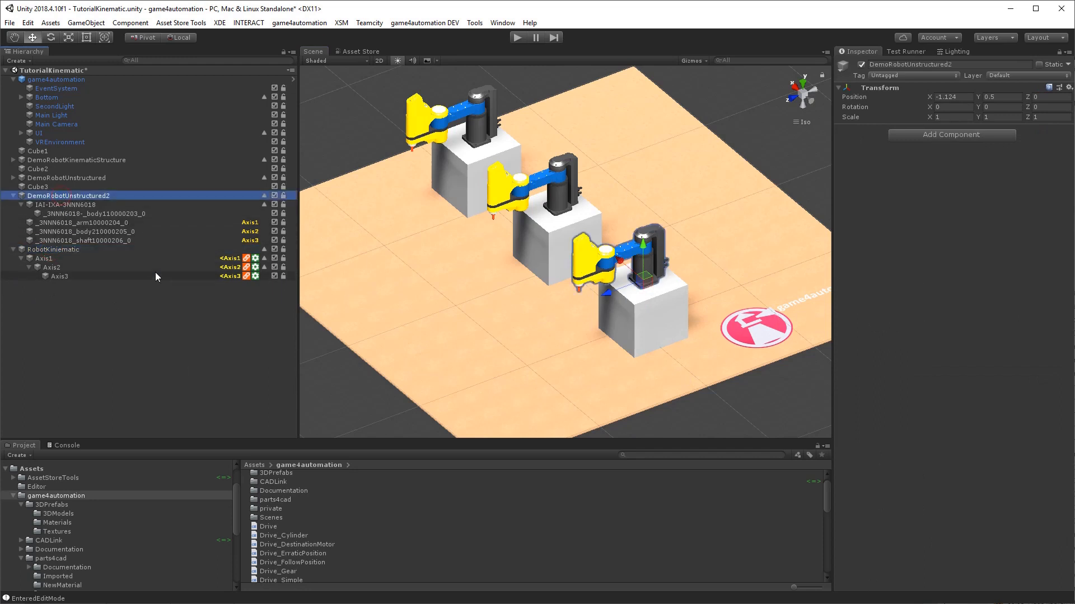